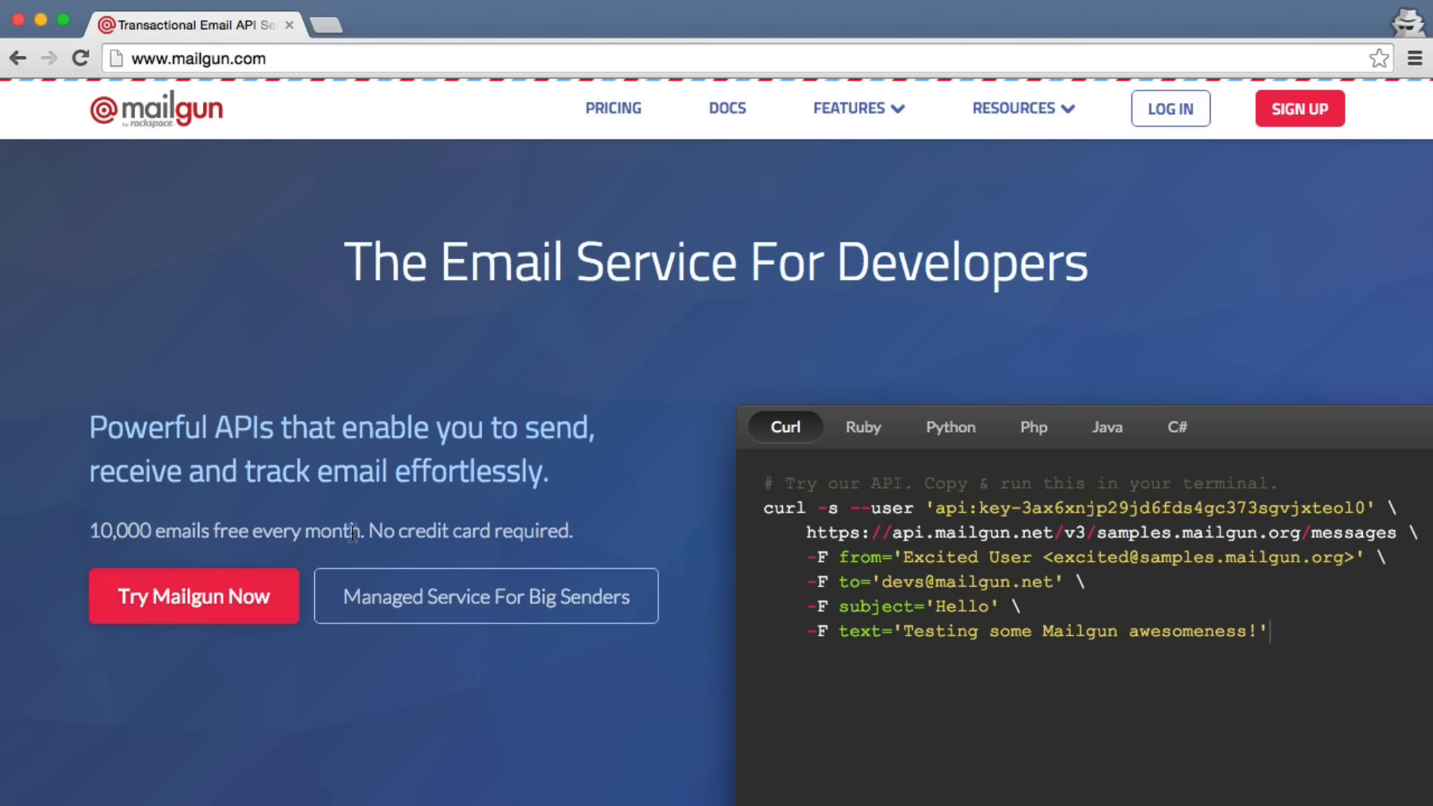
Highlight the 'no credit card required' note, then scroll further down the page
drag(370, 530, 571, 530)
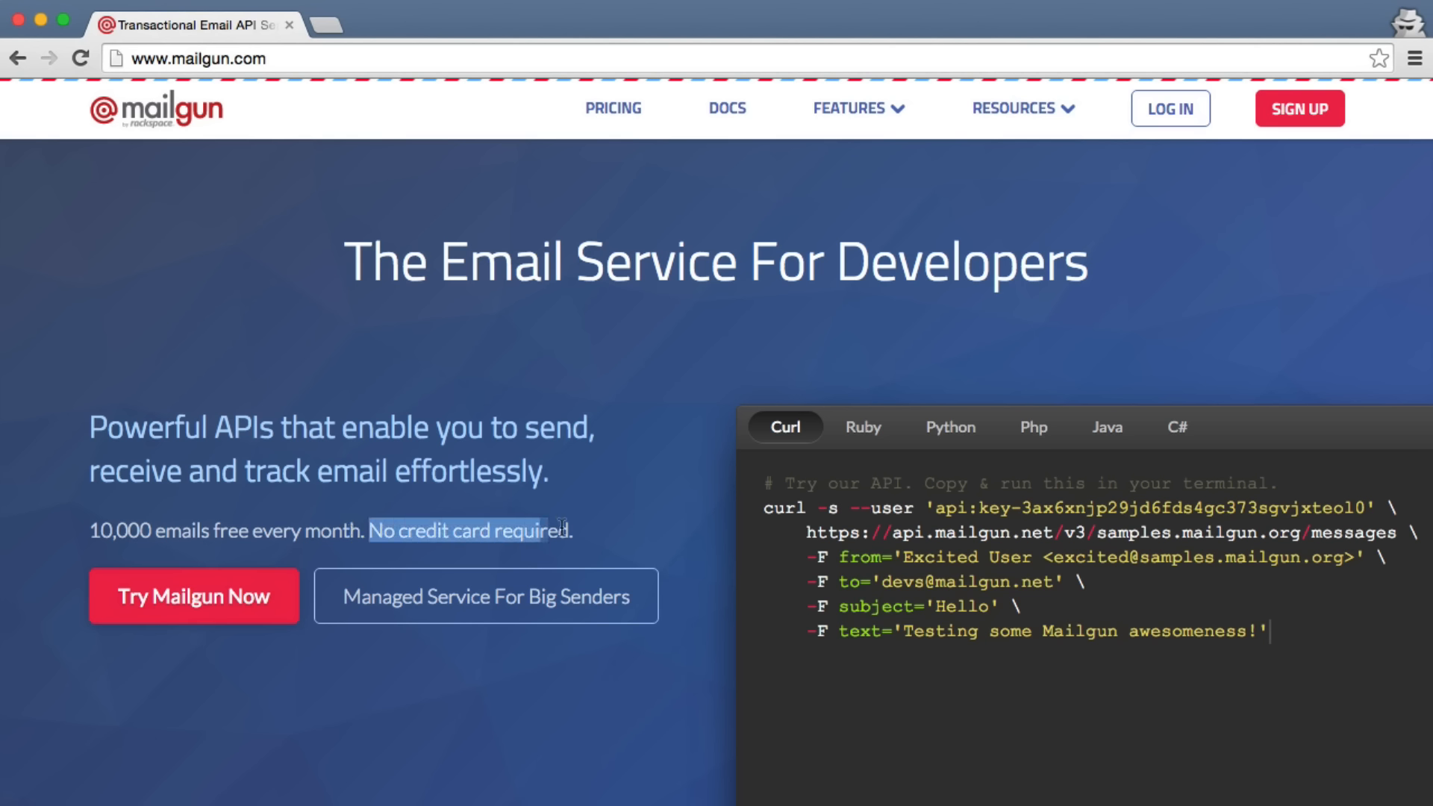
click(610, 448)
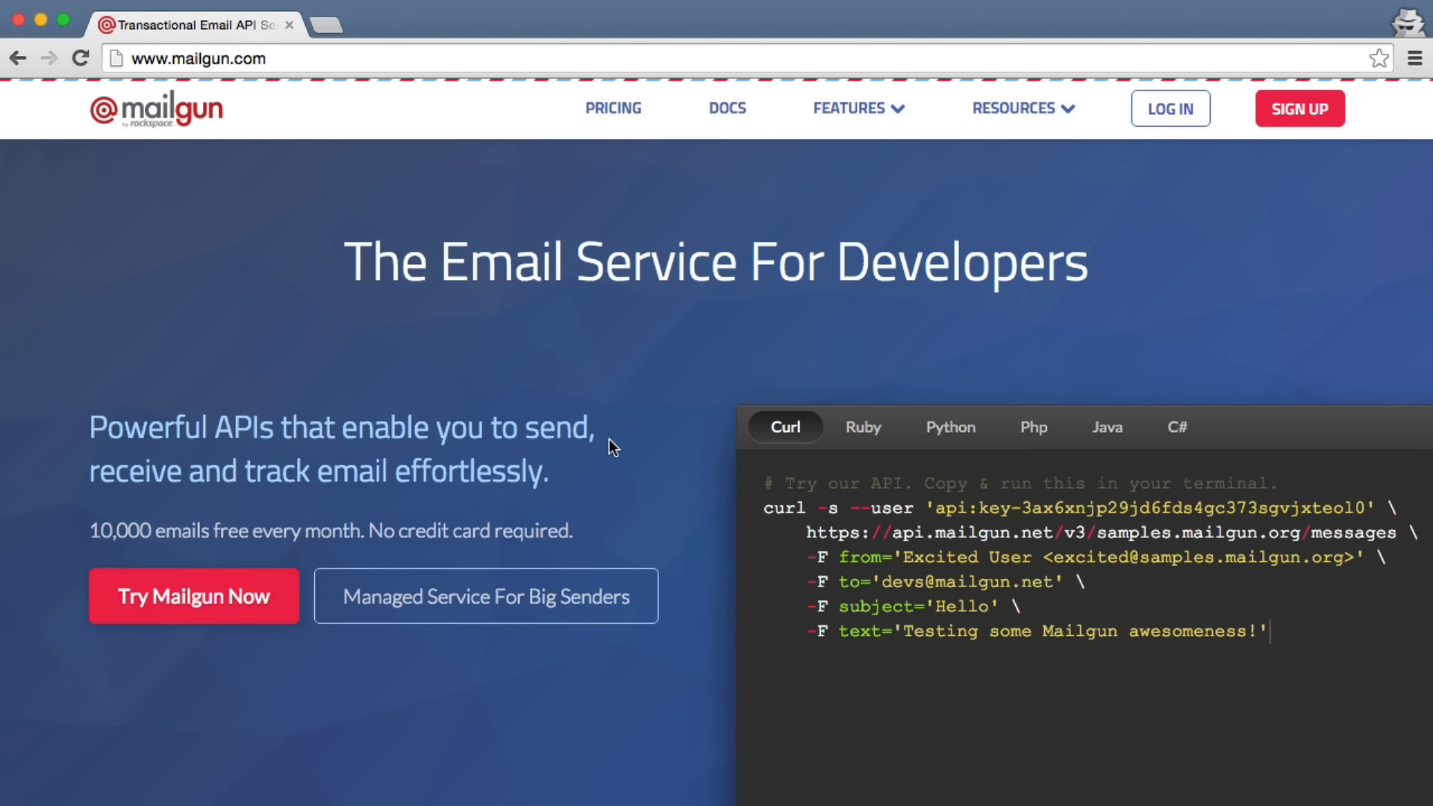
mouse_move(633, 440)
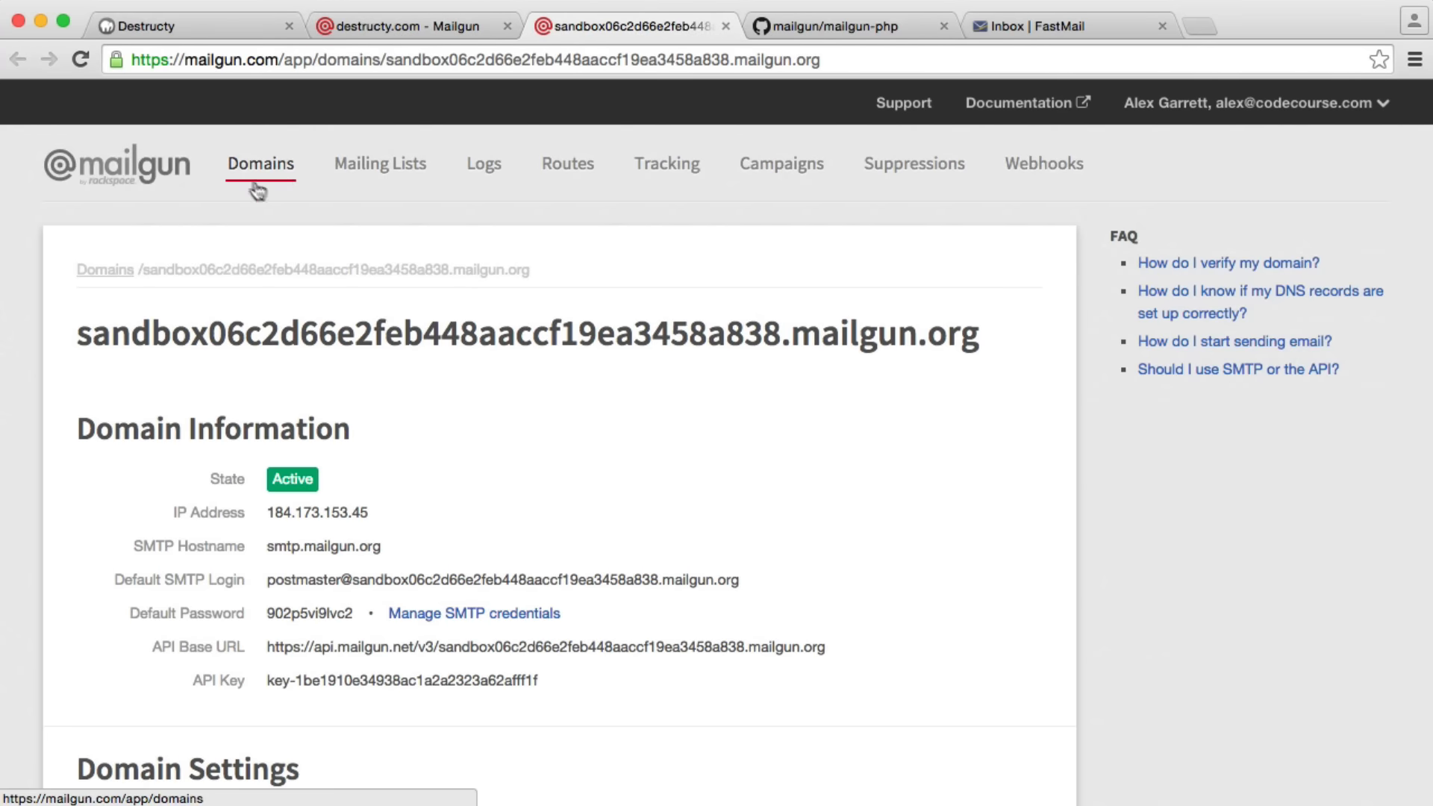
mouse_move(263, 167)
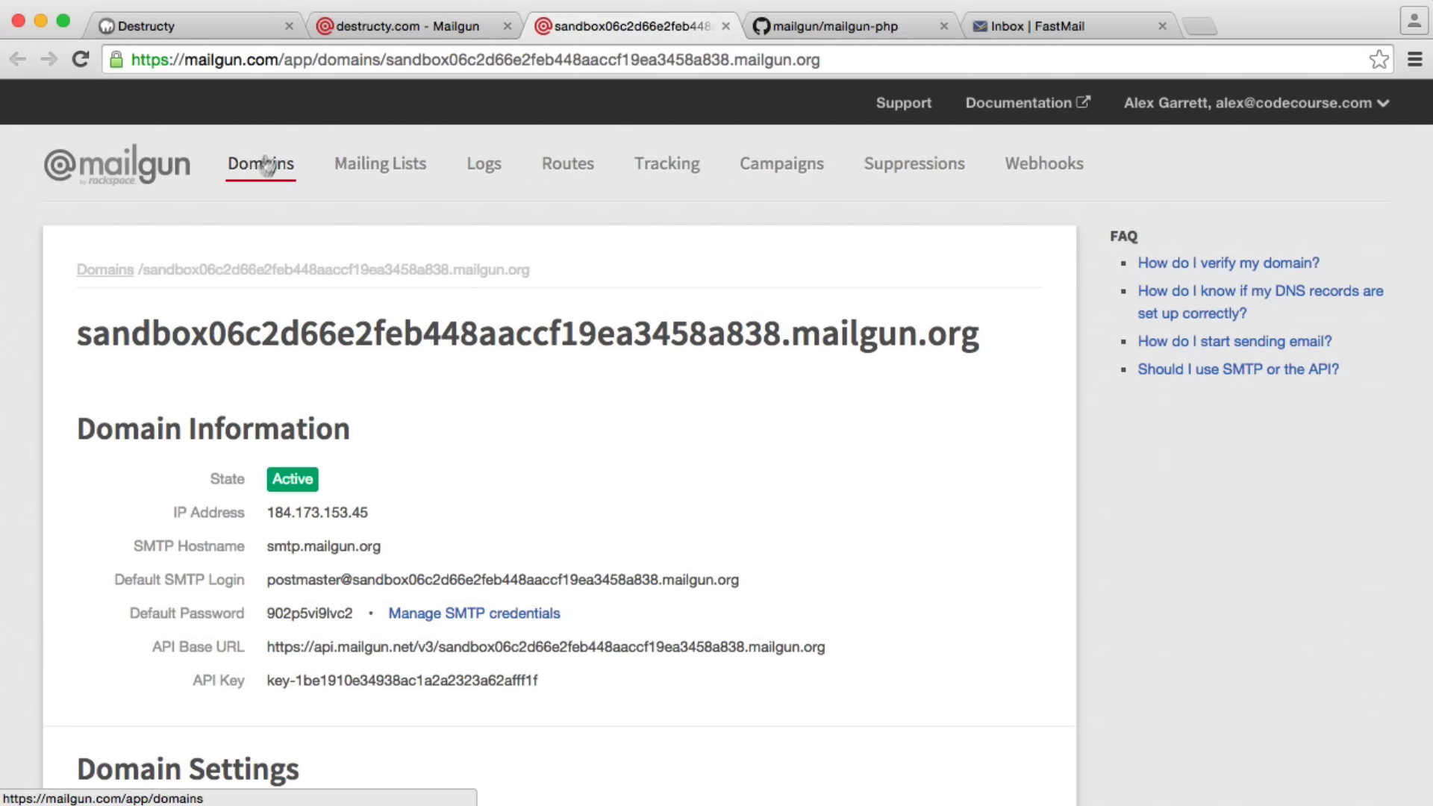
scroll(down, 3)
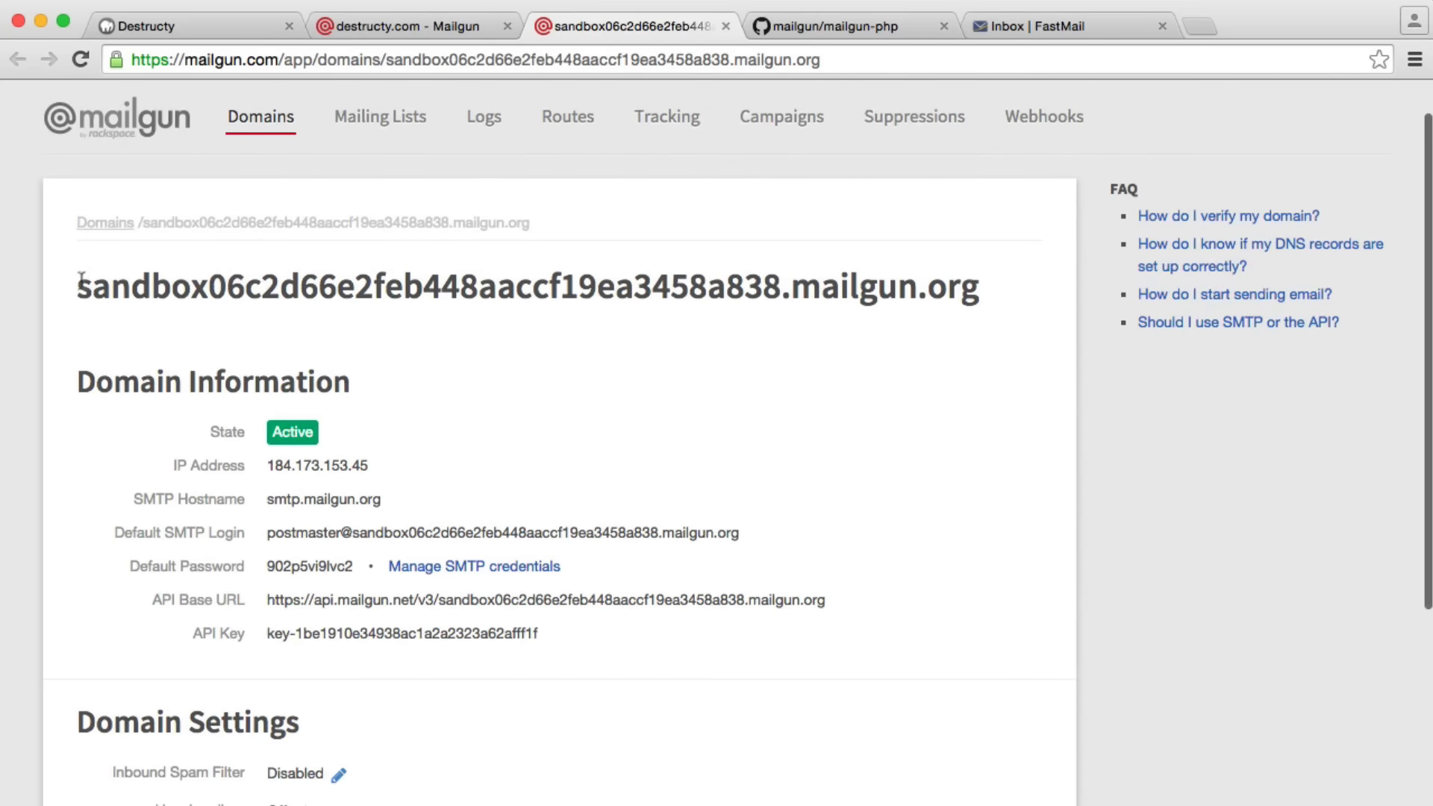
mouse_move(872, 441)
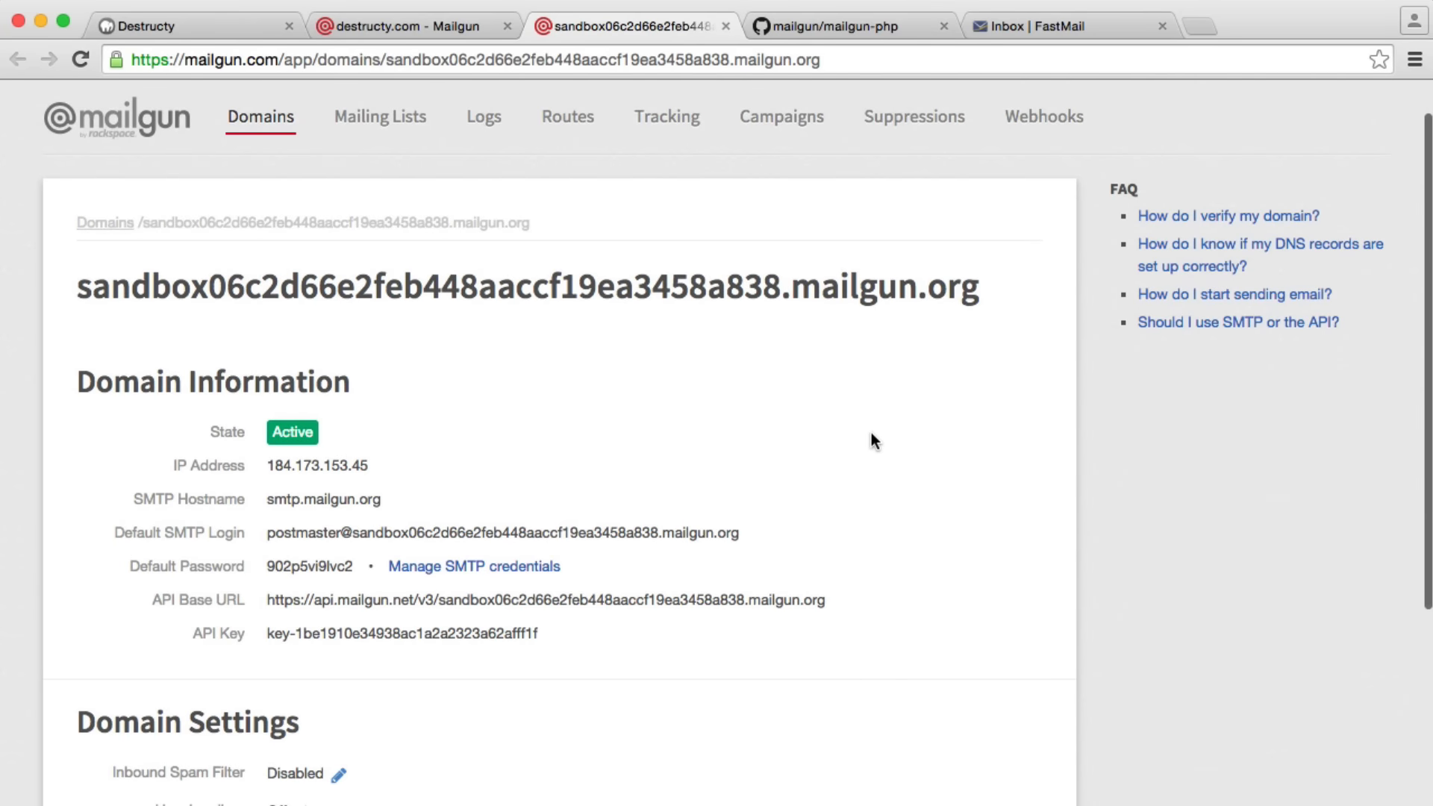
scroll(down, 3)
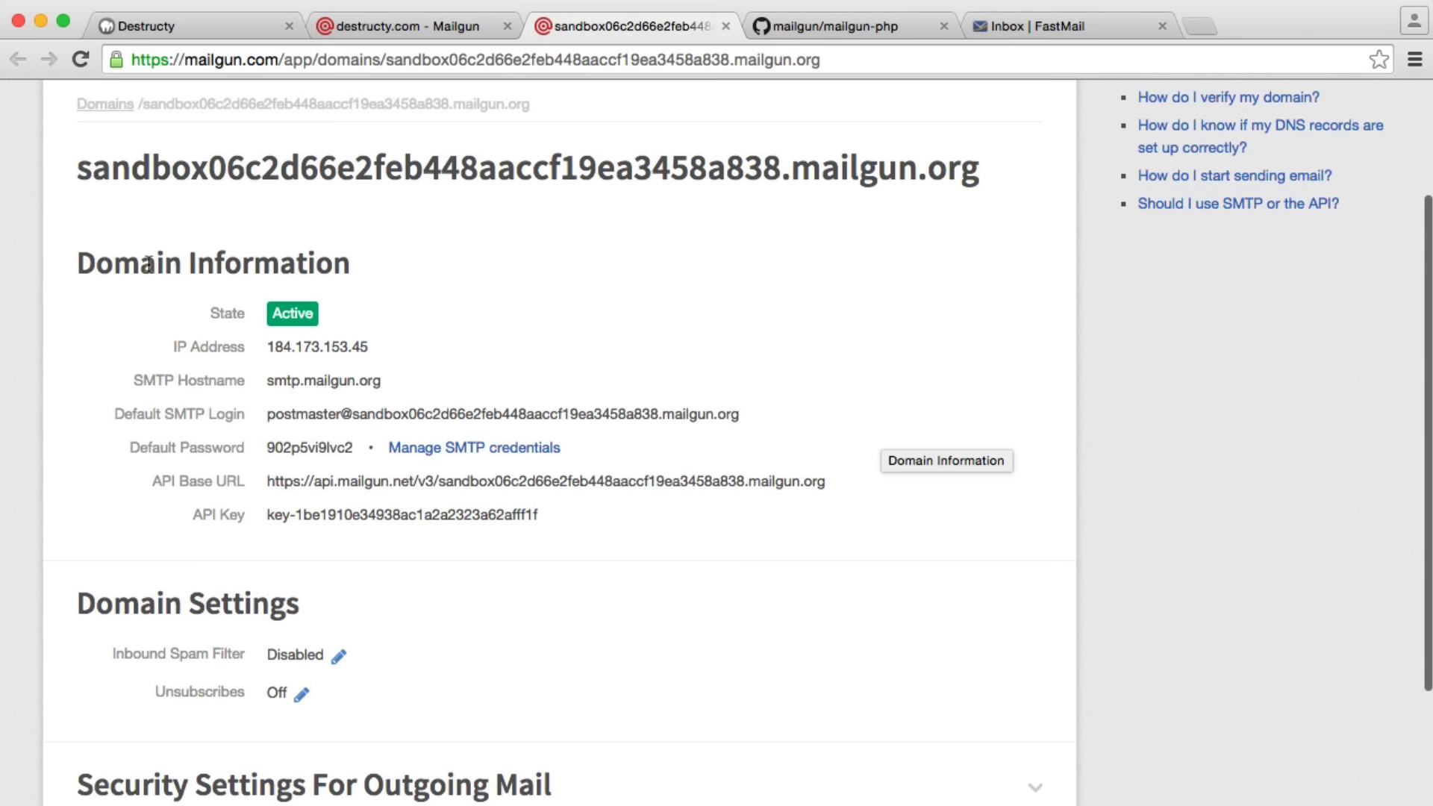
mouse_move(290, 515)
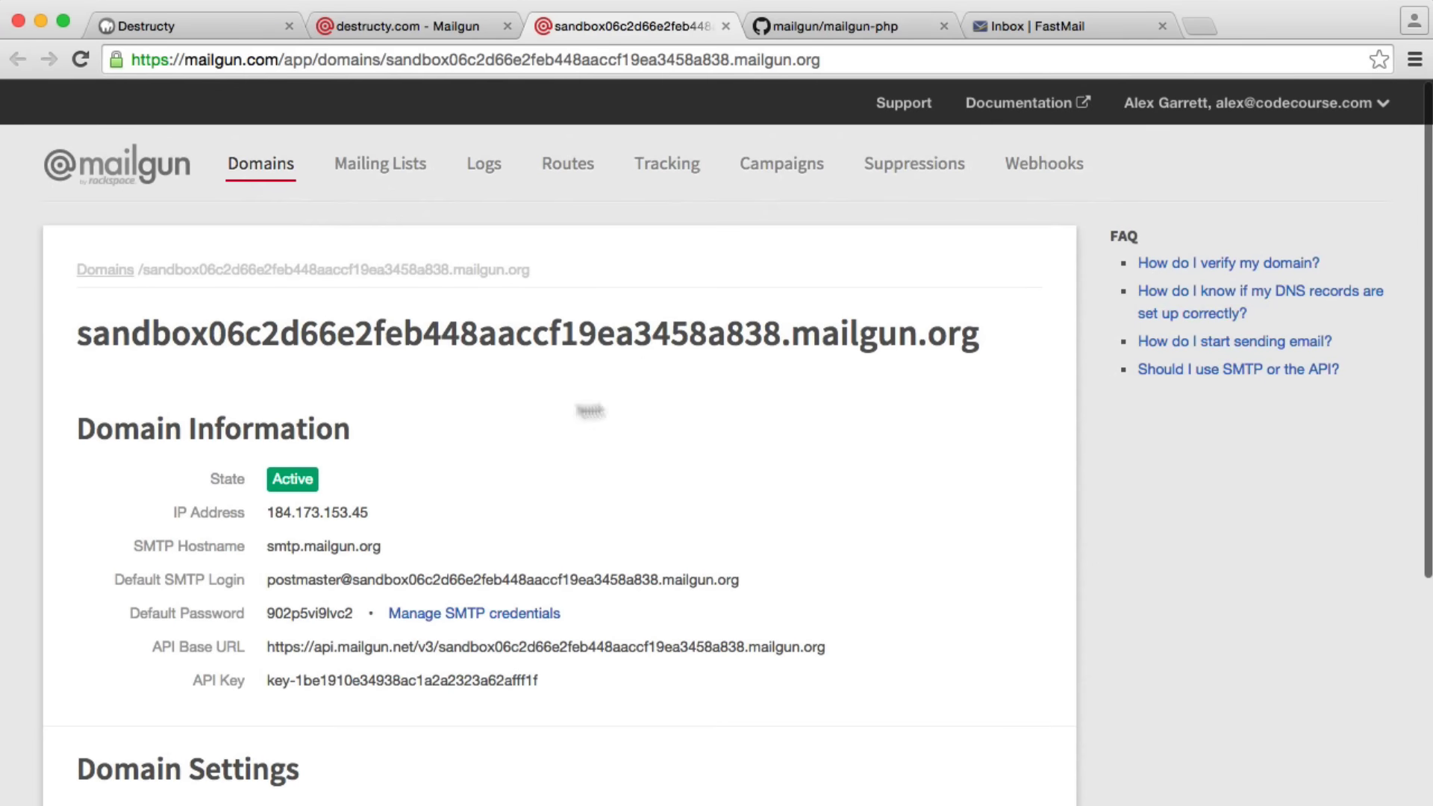
mouse_move(690, 378)
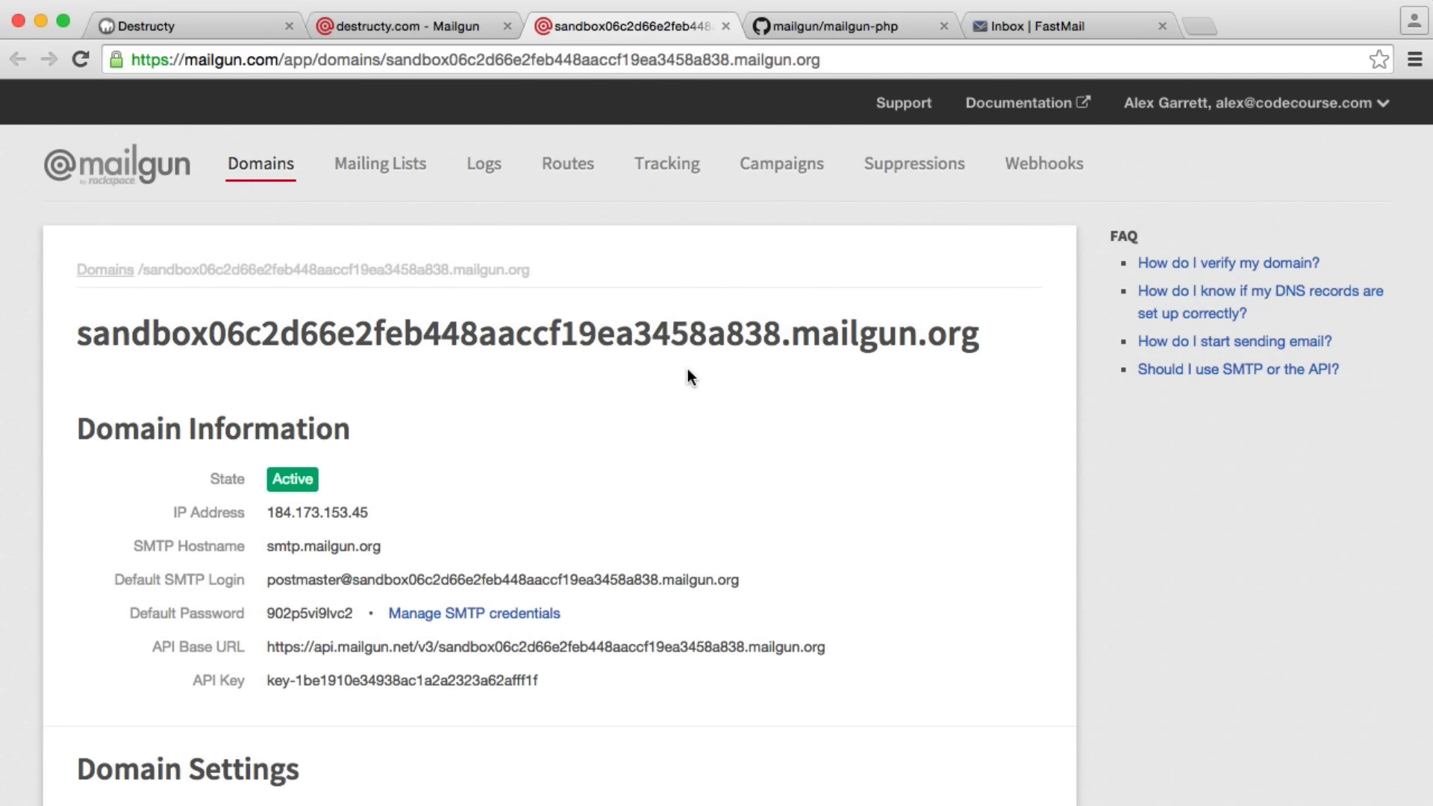
mouse_move(687, 280)
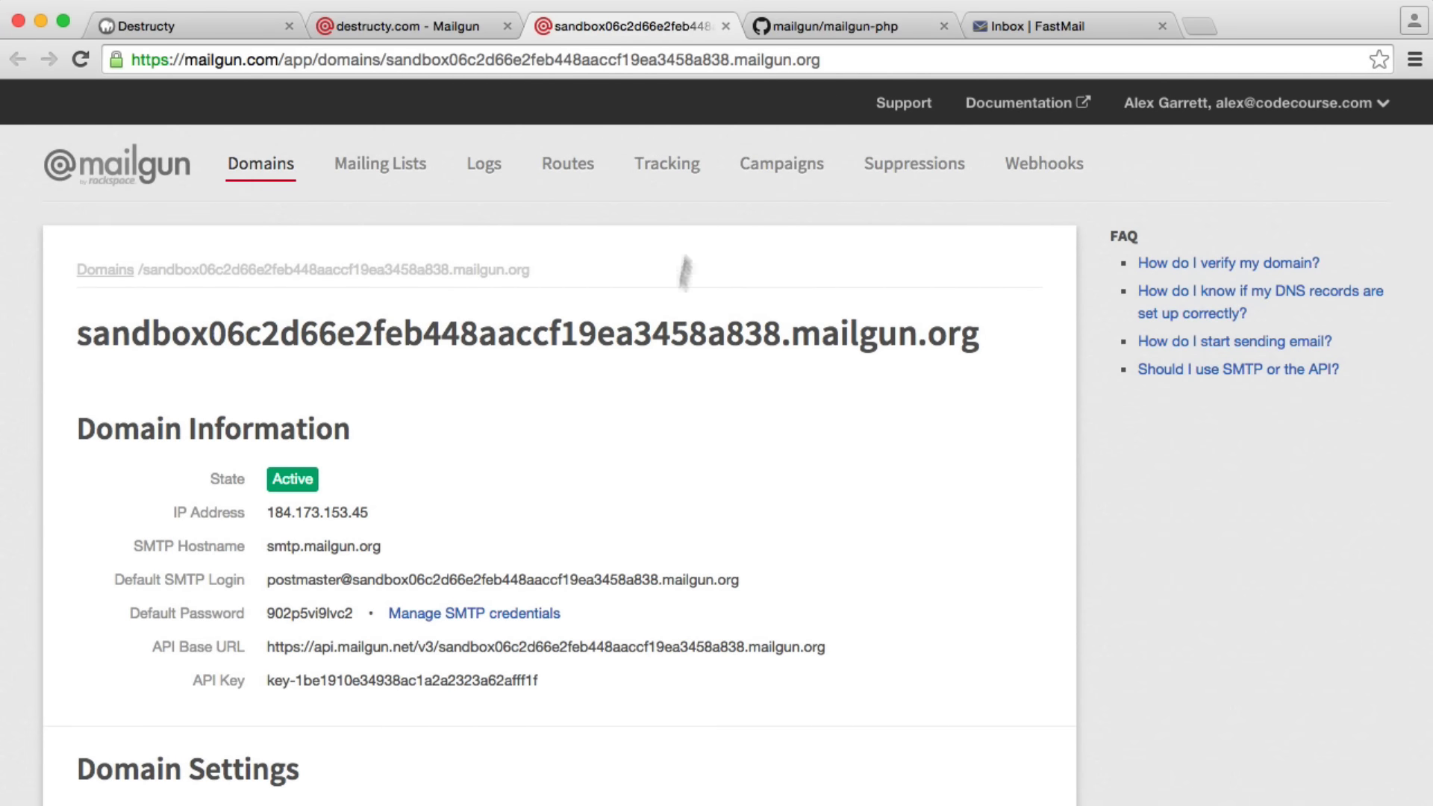
Switch to the mailgun/mailgun-php repository page on GitHub and look it over
click(845, 25)
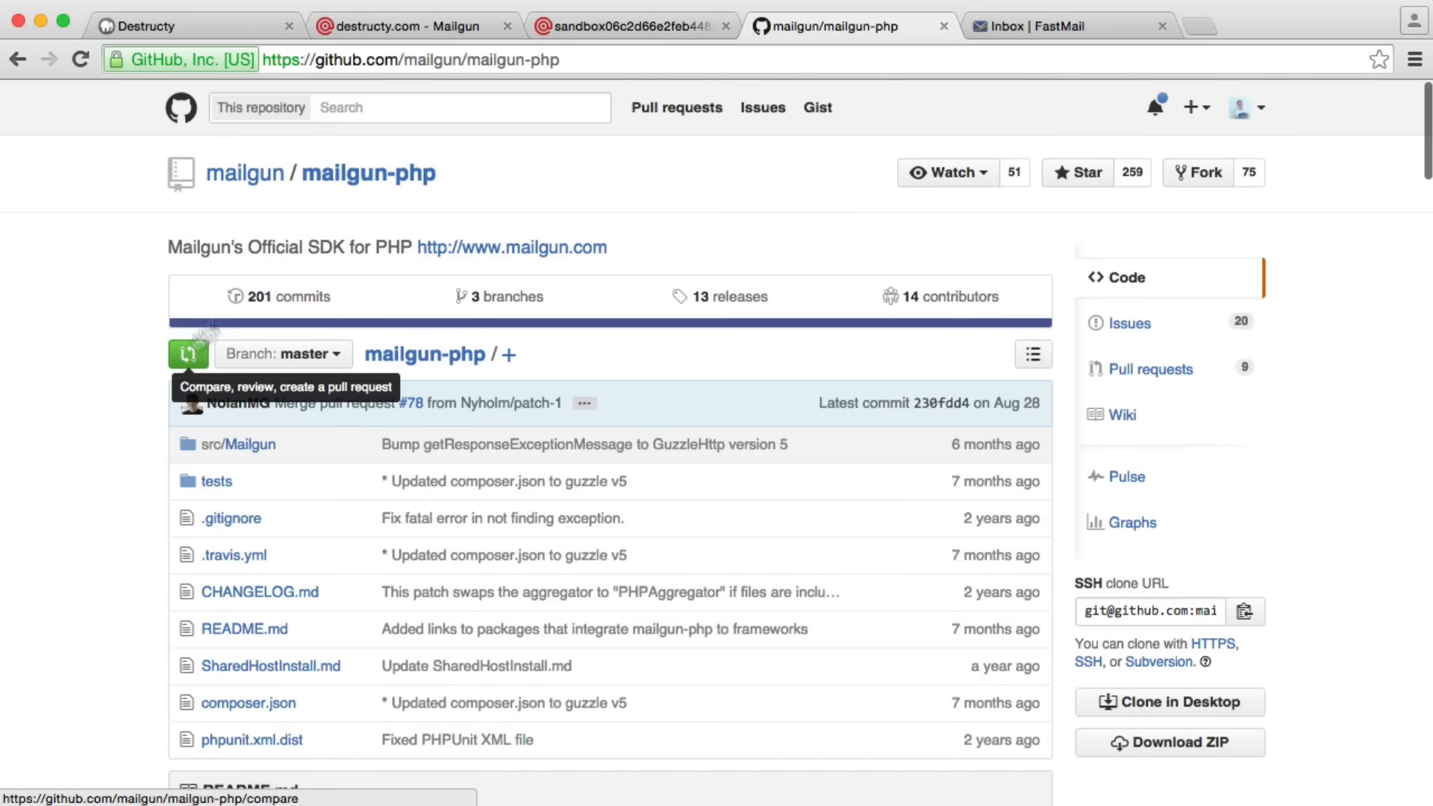
double_click(362, 247)
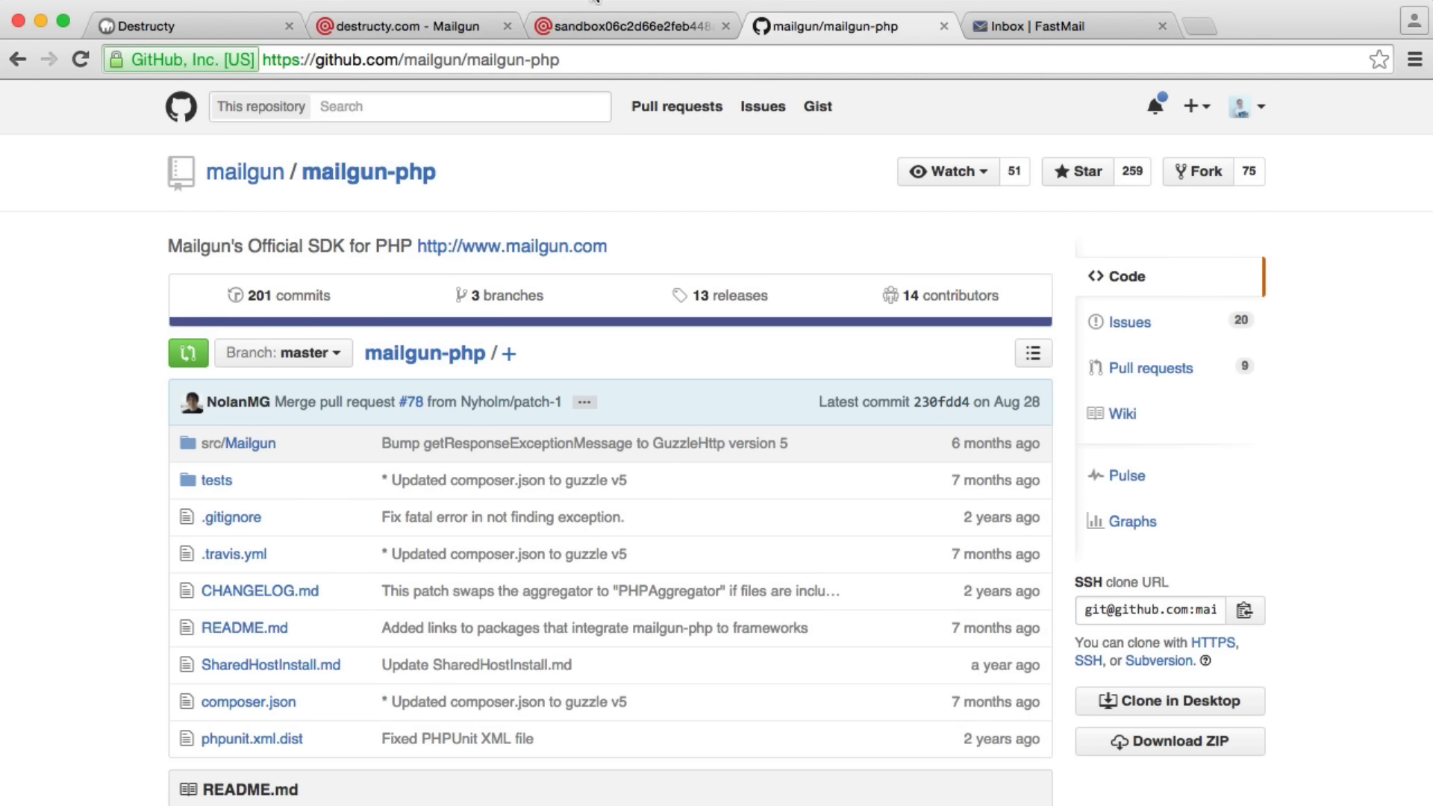
click(637, 25)
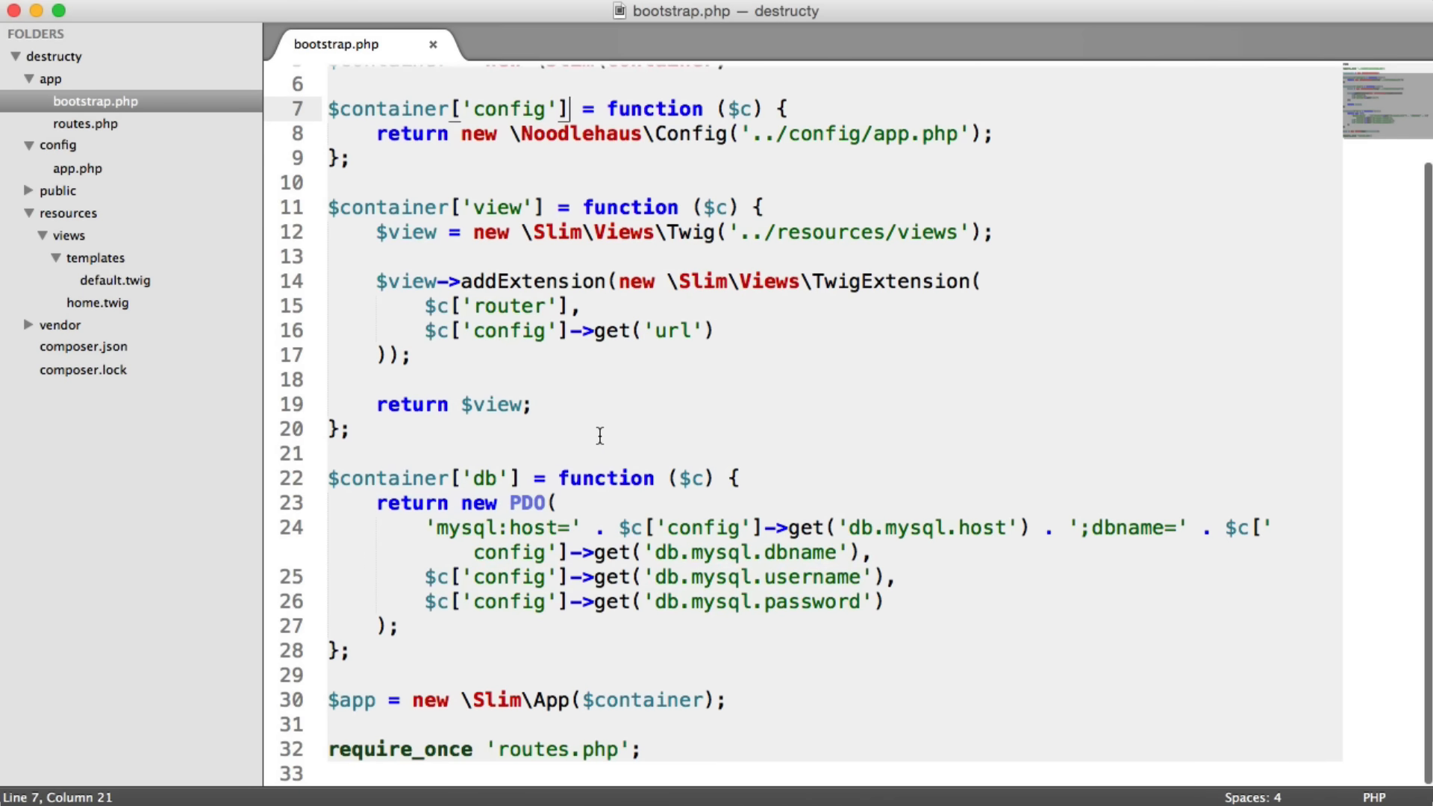
Add an empty // comment line to routes.php's send route and save
click(83, 142)
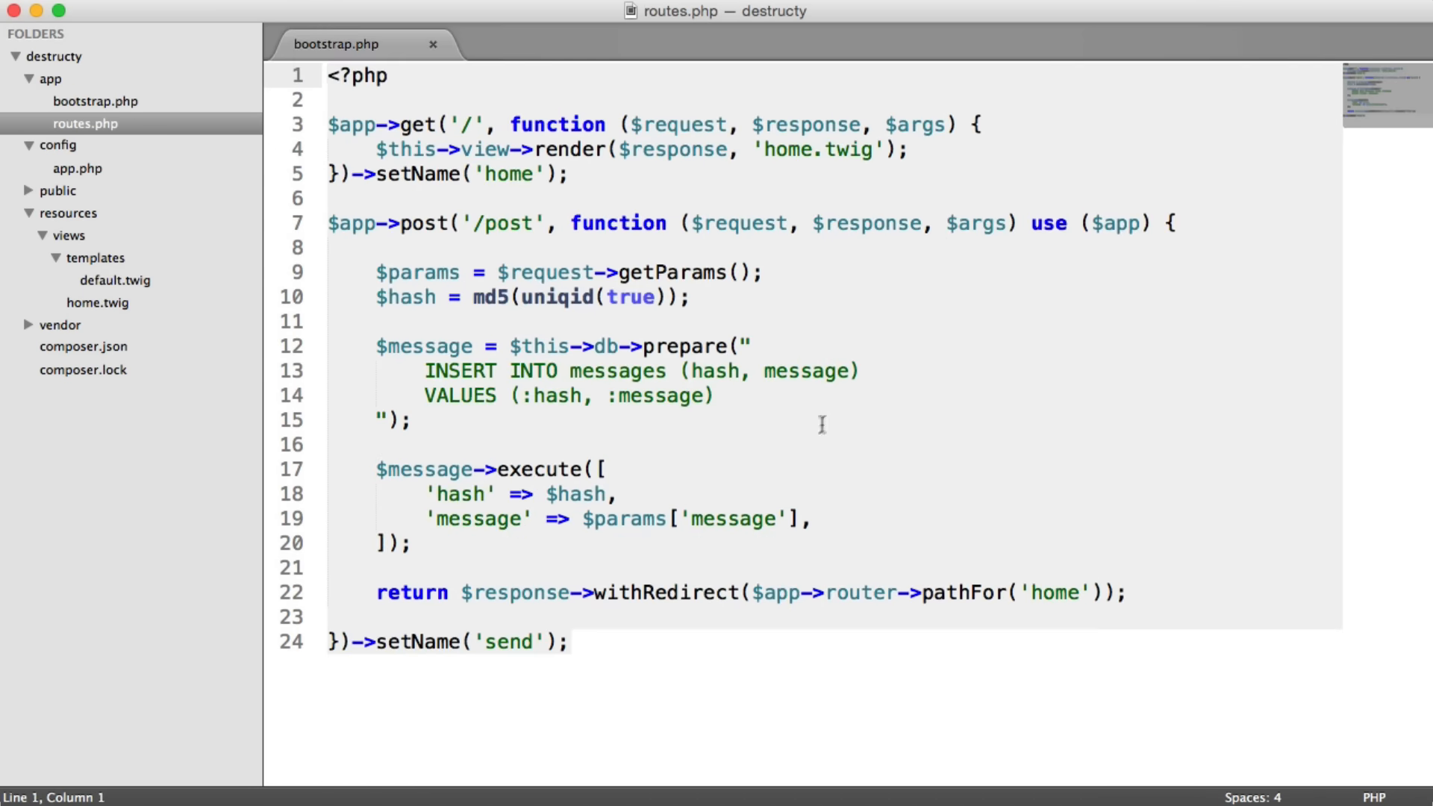
text(//)
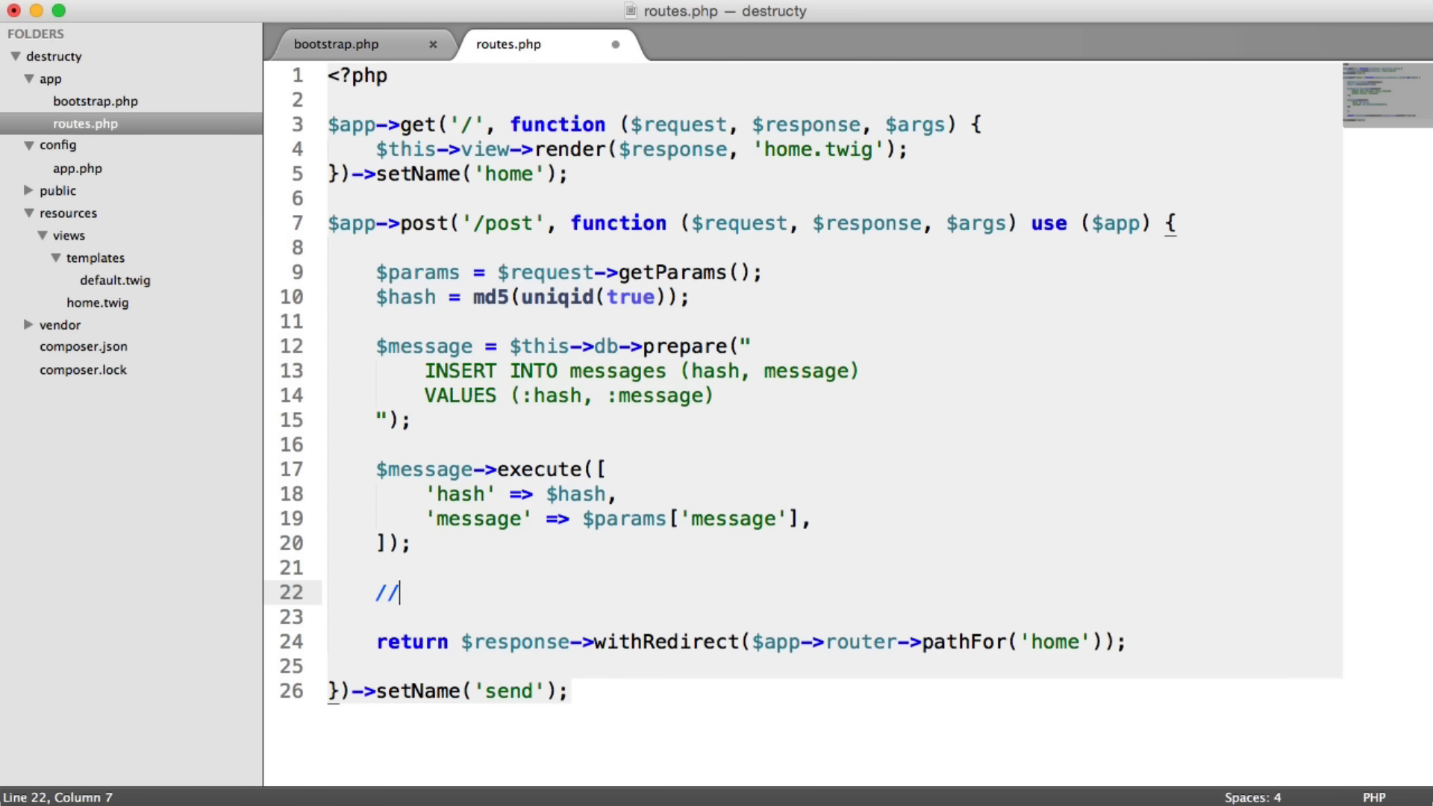
key(cmd+s)
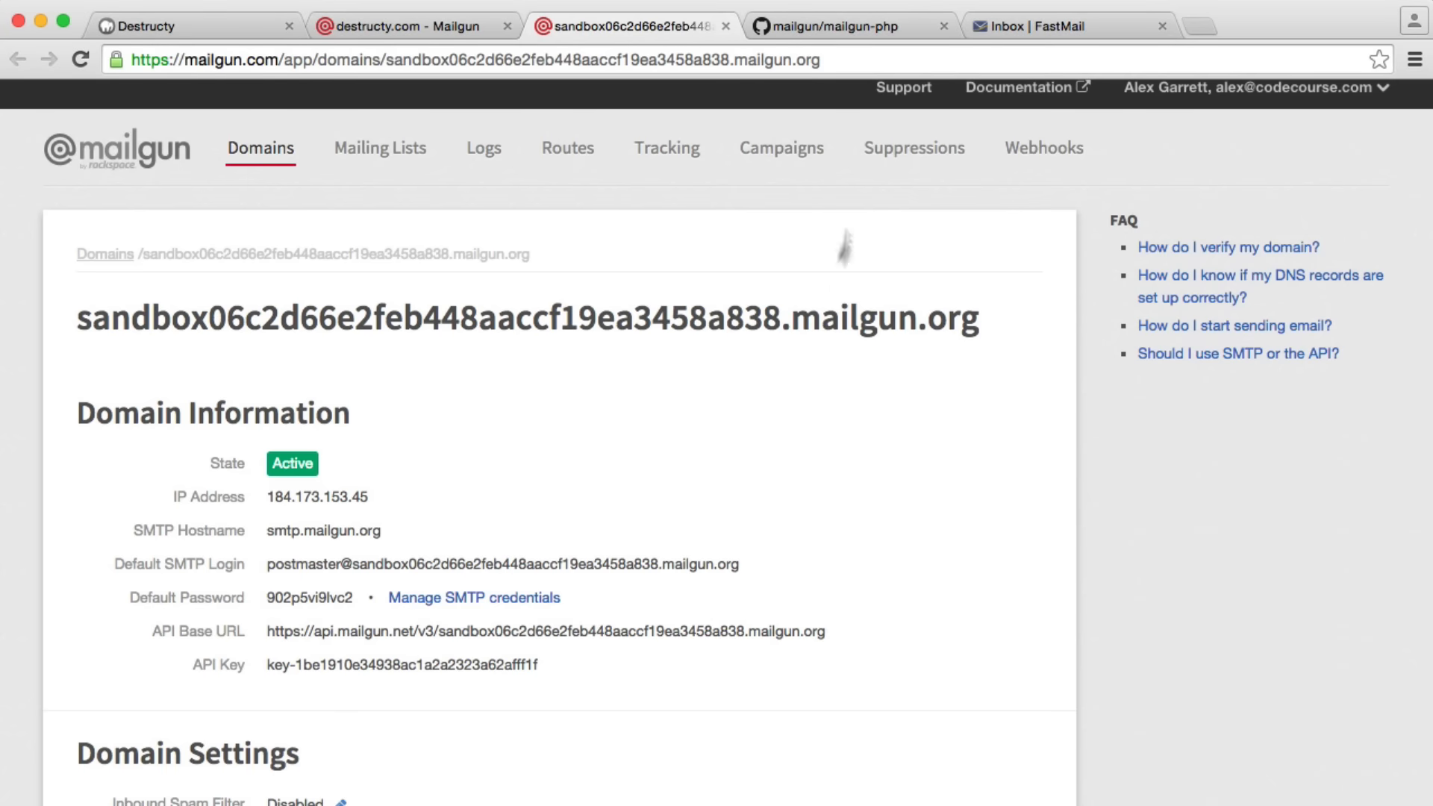
Scroll the mailgun-php README to Installation and select the composer require command
click(854, 24)
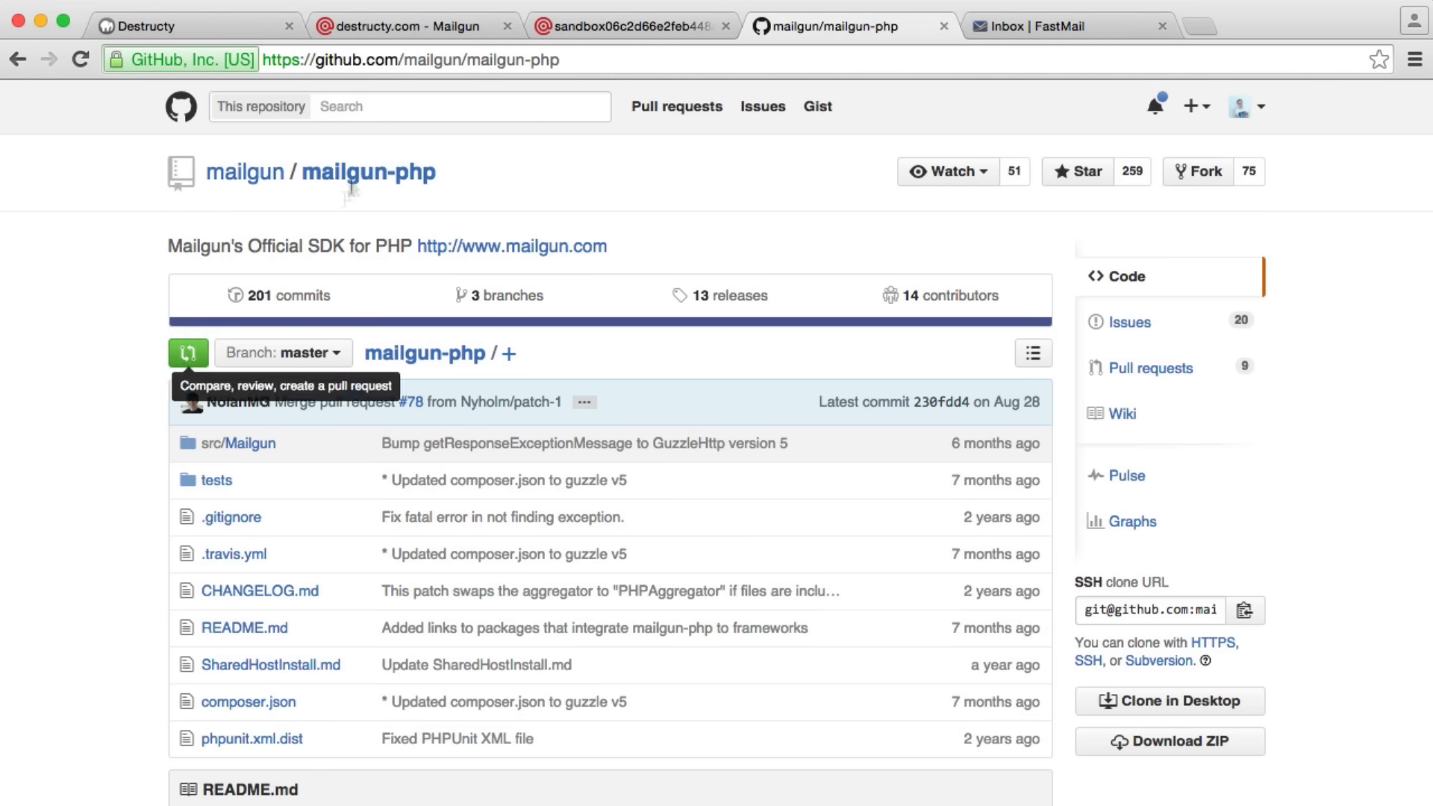
scroll(down, 3)
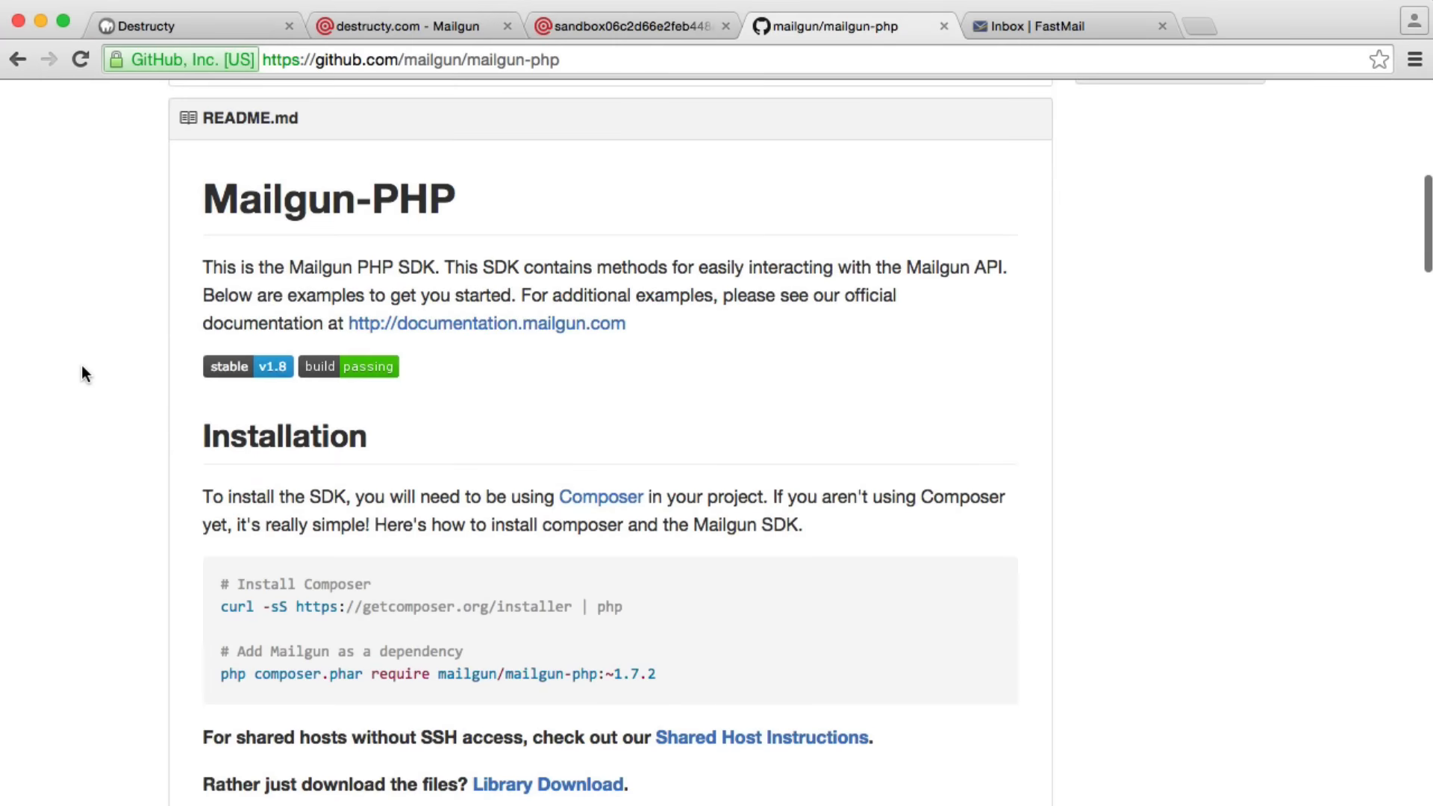
scroll(down, 3)
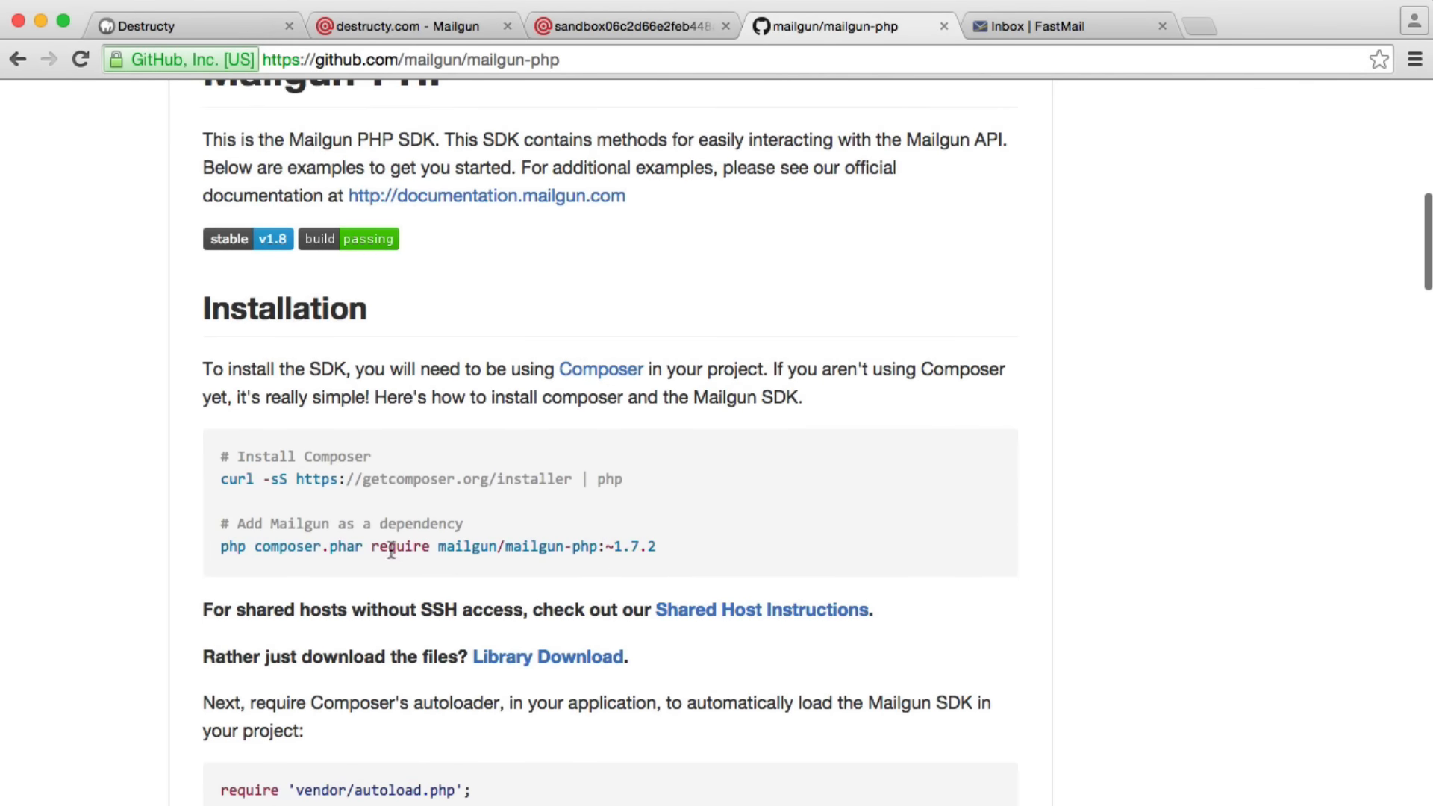
drag(438, 546, 567, 546)
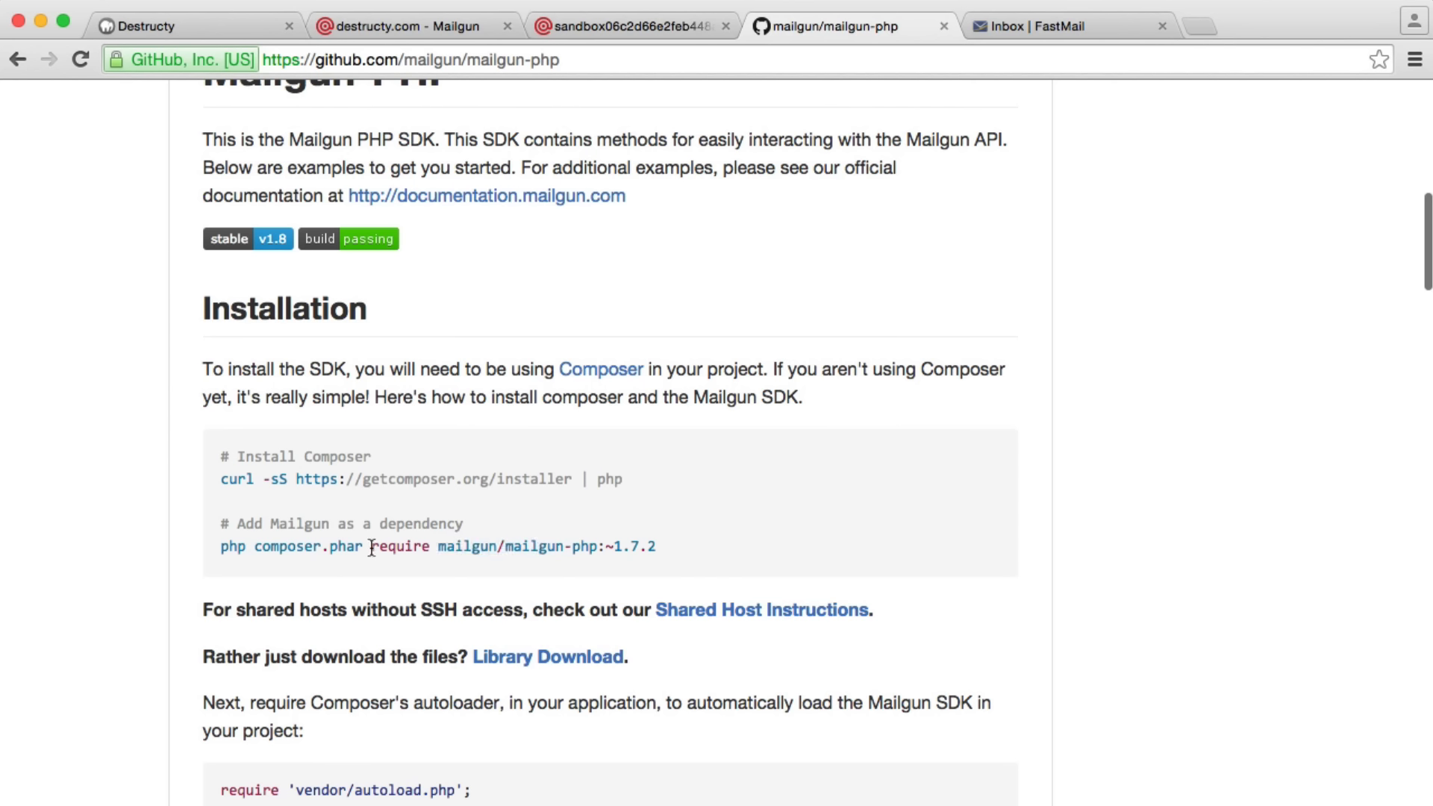
drag(371, 546, 656, 546)
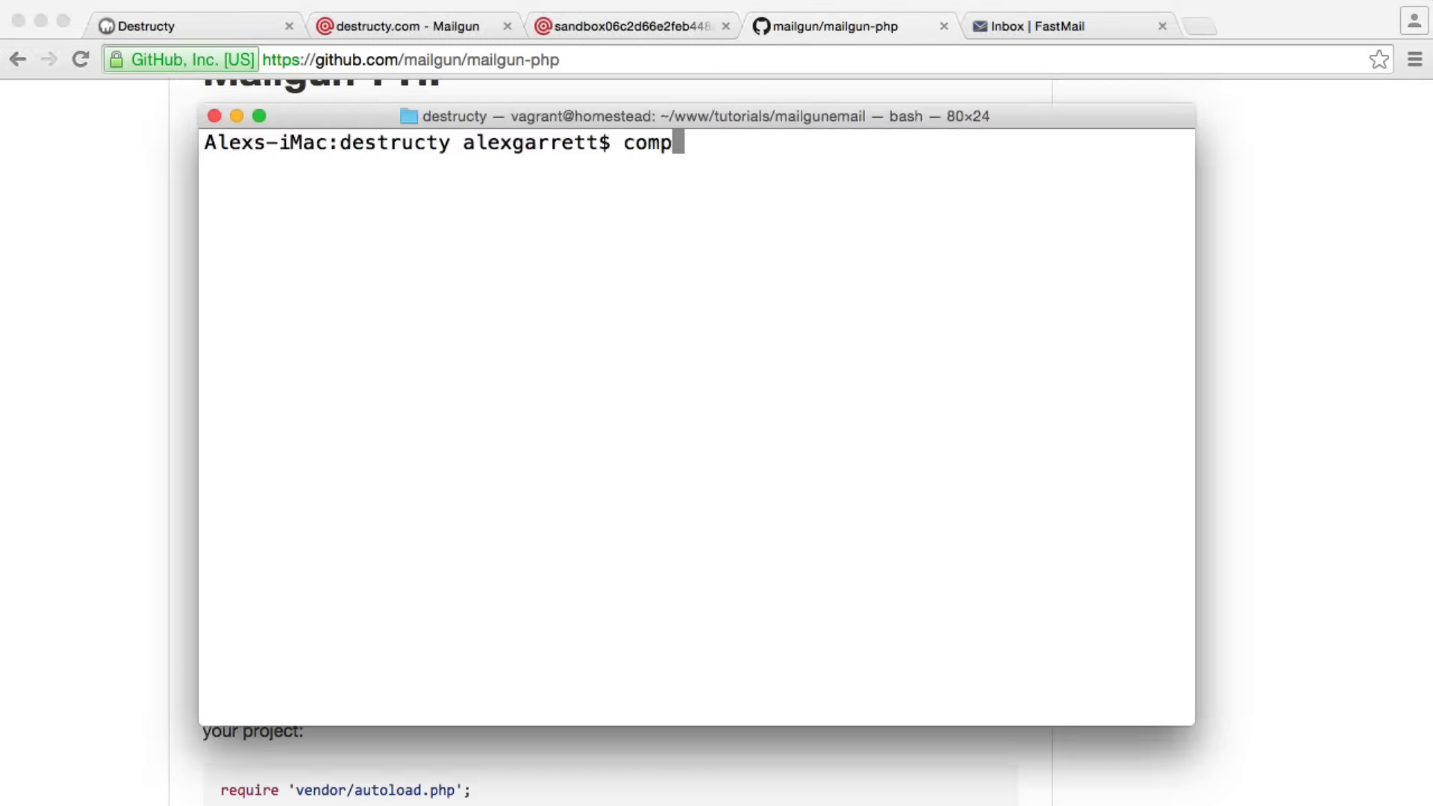
Enter composer require mailgun/mailgun-php:~1.7.2 in the destructy project's terminal
text(oser require mailgun/mailgun-php:~1.7.2)
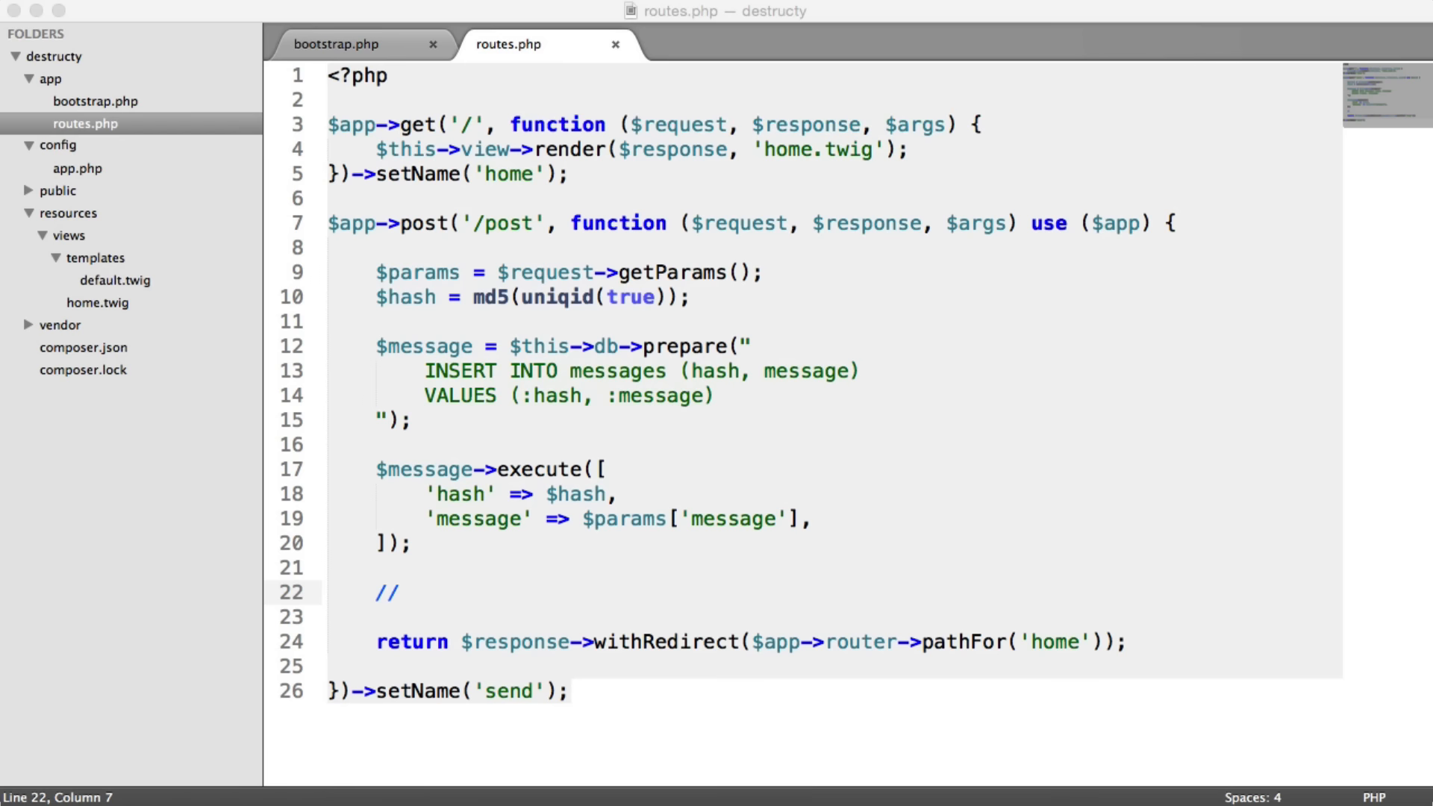
Start a 'mail' container entry in bootstrap.php as a function ($c) closure
click(343, 45)
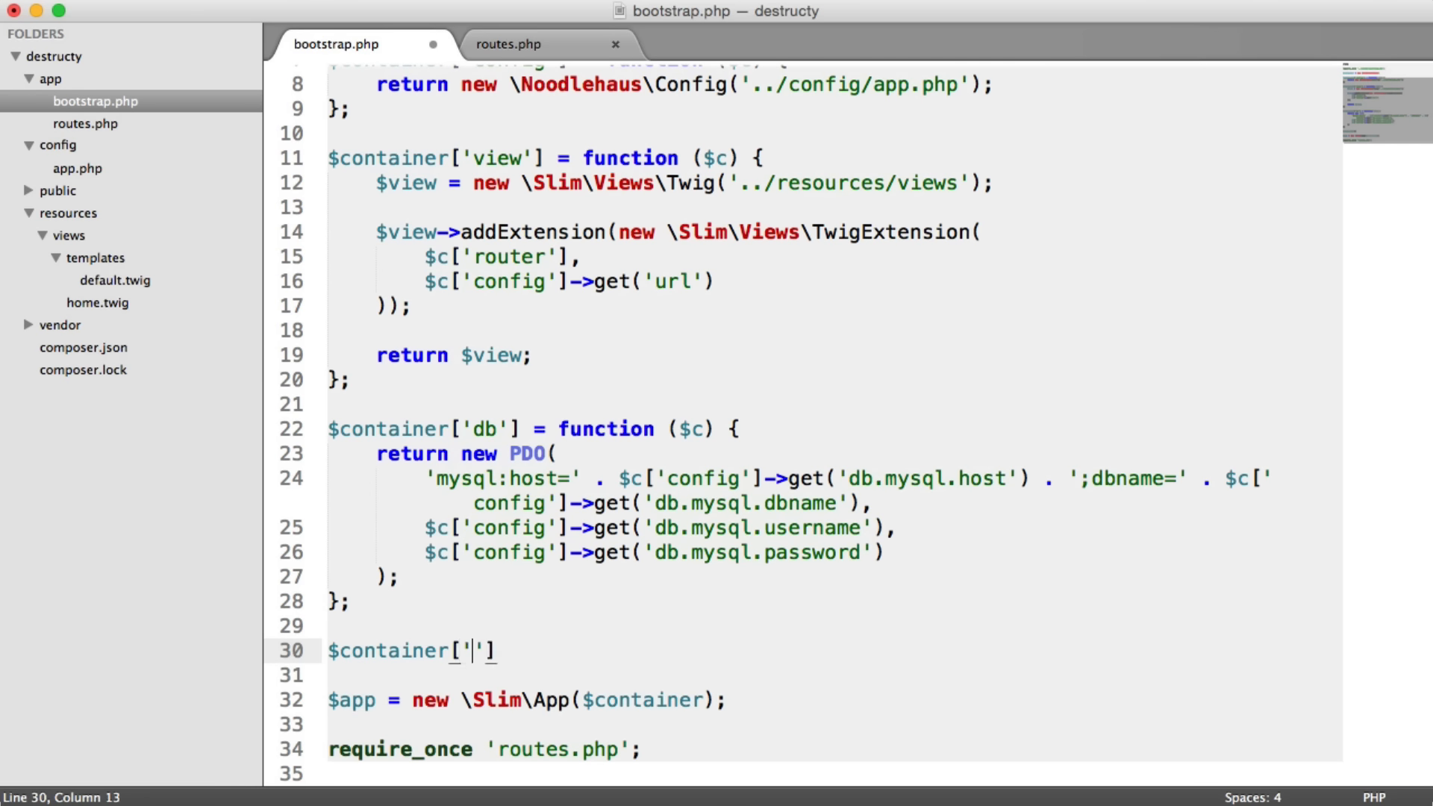
text(mail)
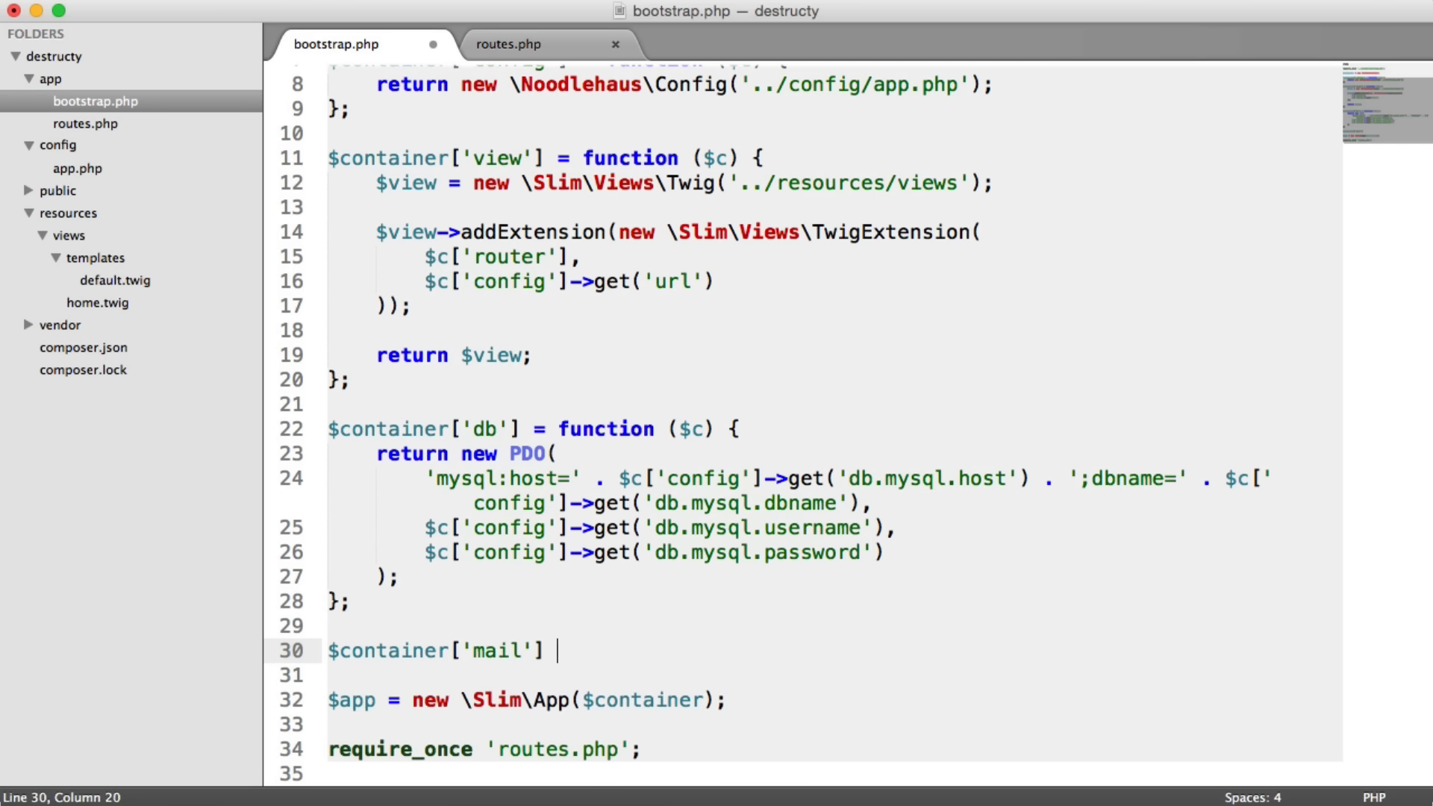
text(= function ())
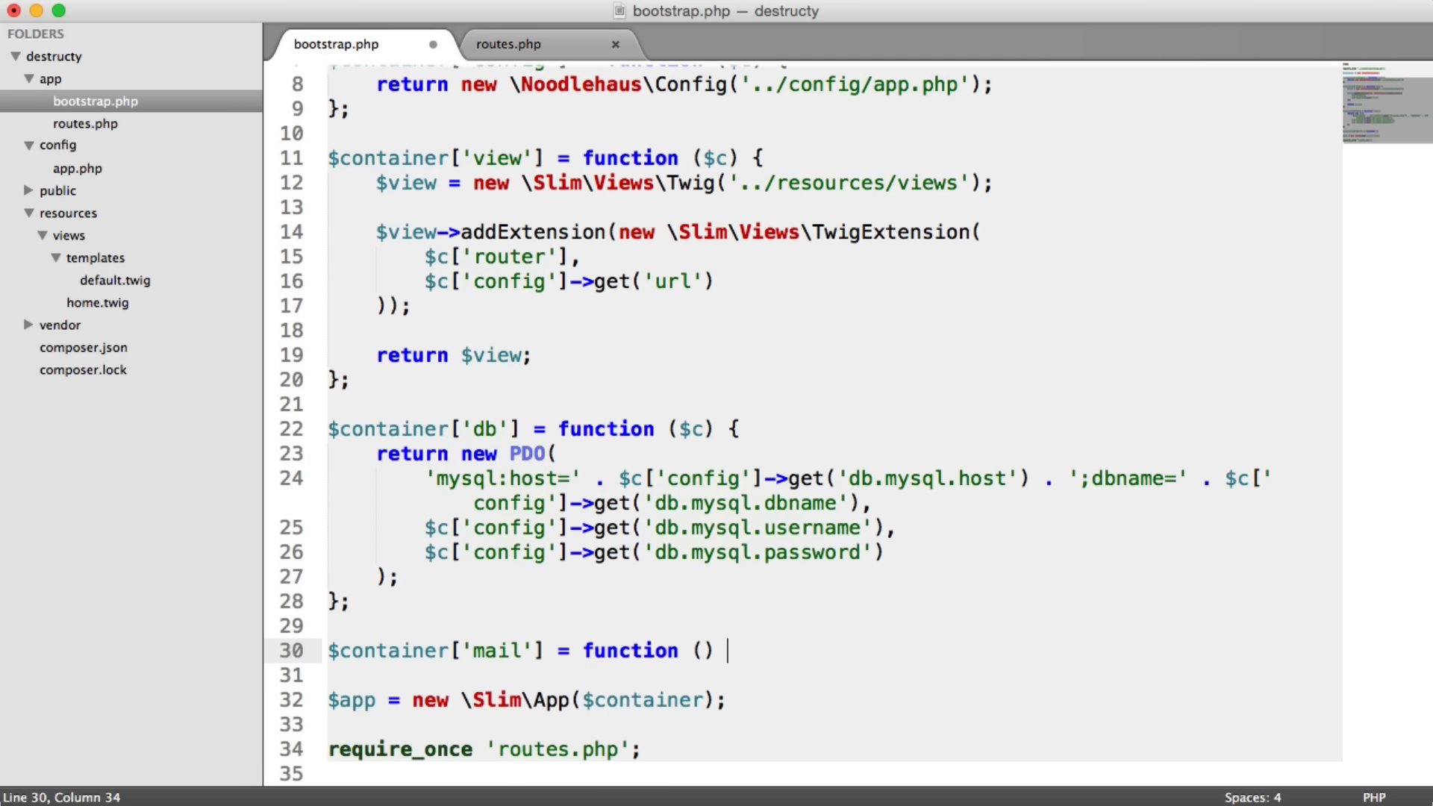
text({)
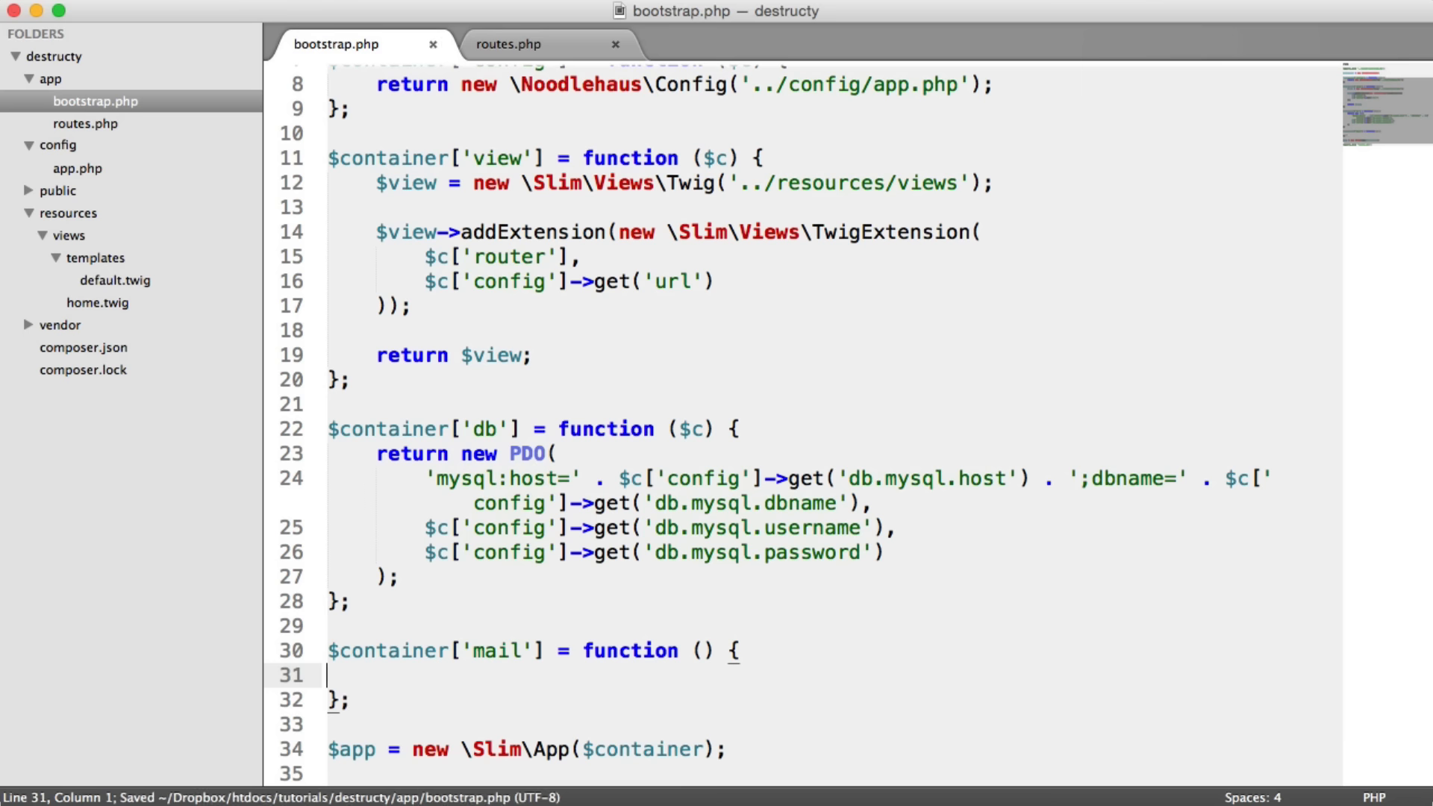
text($c)
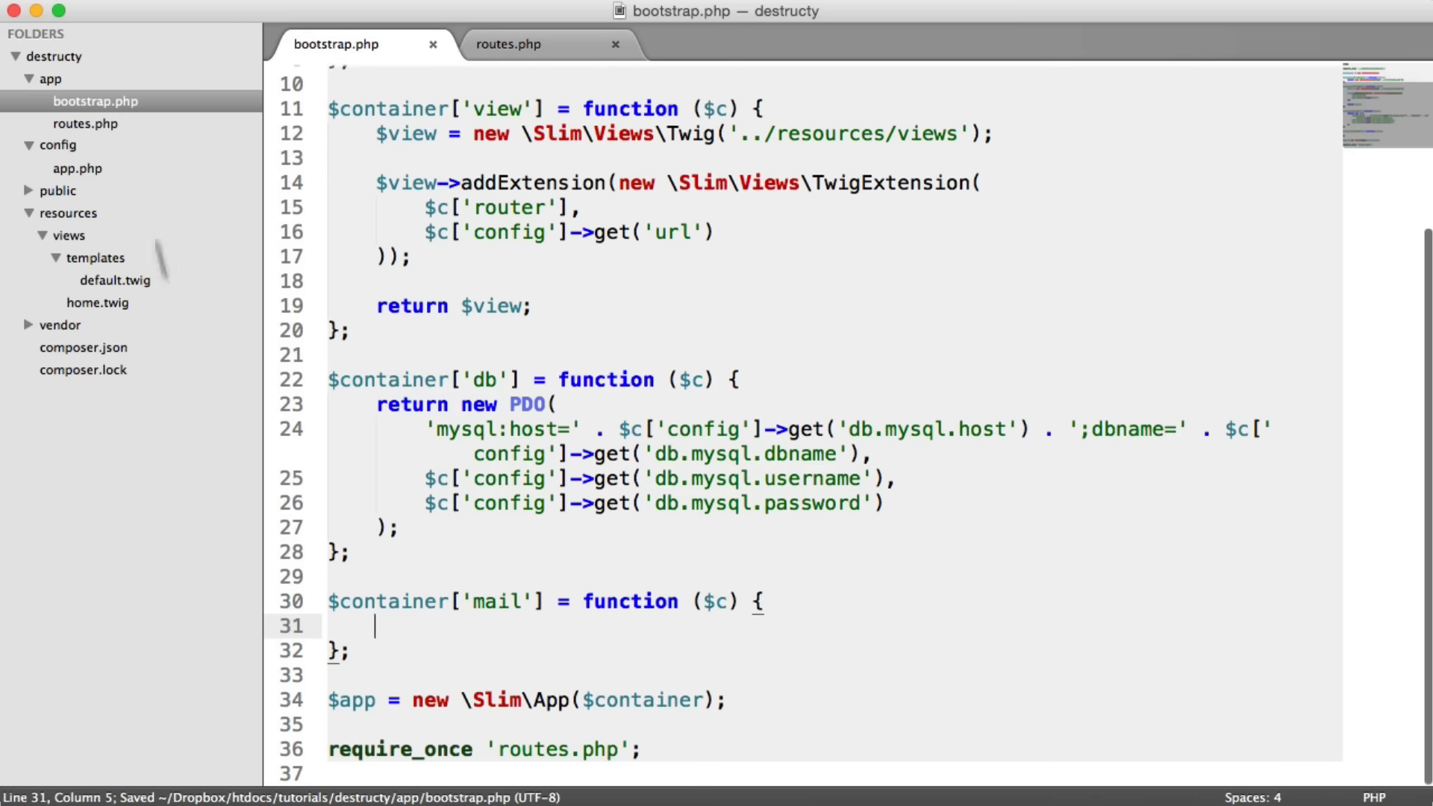
After checking app.php, make the mail closure return new \Mailgun\Mailgun('')
click(63, 168)
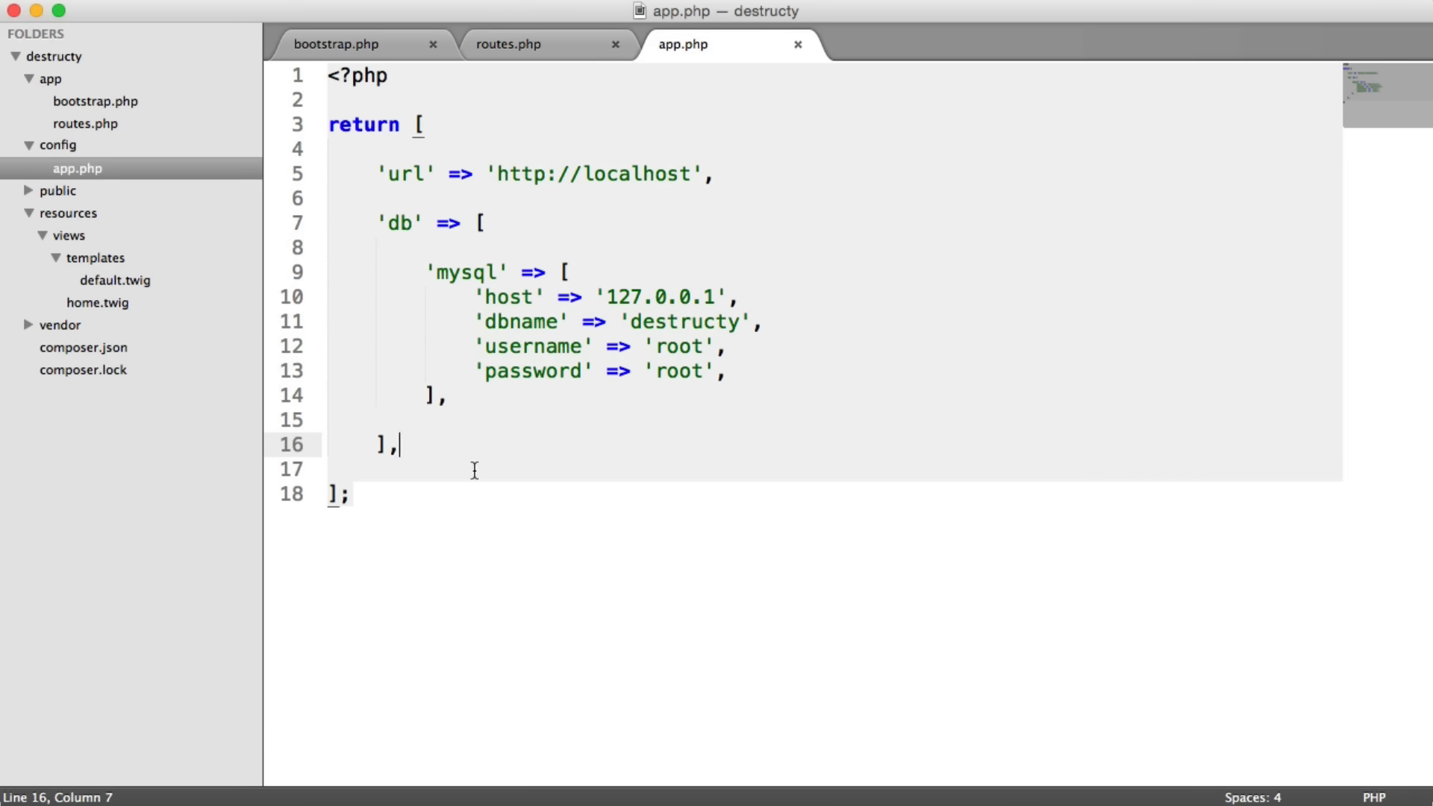
click(343, 44)
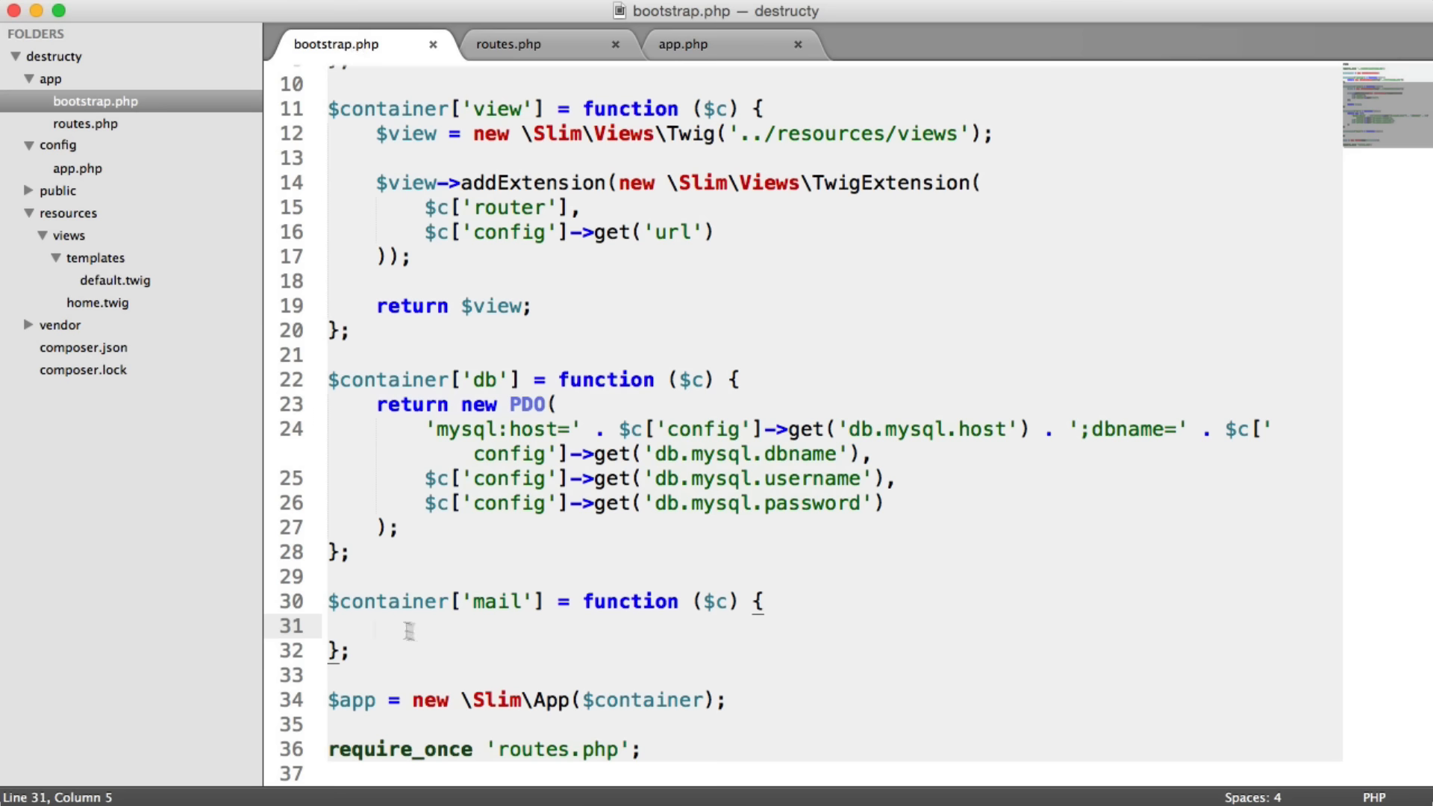
mouse_move(555, 625)
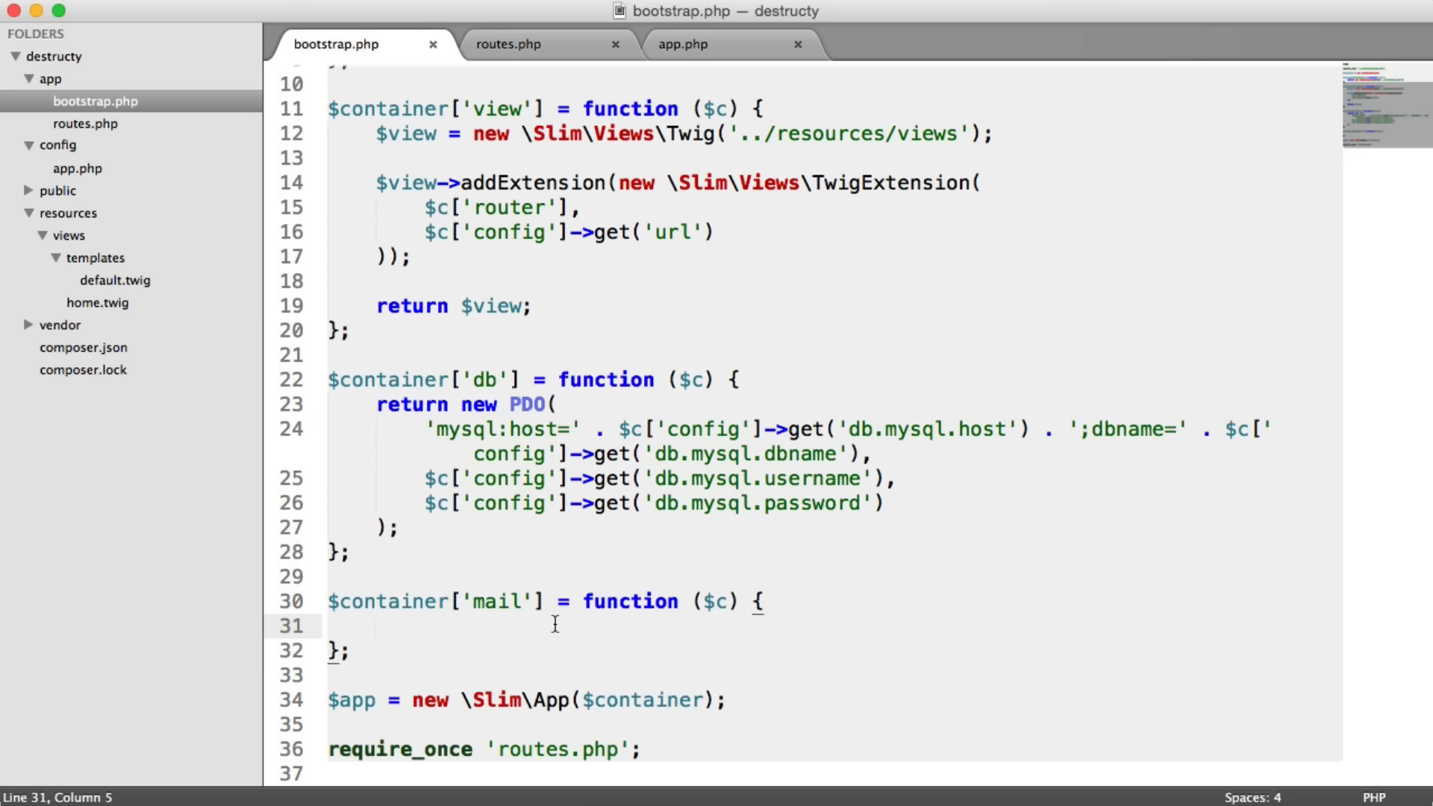
text(return)
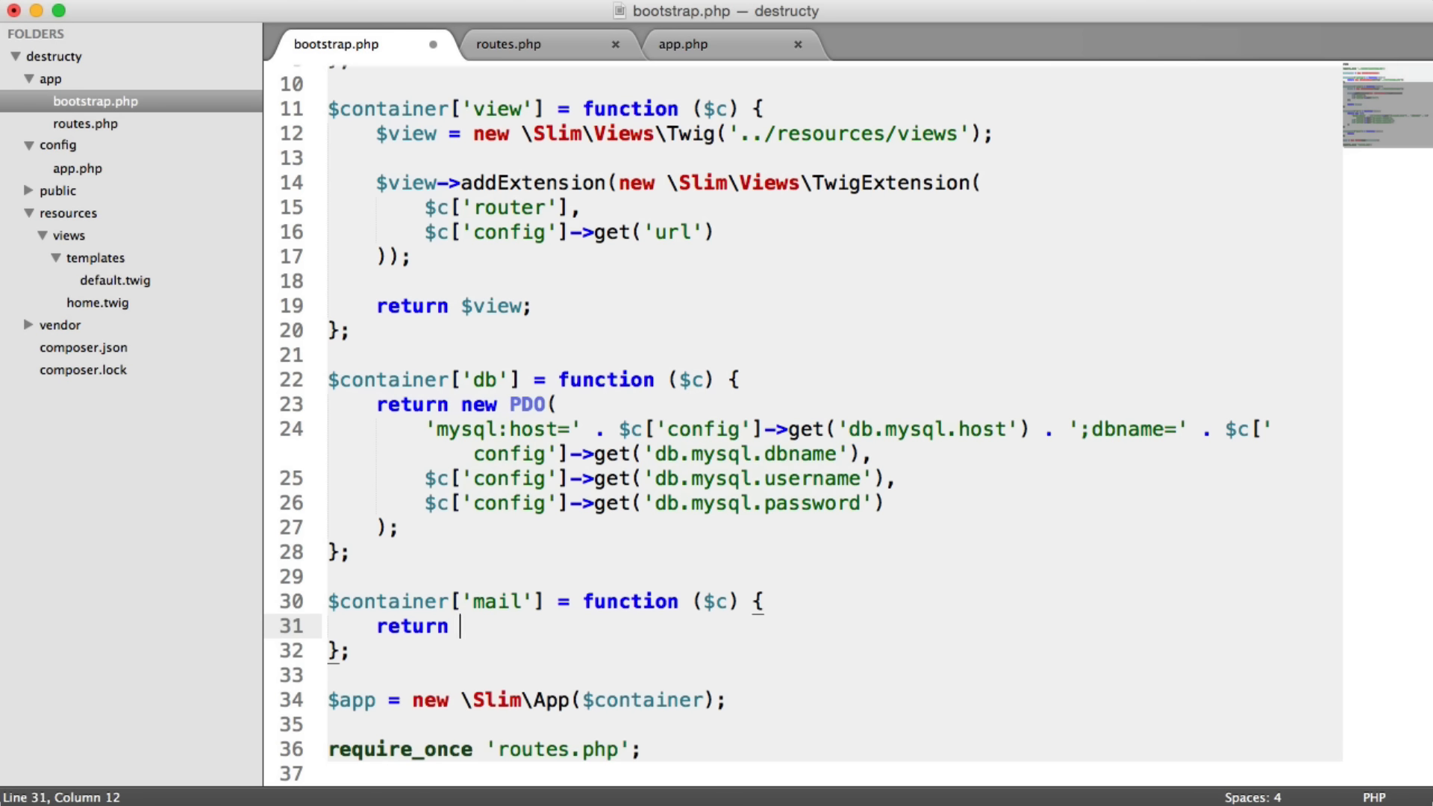
text(new \Mailgun)
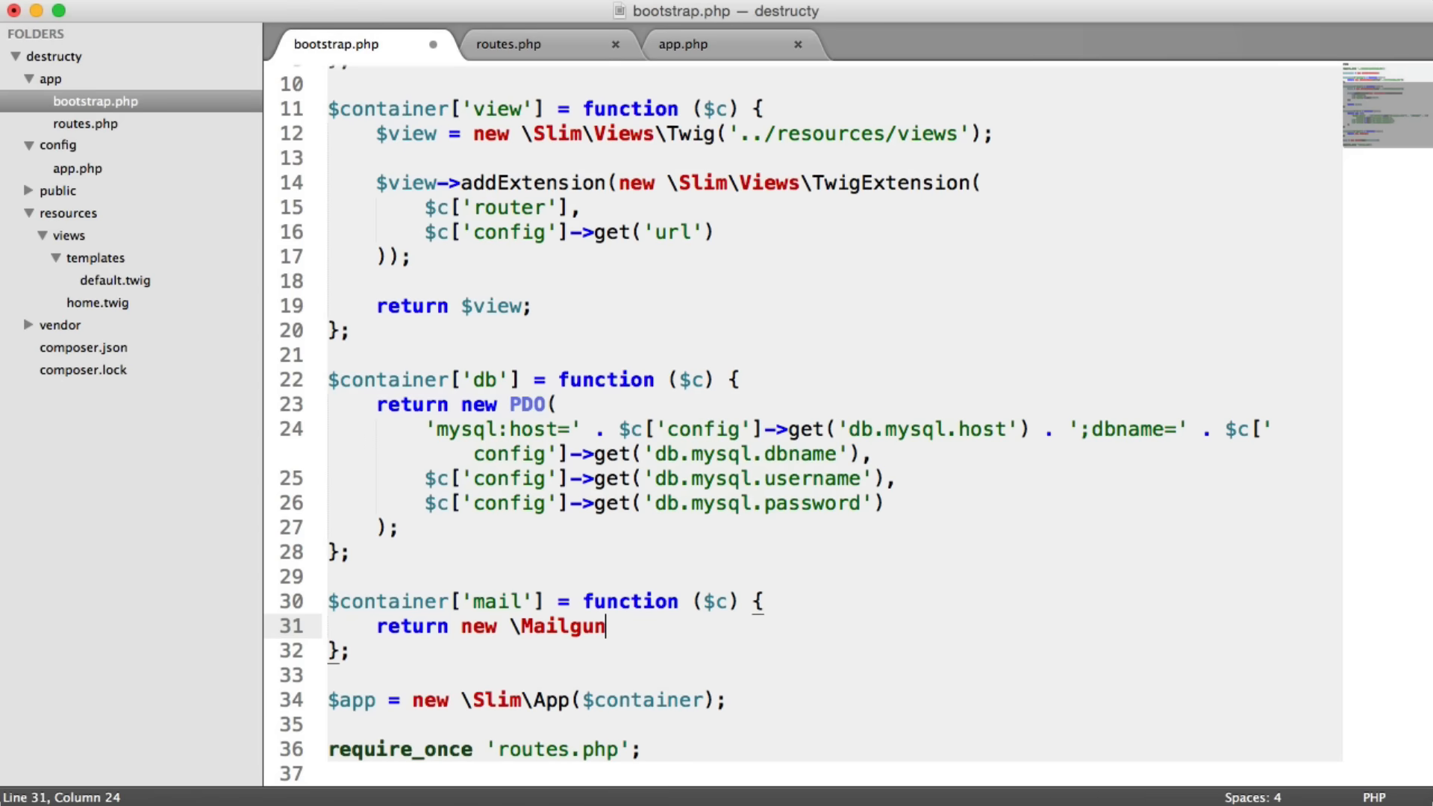
text(\Mail)
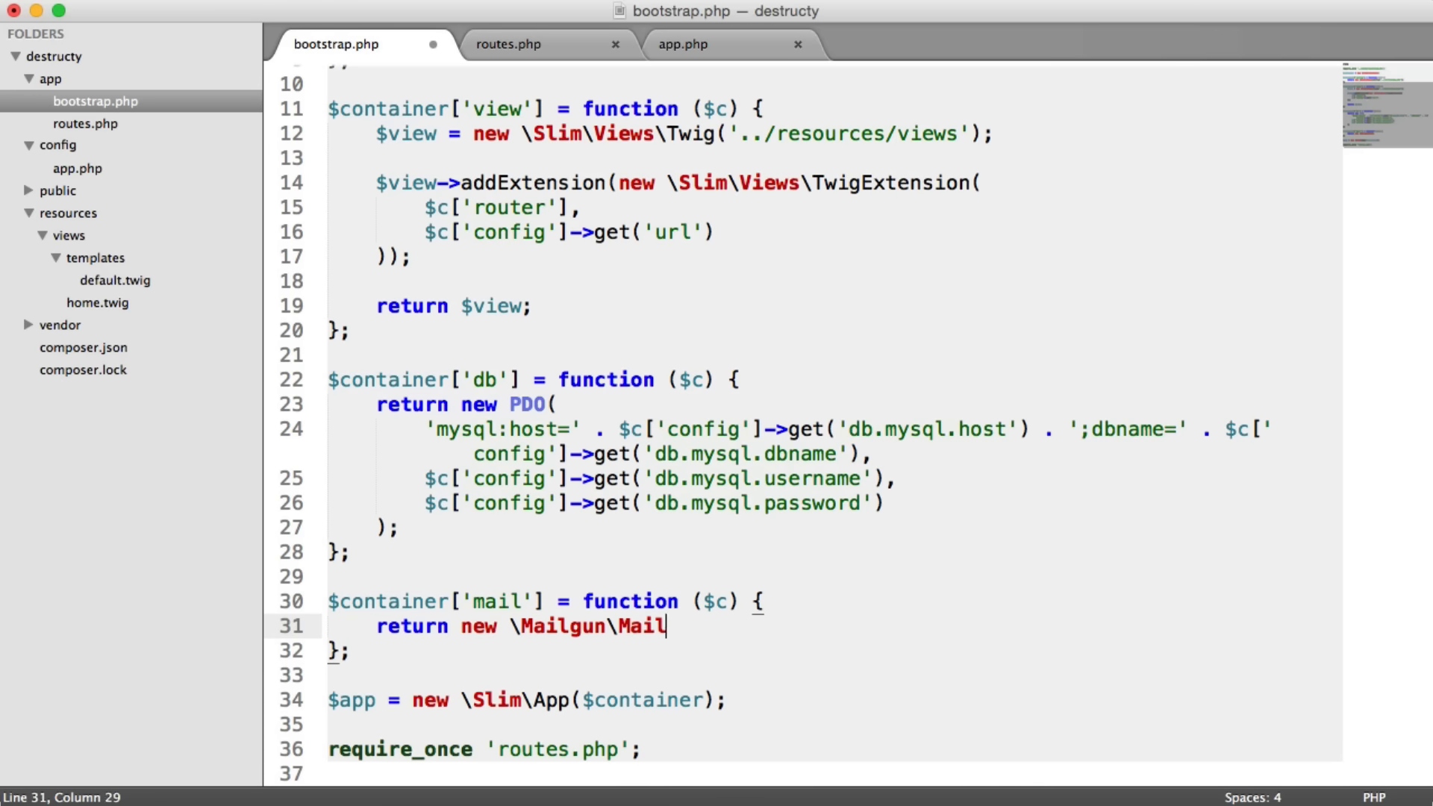
text(gun();)
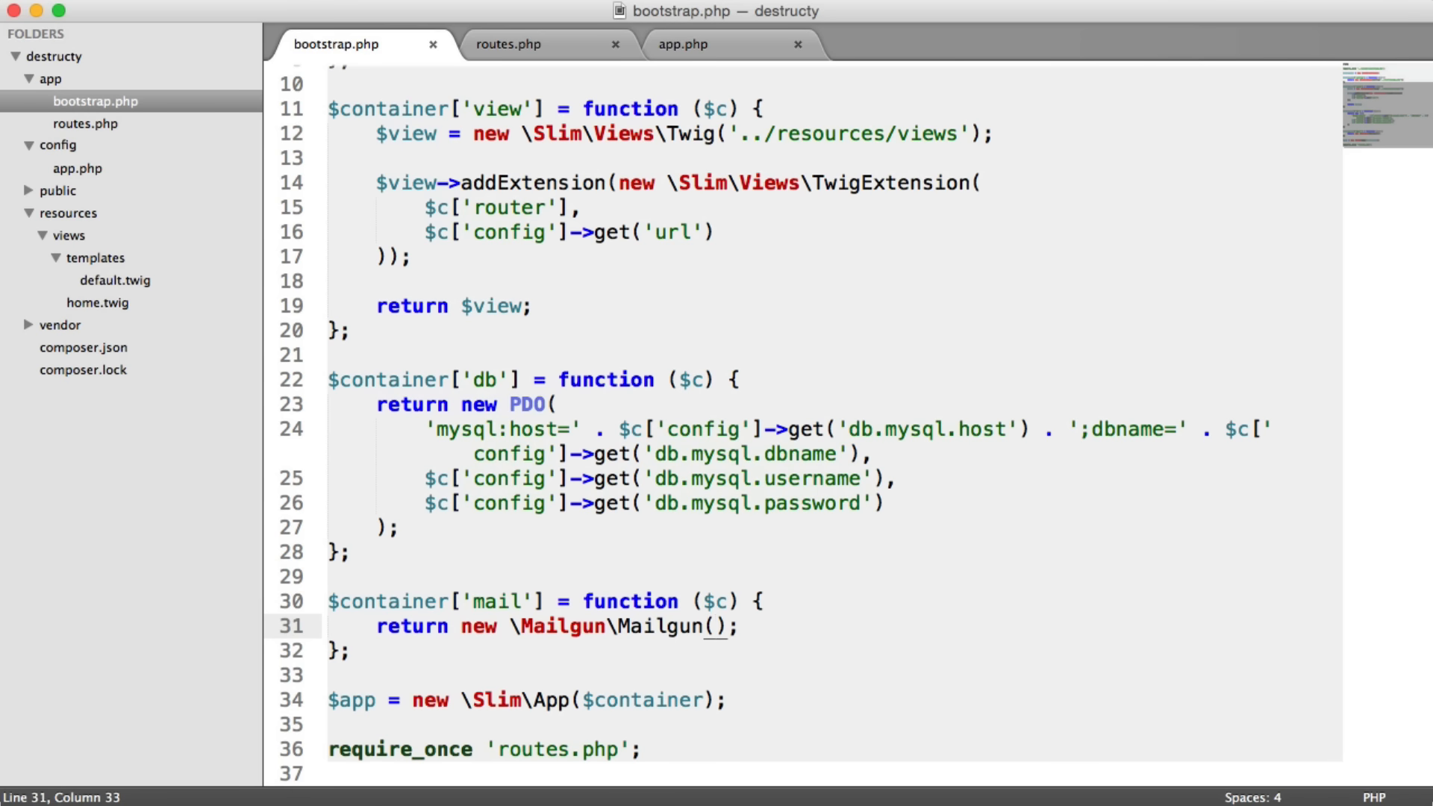
text('')
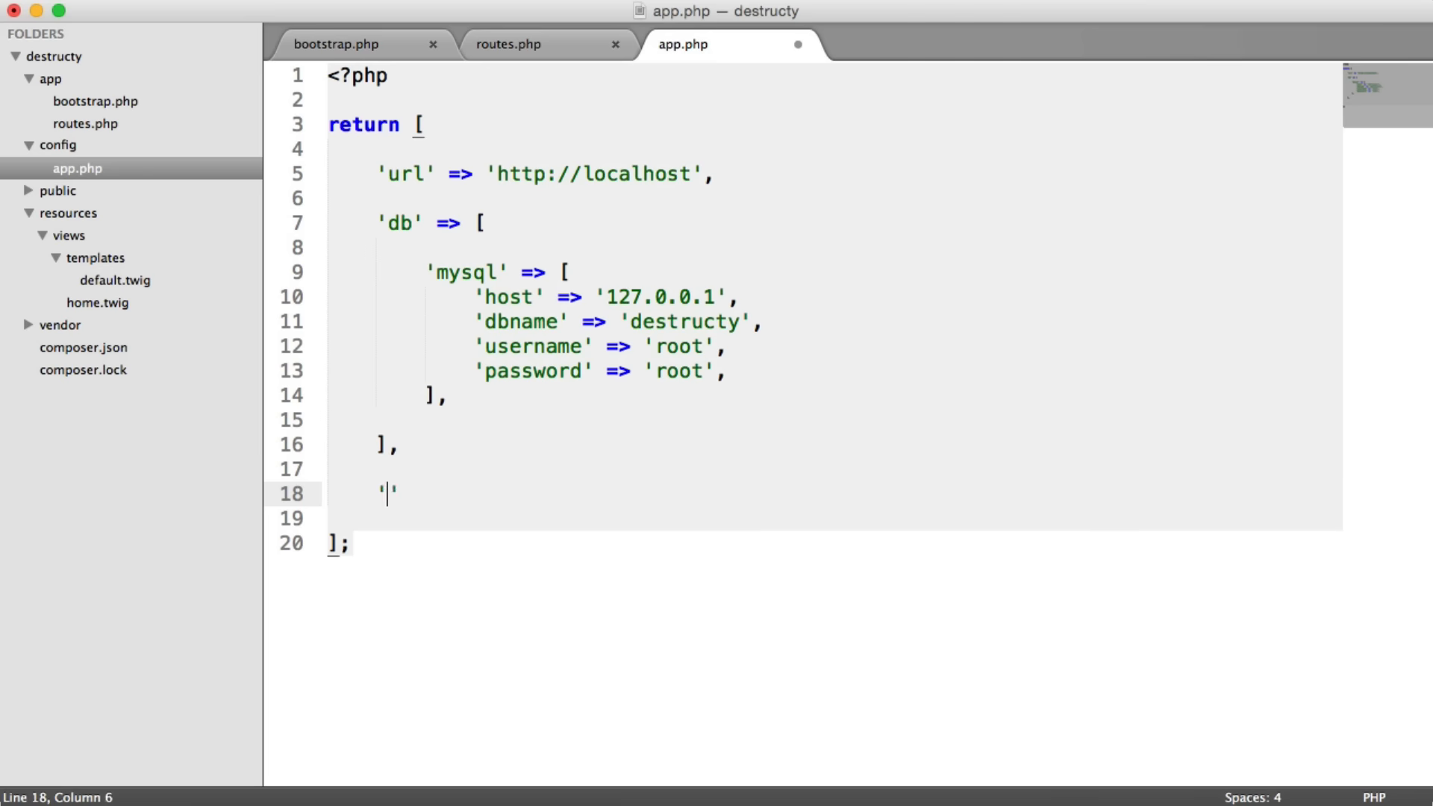
Add 'services' => ['mailgun' => ['domain' => '', 'secret' => '']] to app.php's config
text(services)
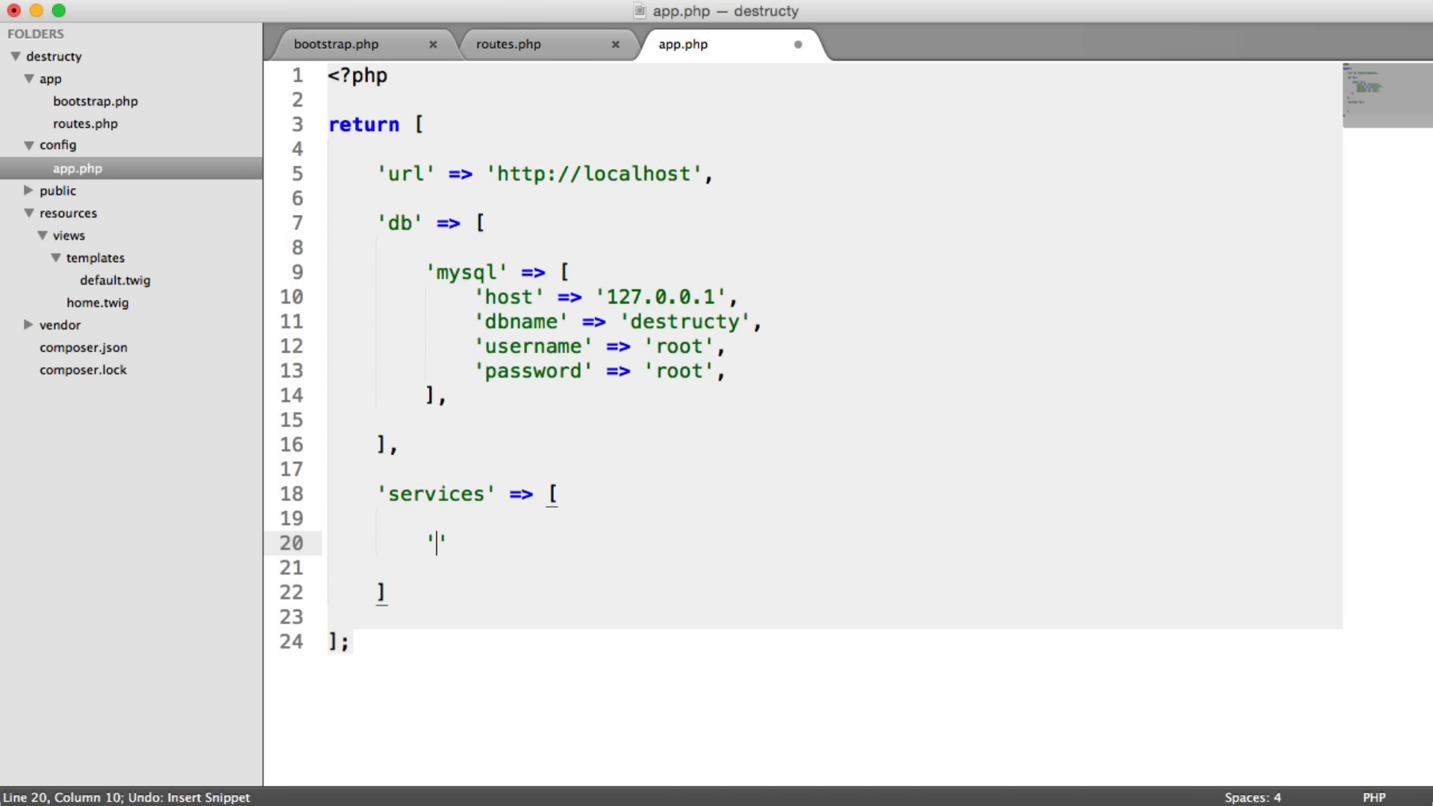
text(mailgun)
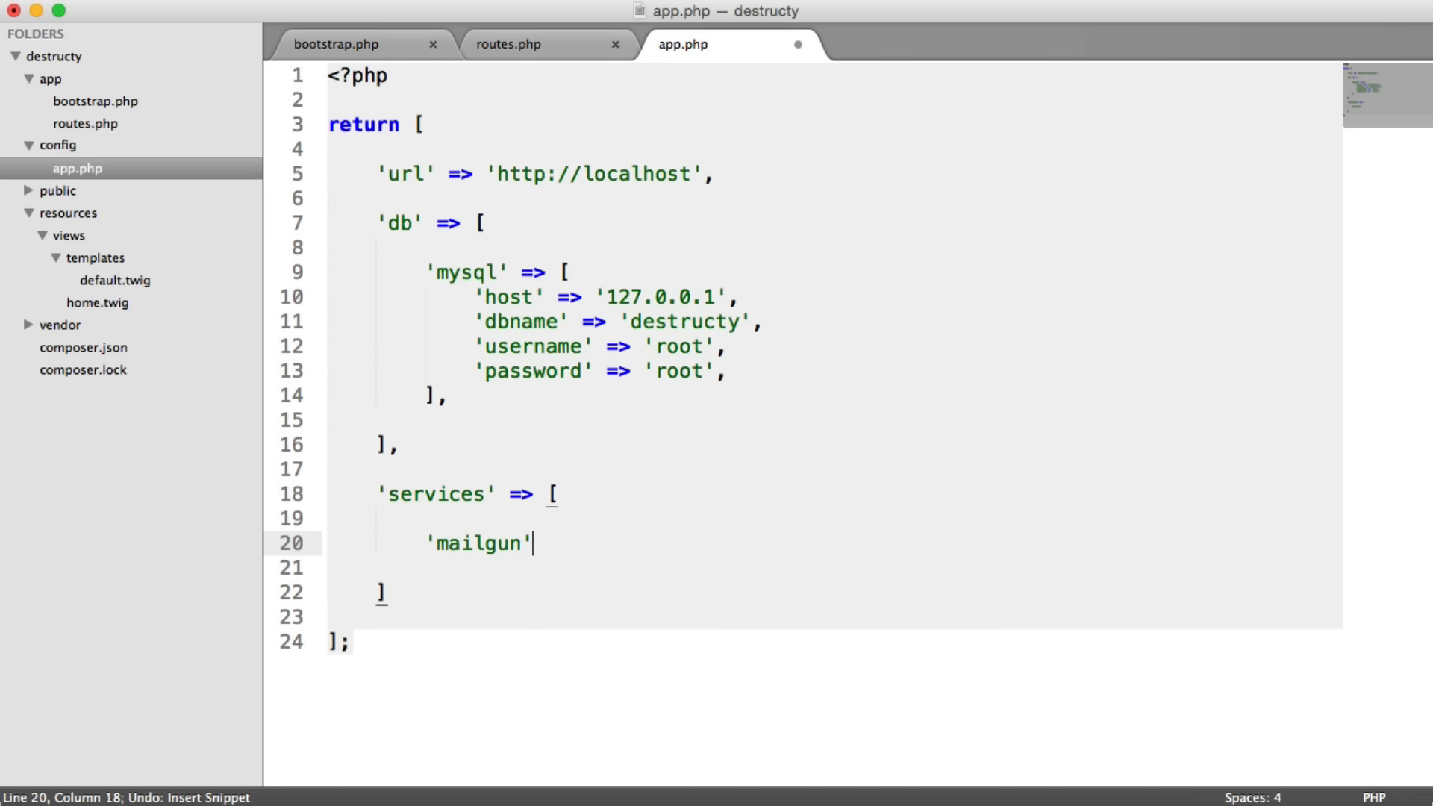
text(=> [)
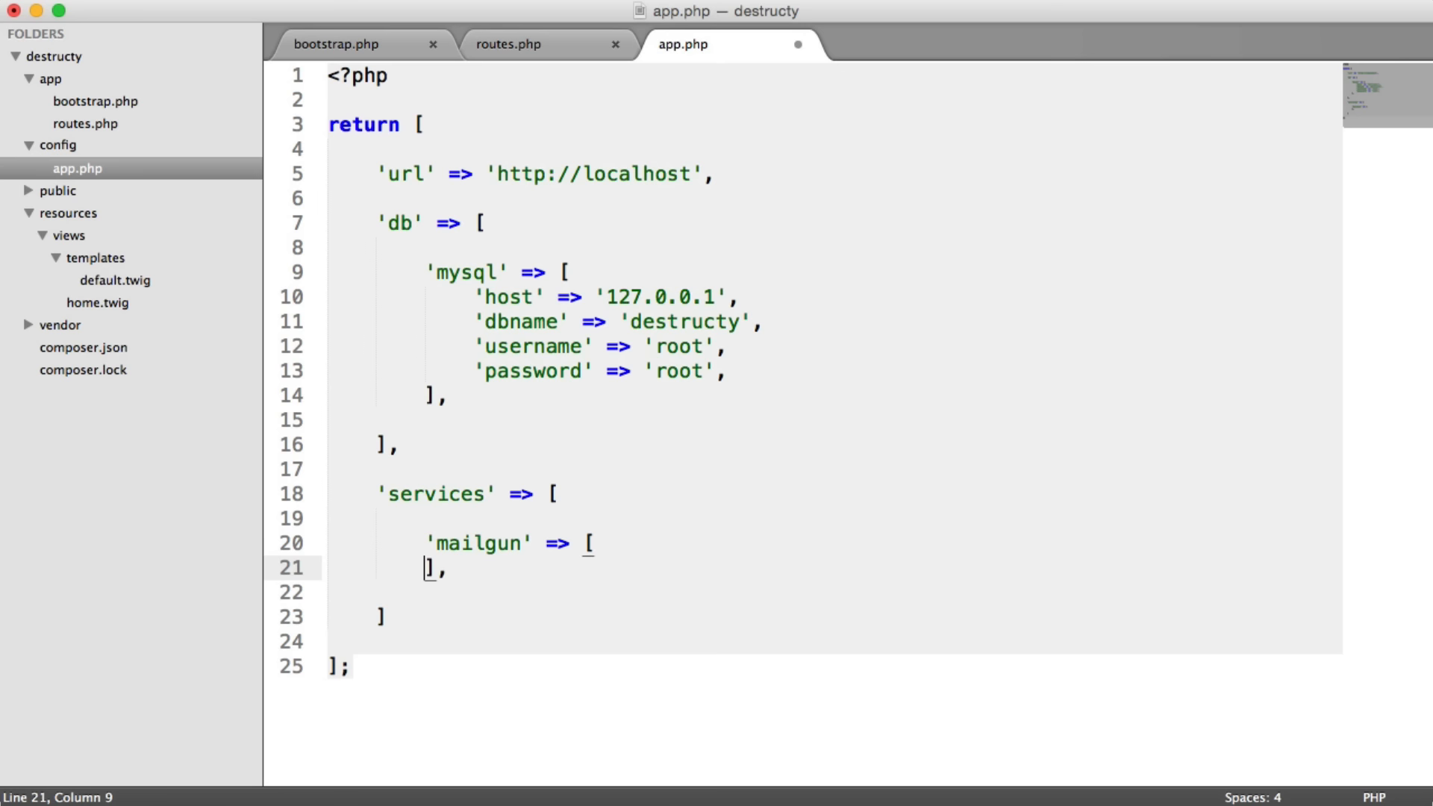
text('d')
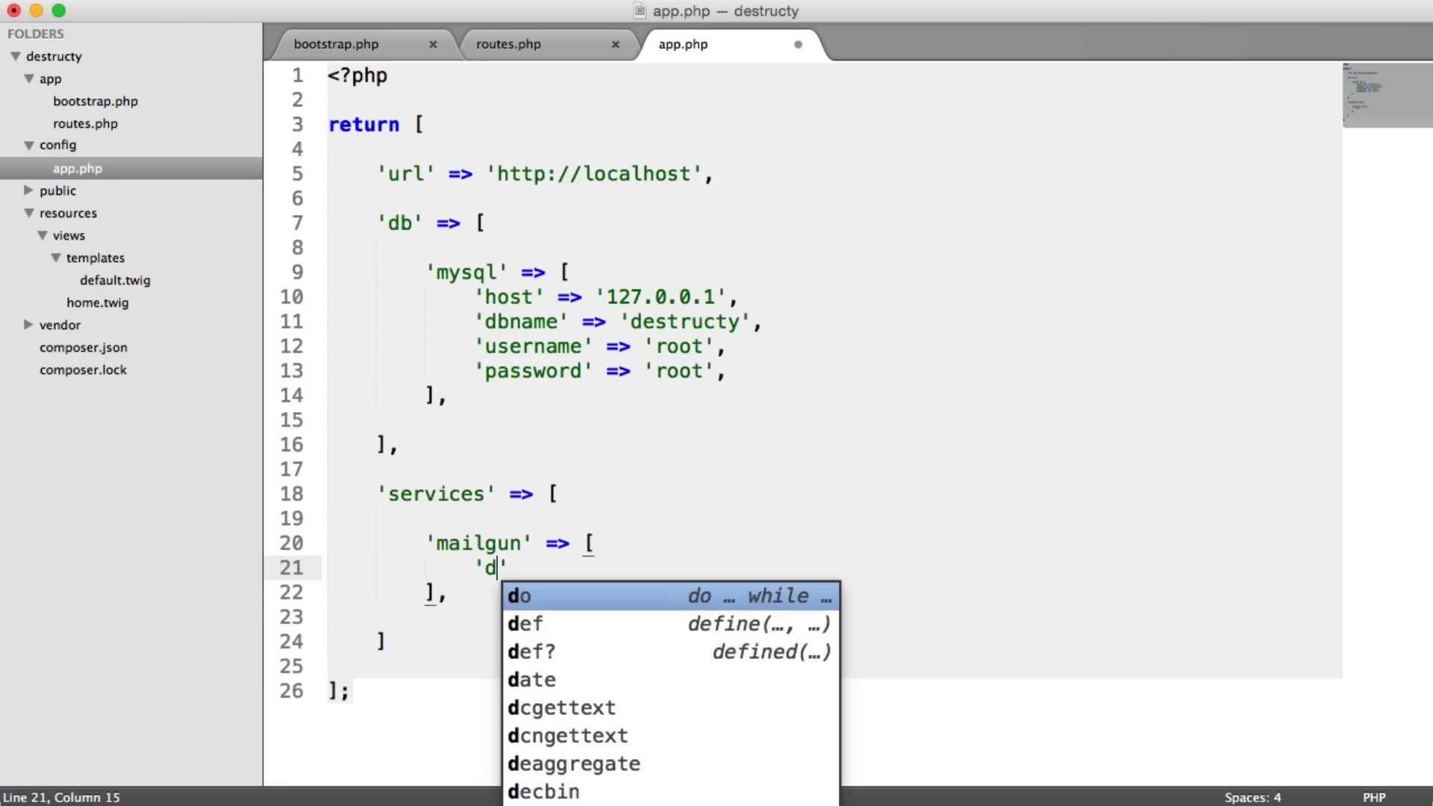
text(omain' =>)
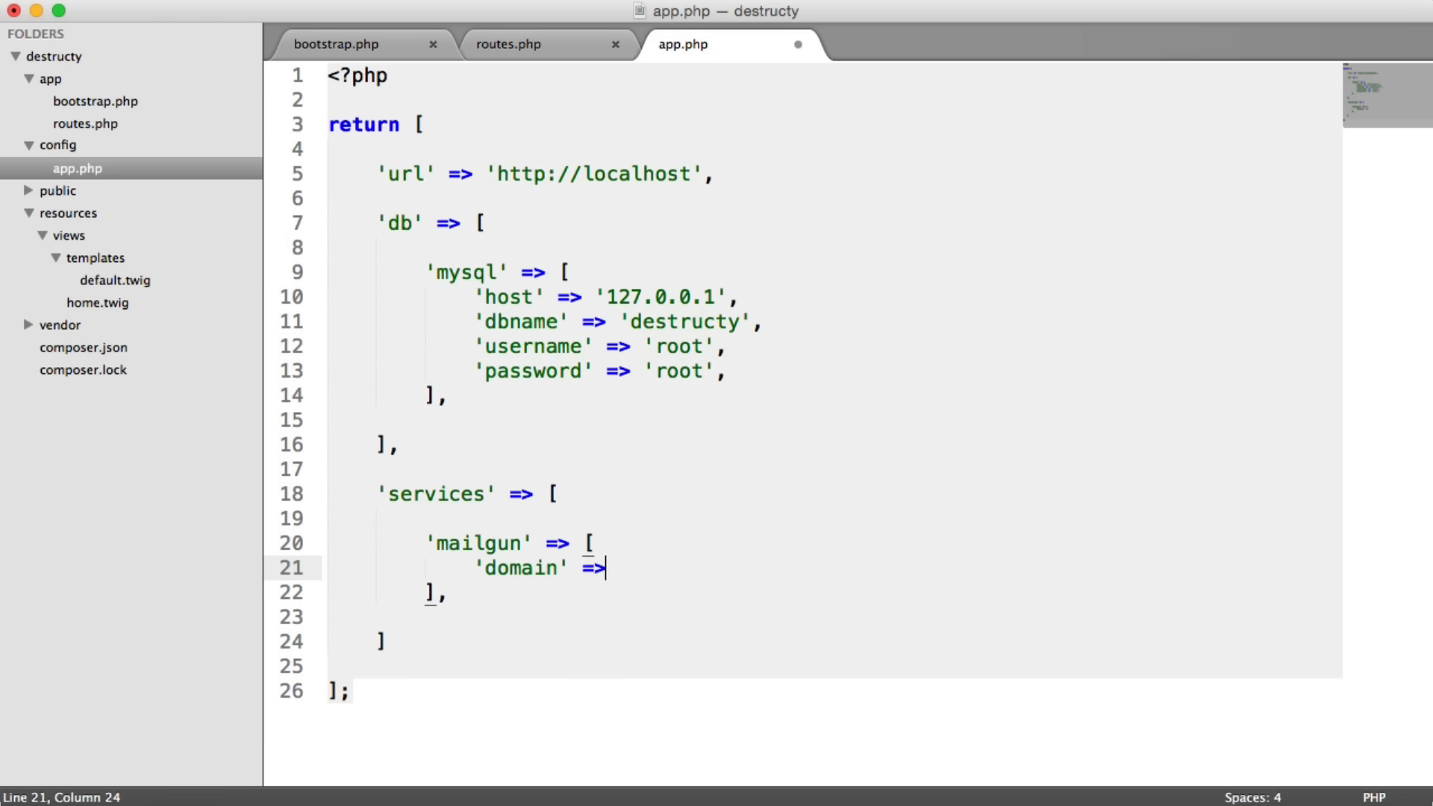
text('',)
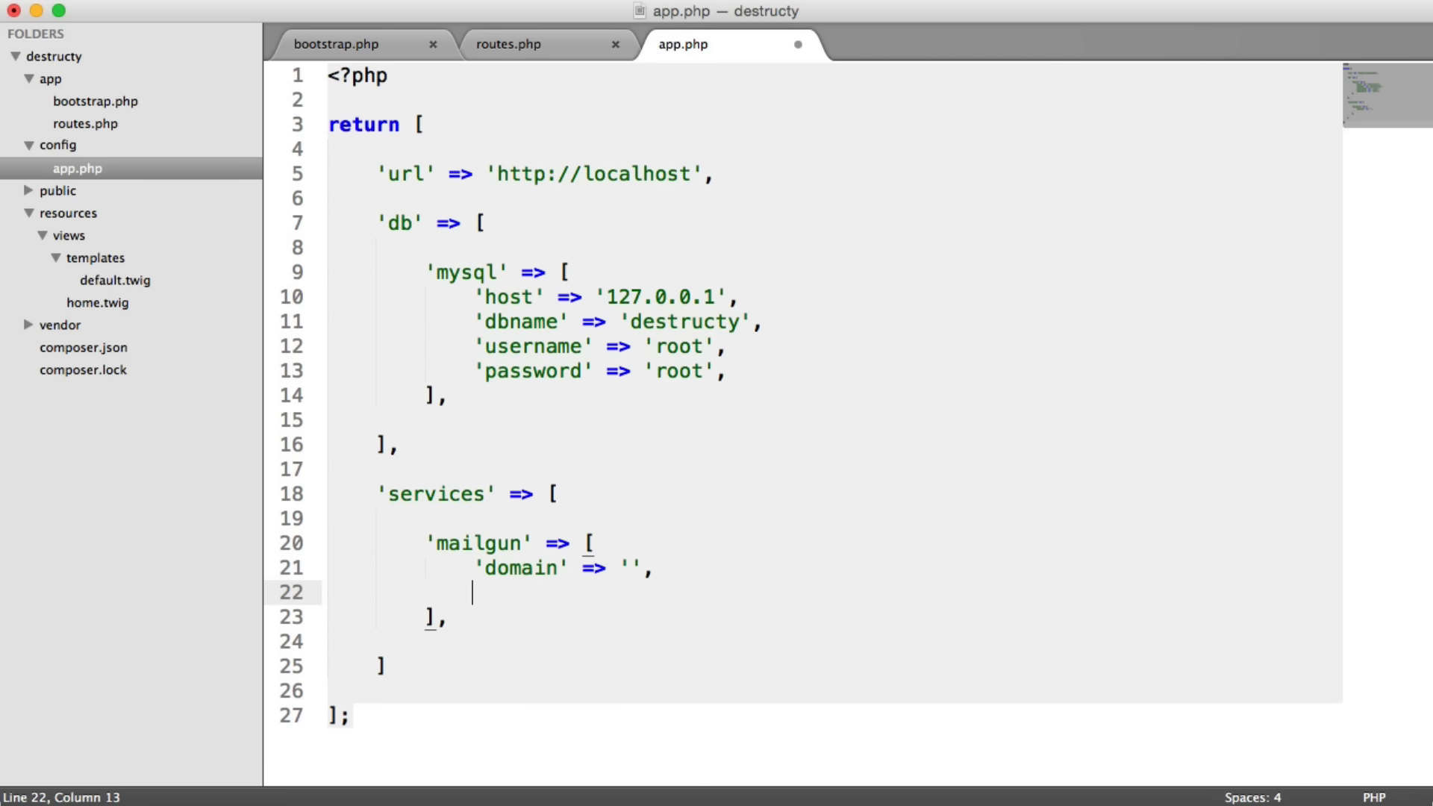
text('secret')
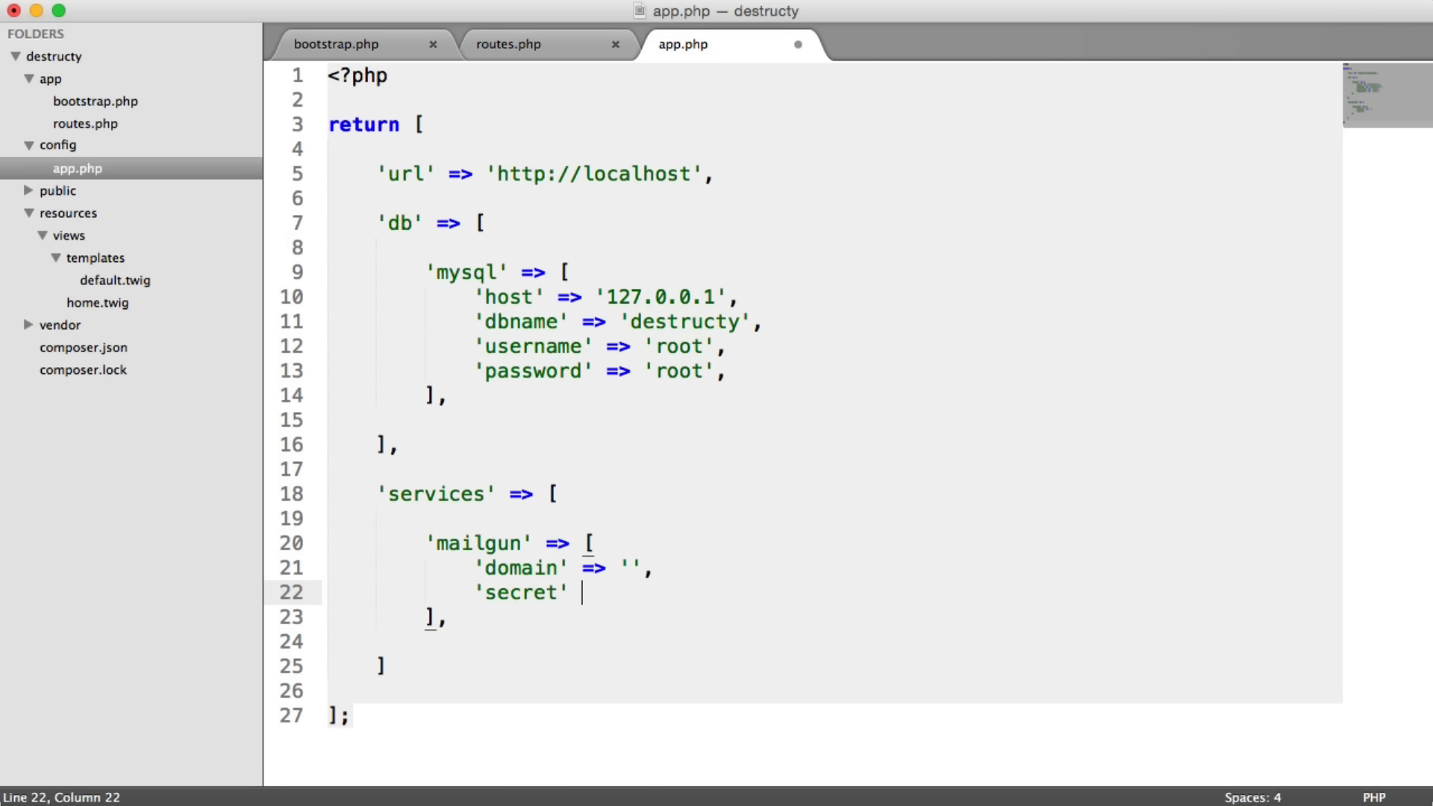
text(=> '',)
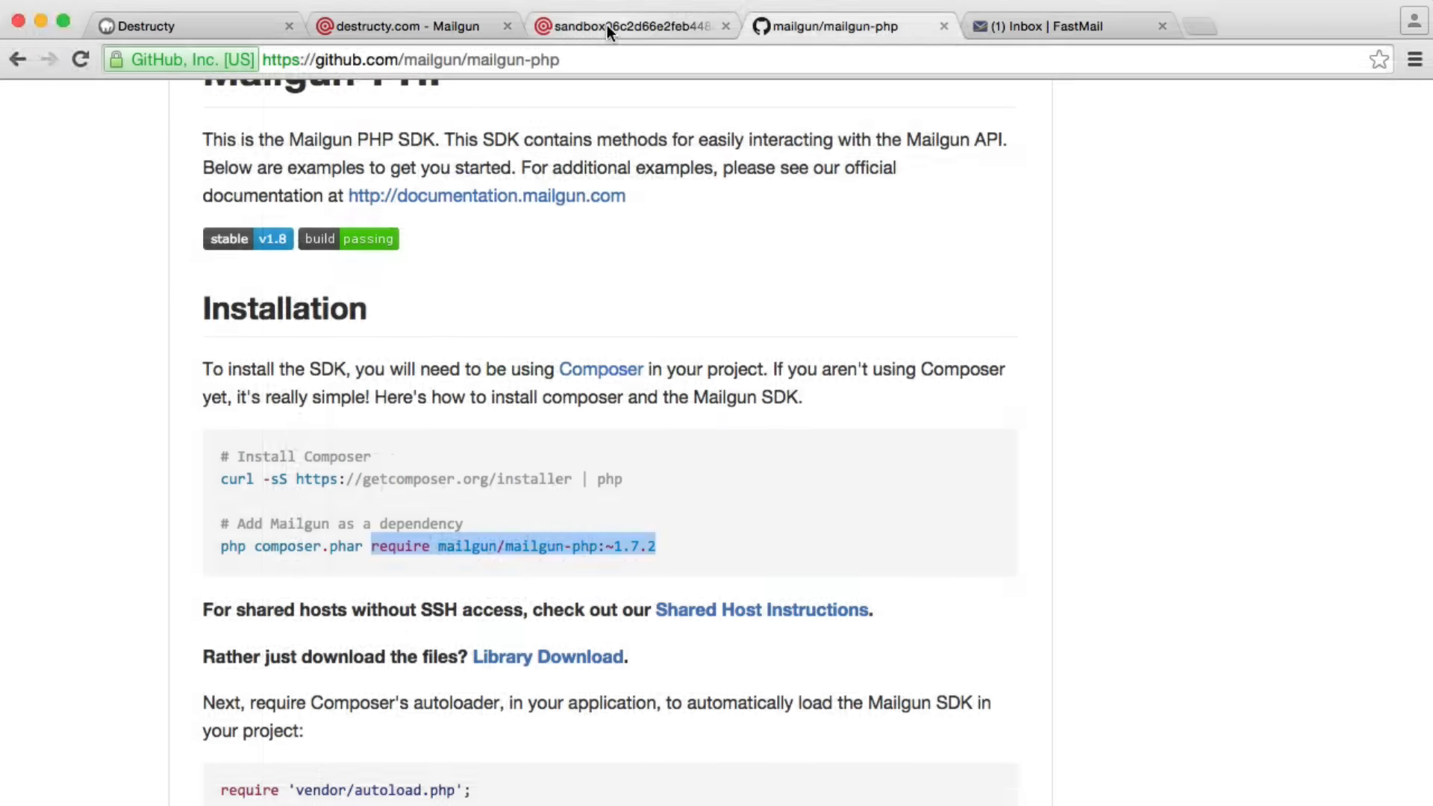
Close the sandbox tab and scroll destructy.com's Mailgun page to Domain Information
click(613, 24)
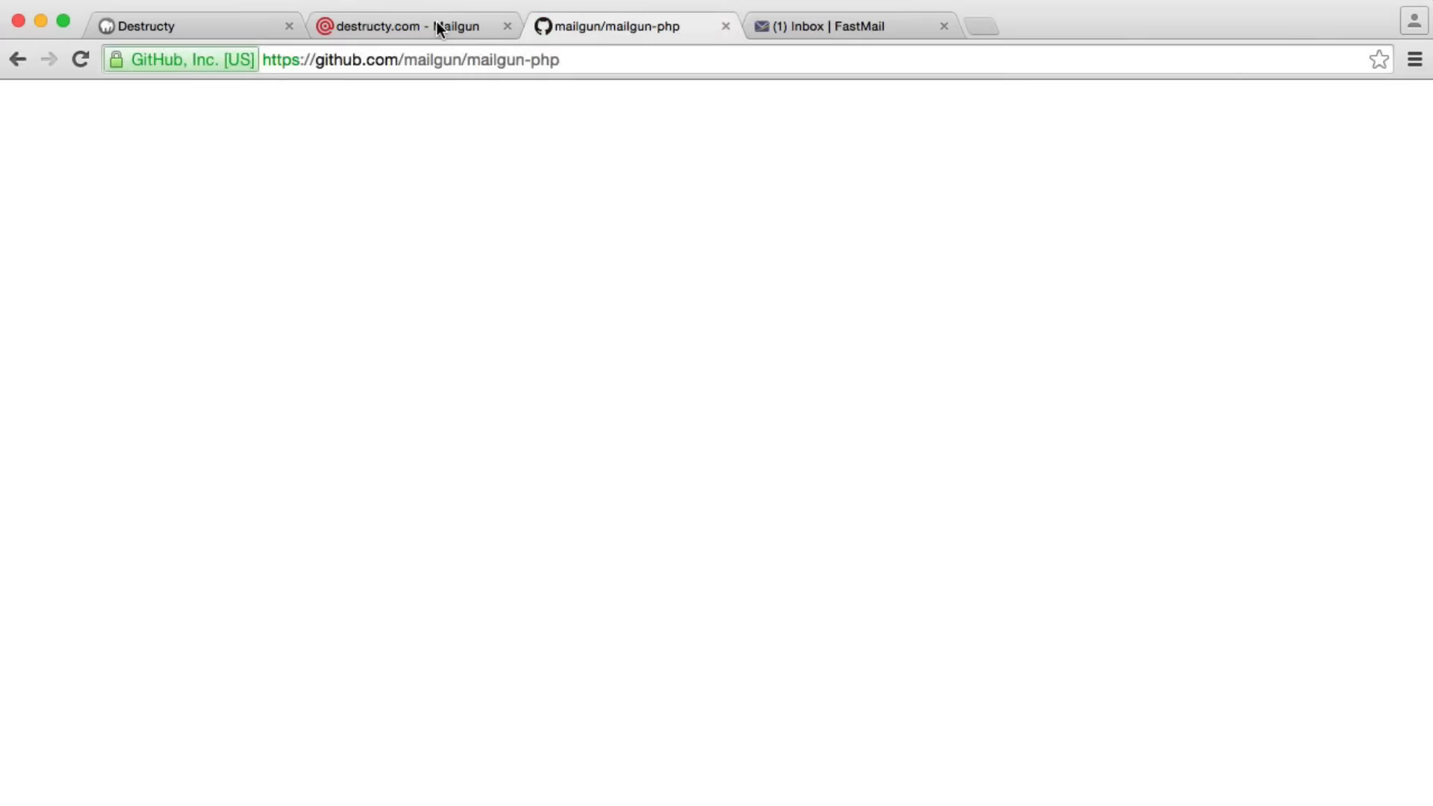
click(411, 26)
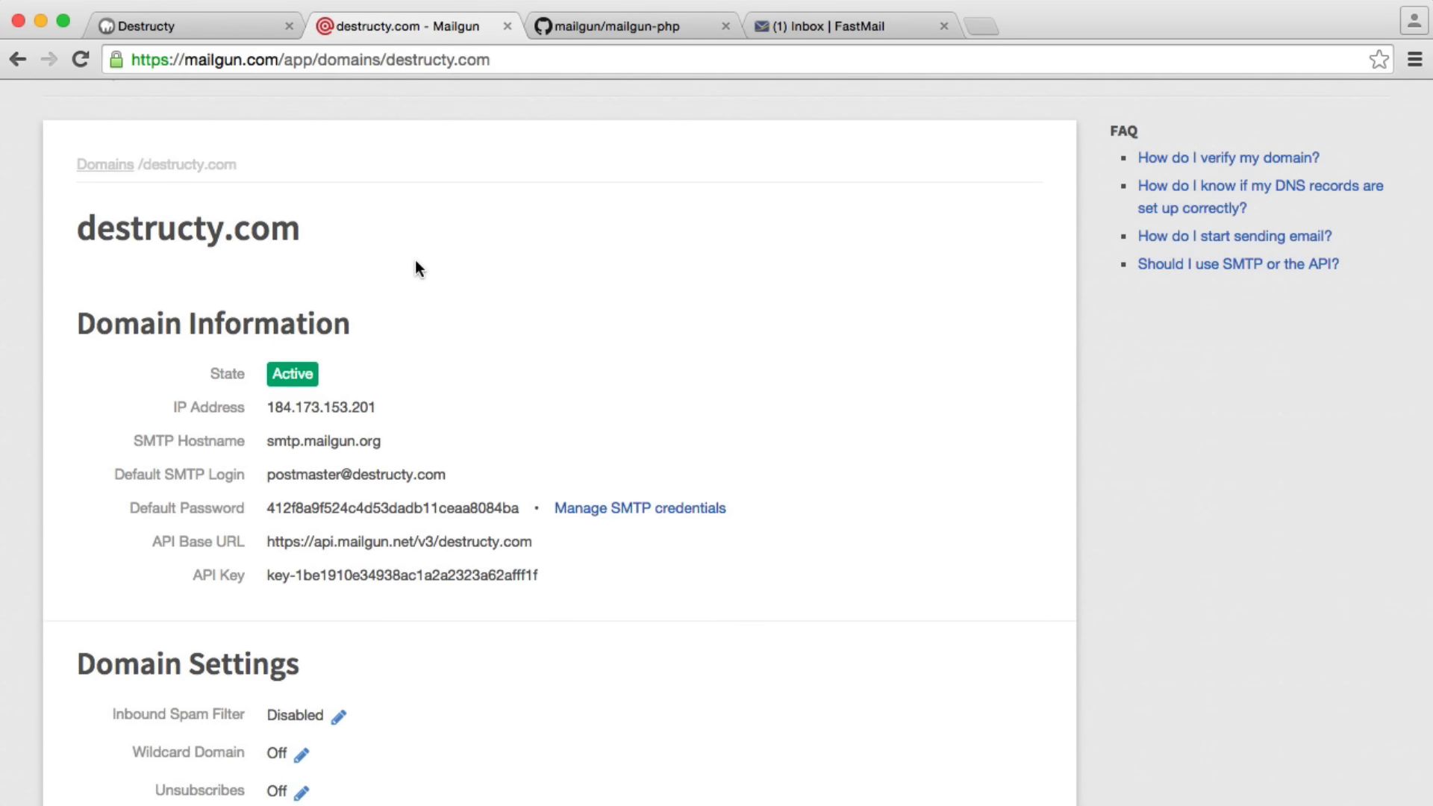
mouse_move(75, 235)
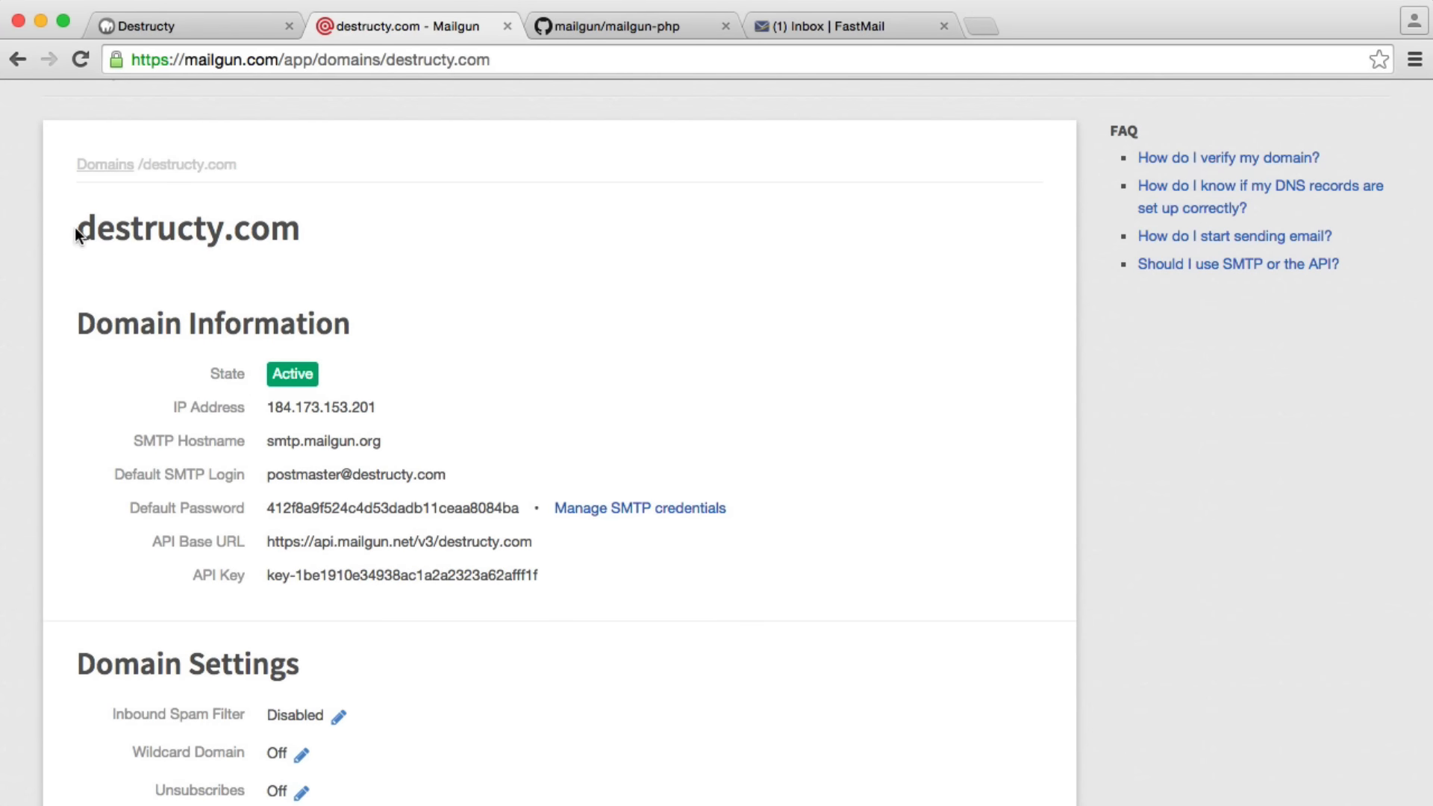
scroll(down, 3)
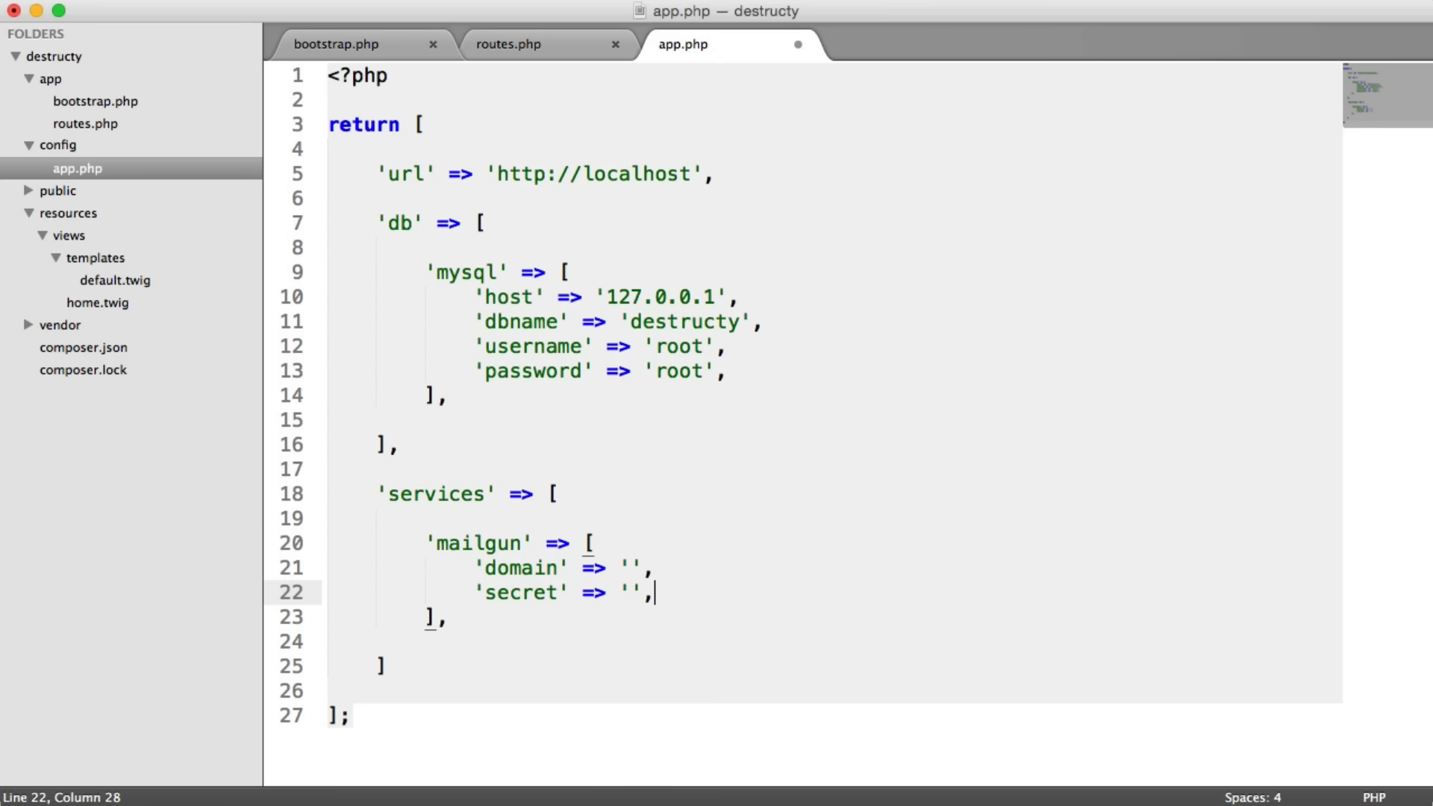
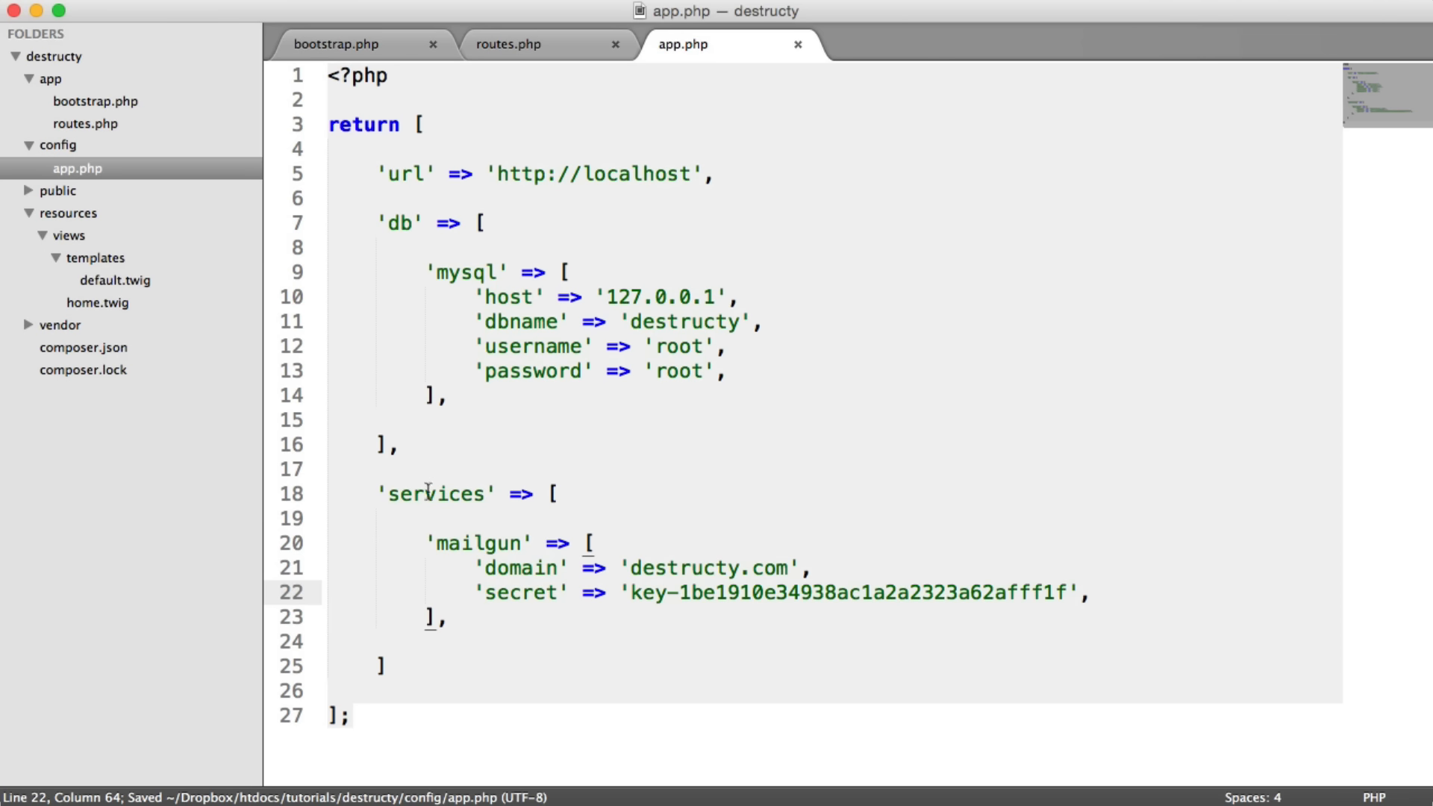
double_click(485, 544)
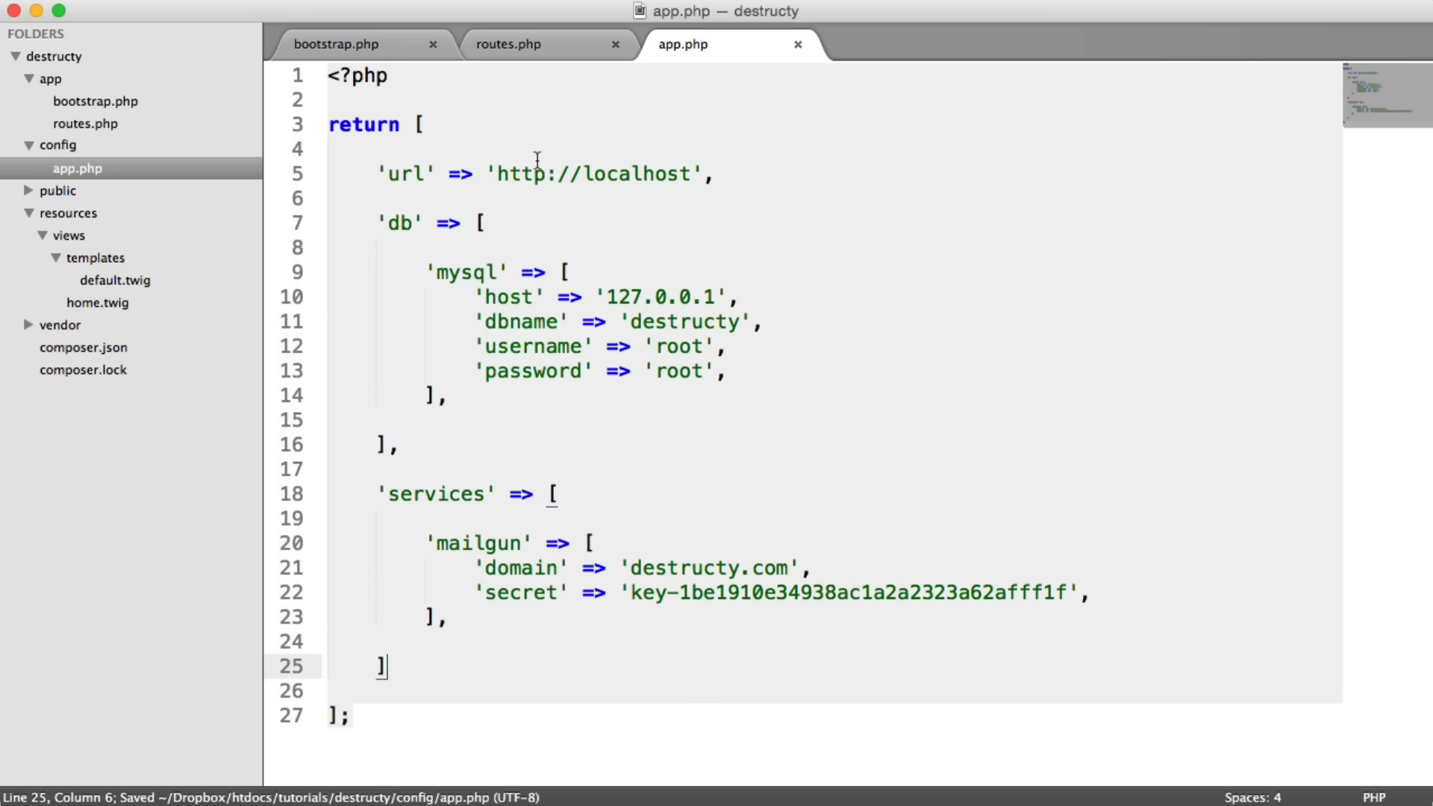
Pass $c['config']->get('services.mailgun.secret') into bootstrap.php's Mailgun constructor
click(343, 44)
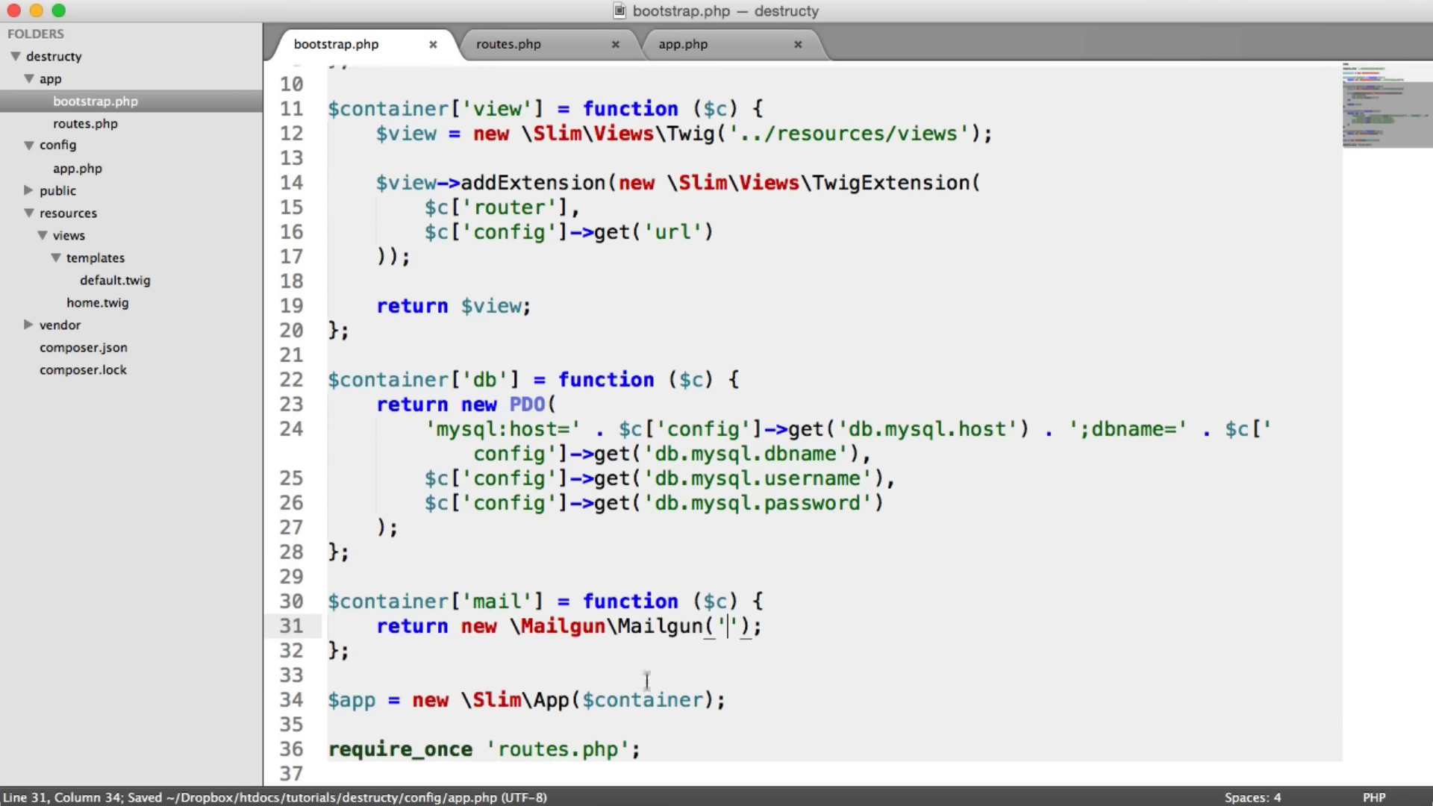
key(backspace)
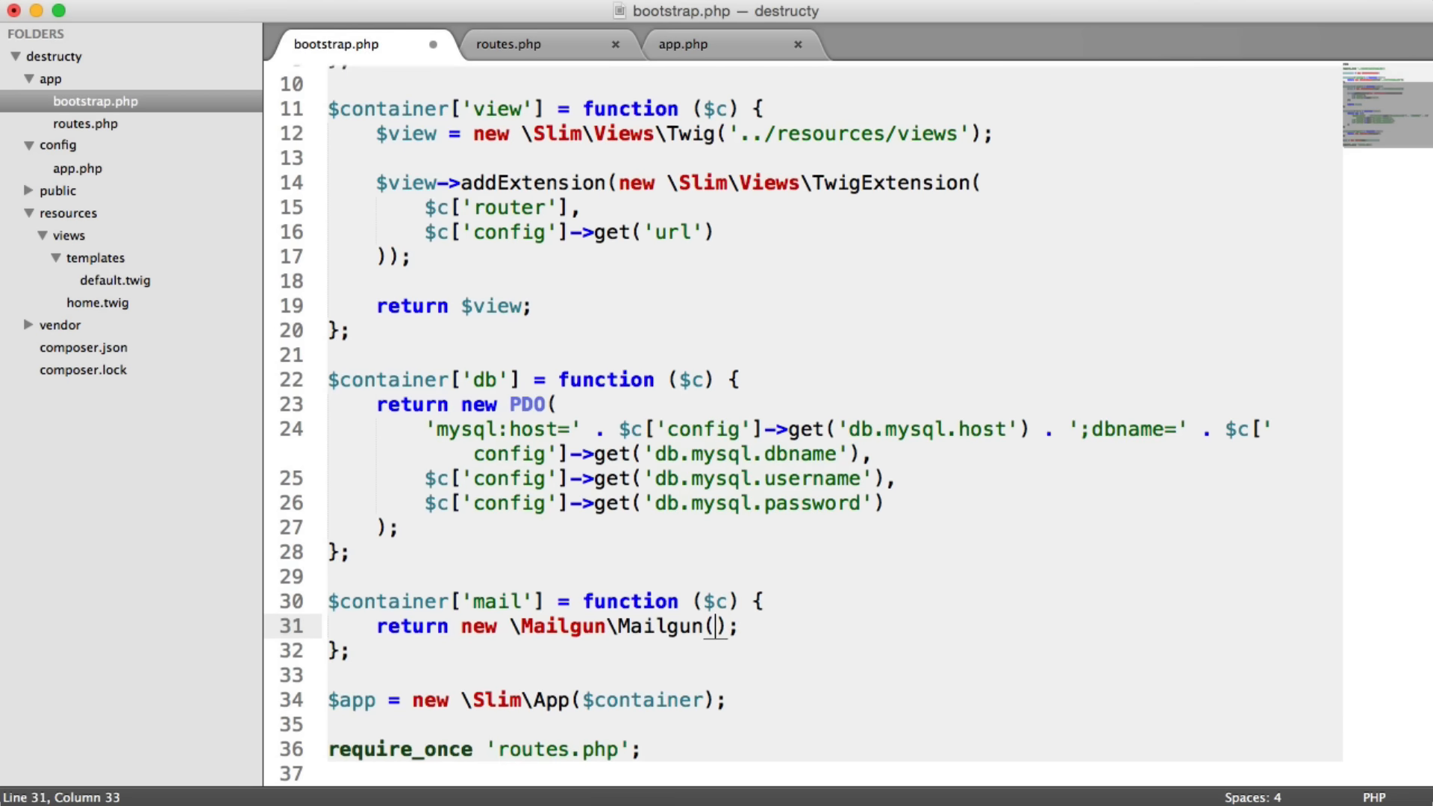
text($c['config']->get)
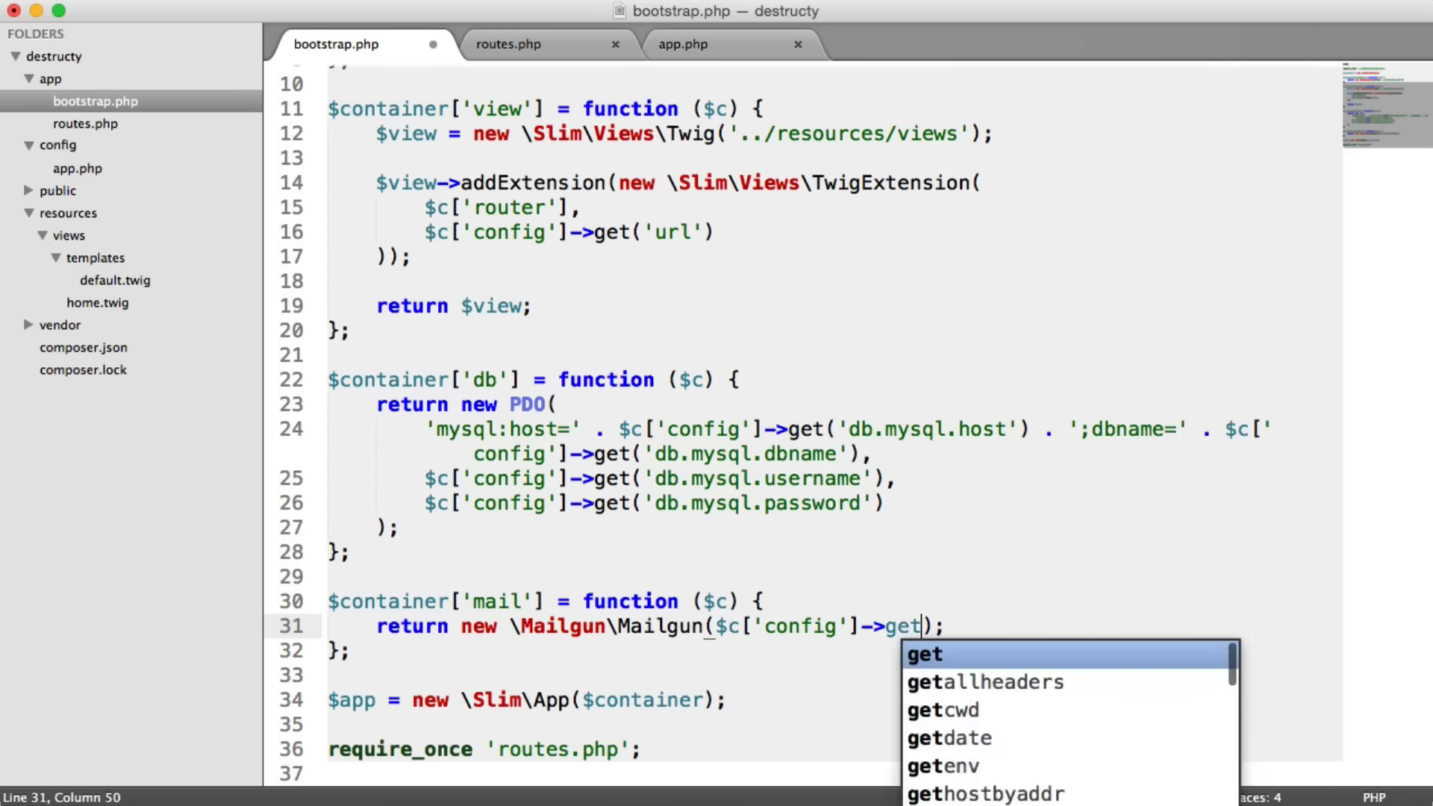
text(('serv')
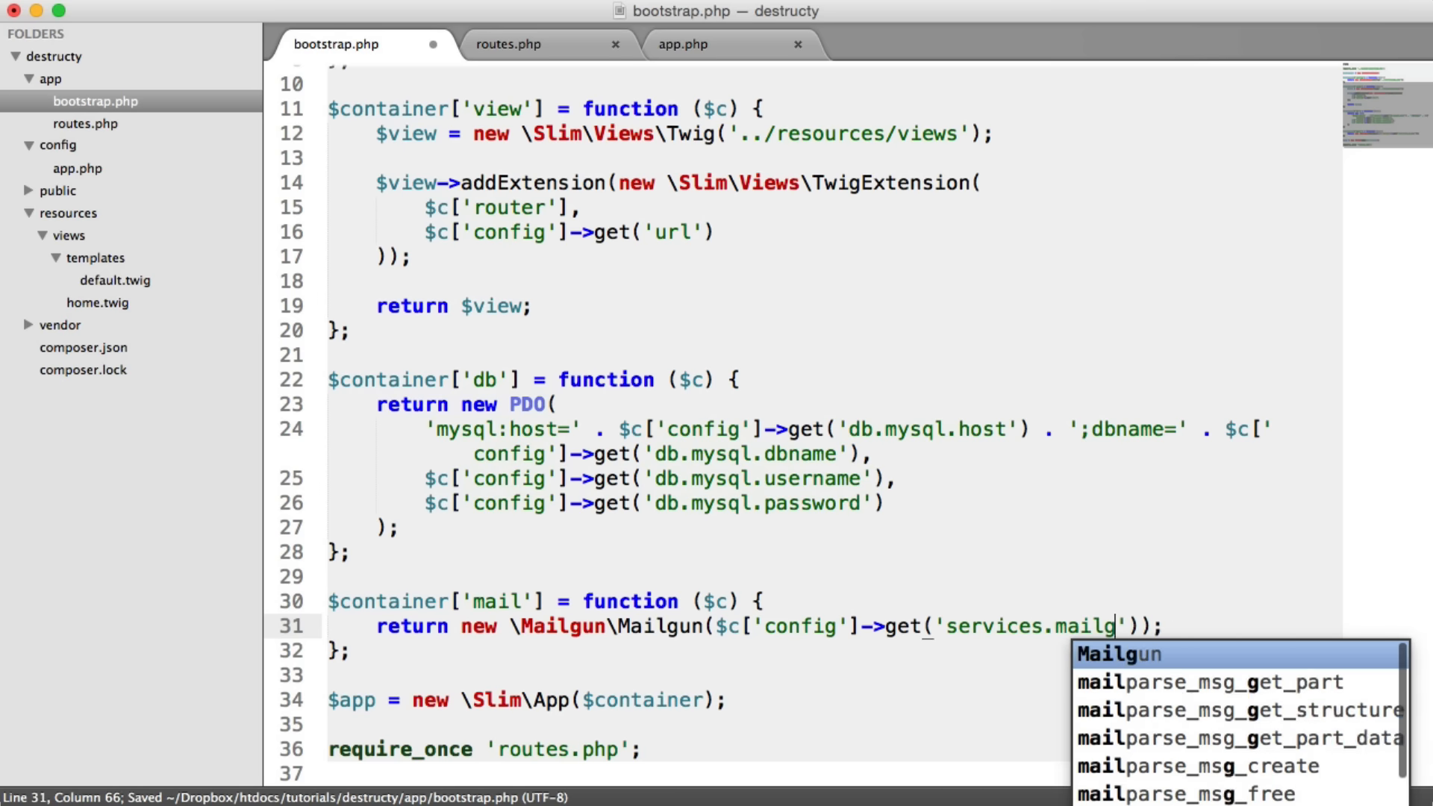
text(un.secret)
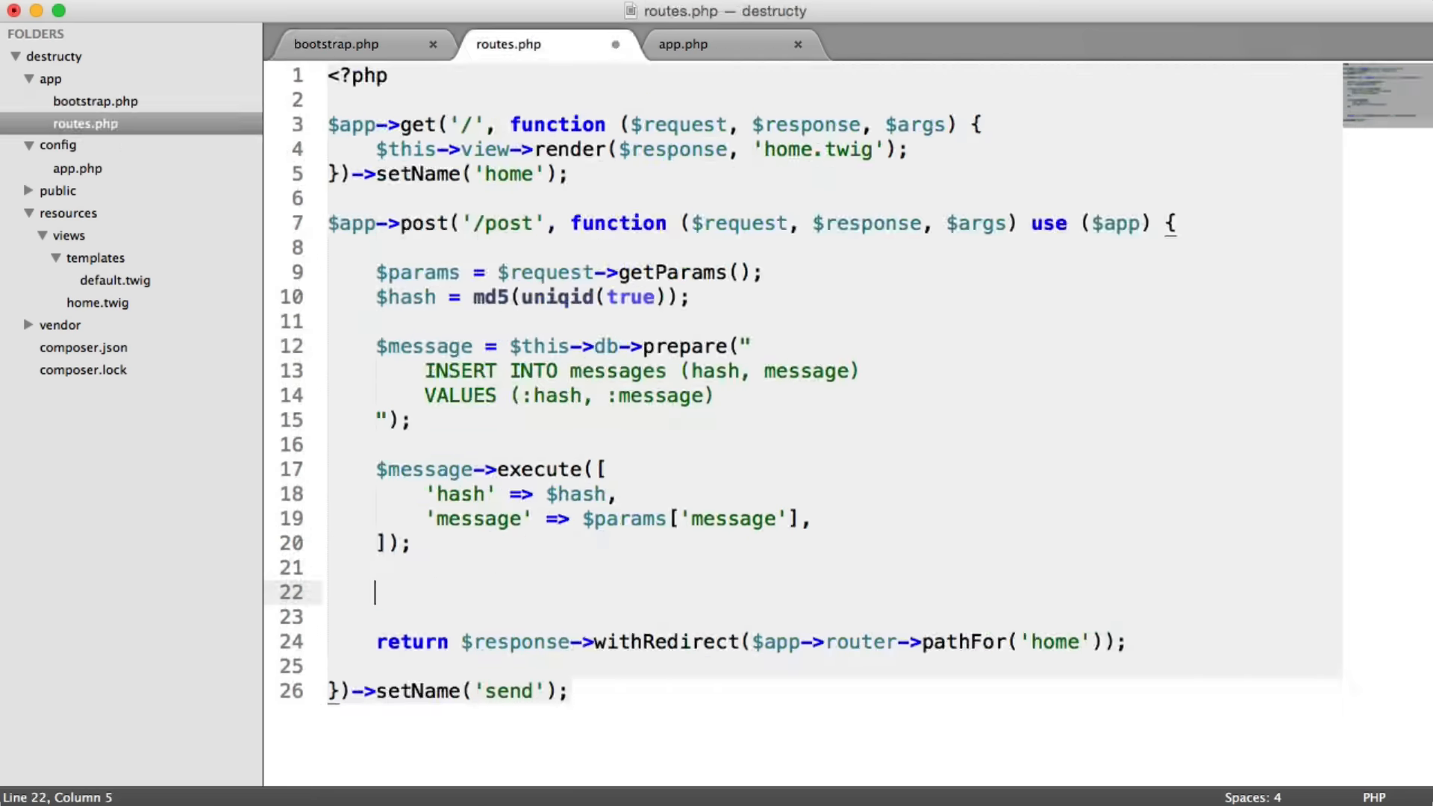
Save routes.php with the blank line above the redirect return
key(cmd+s)
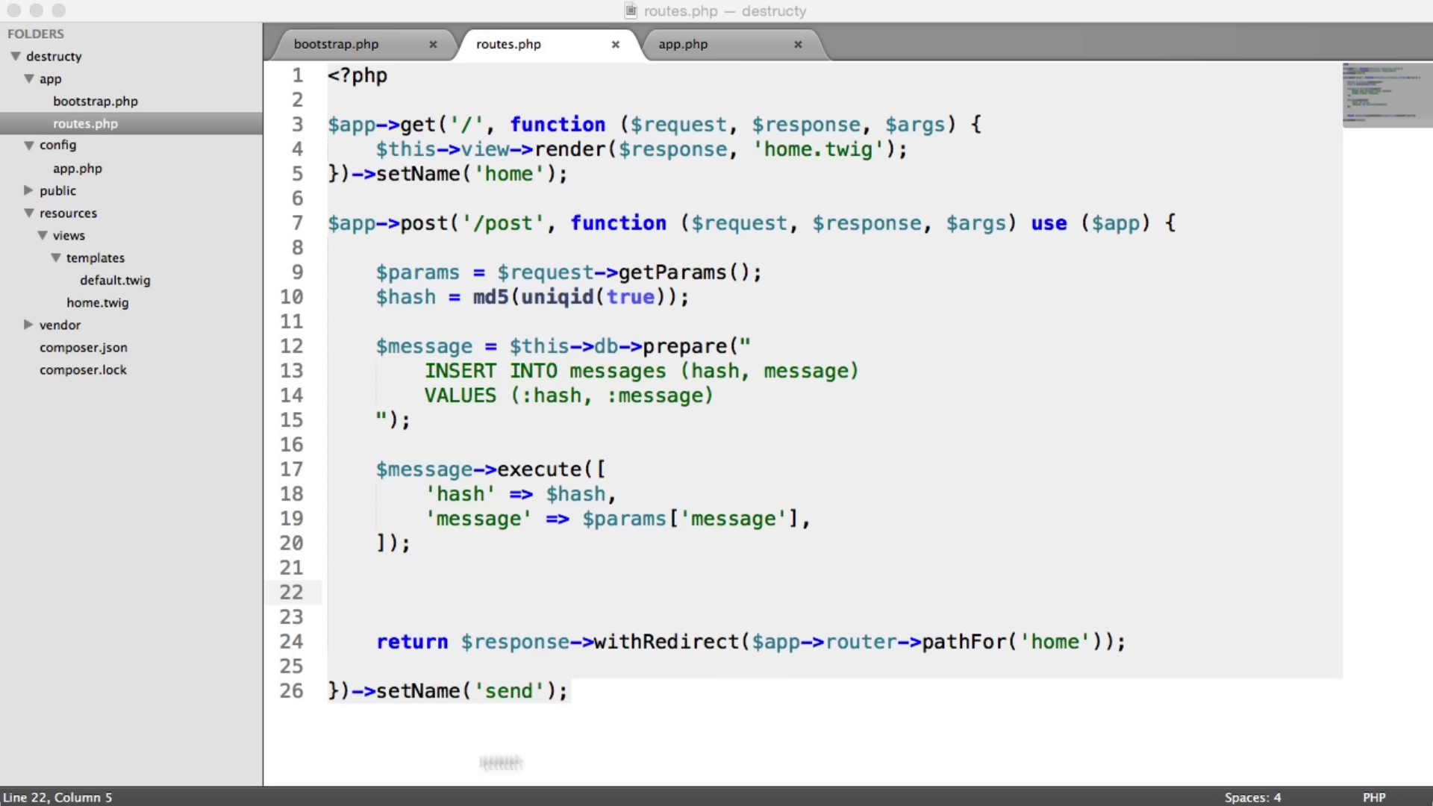
mouse_move(435, 759)
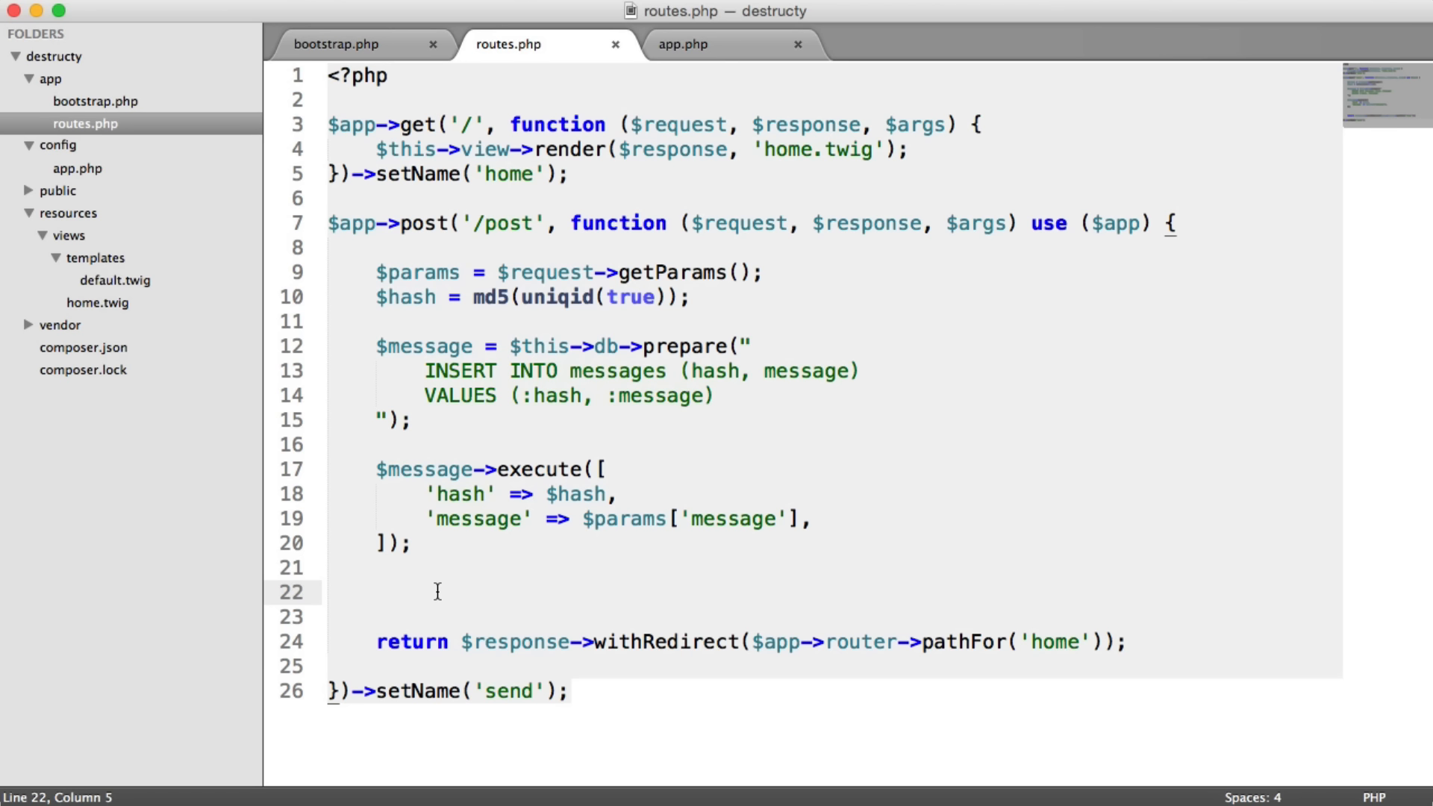
Write a $this->mail->sendMessage('', []) call in the post route
text($this->m)
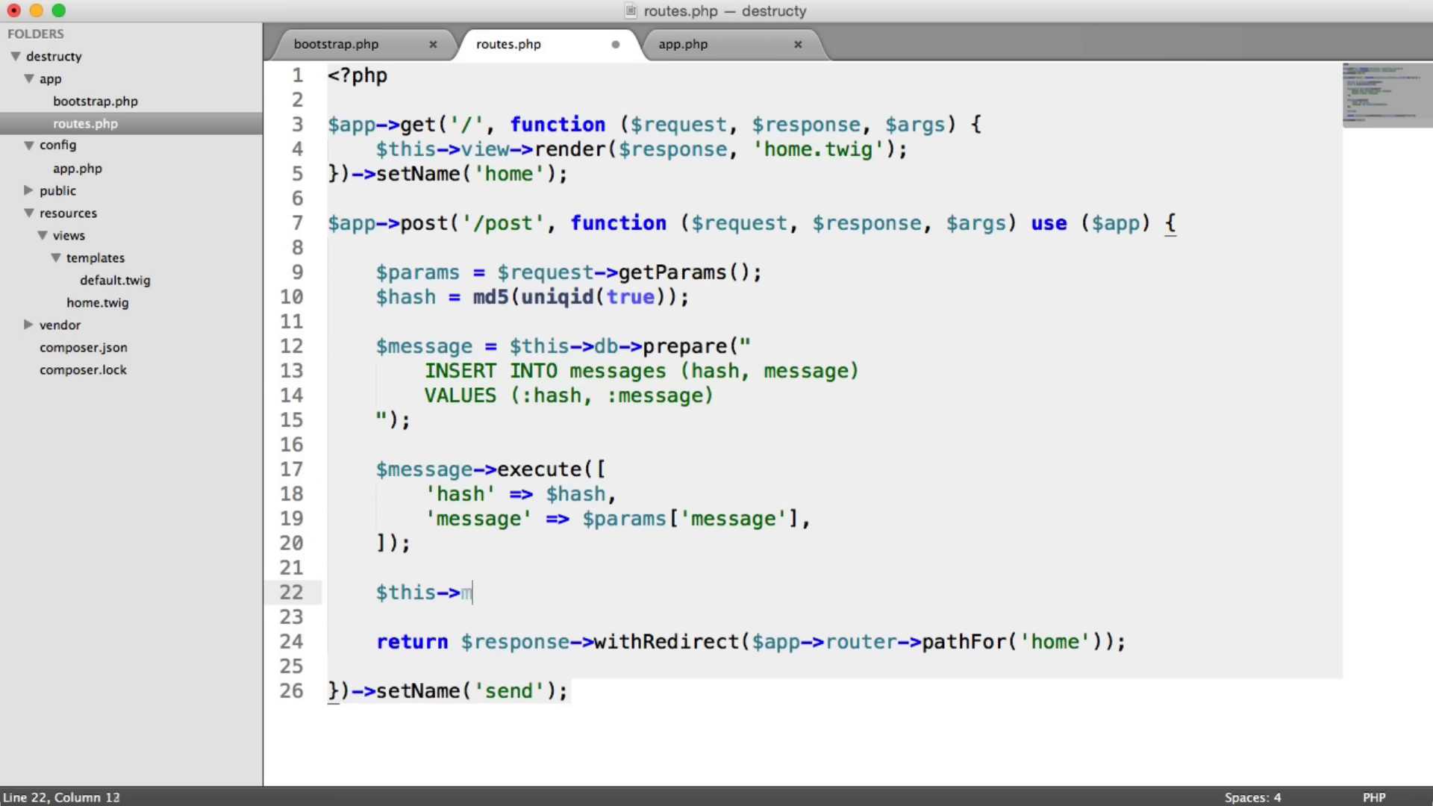
text(ail)
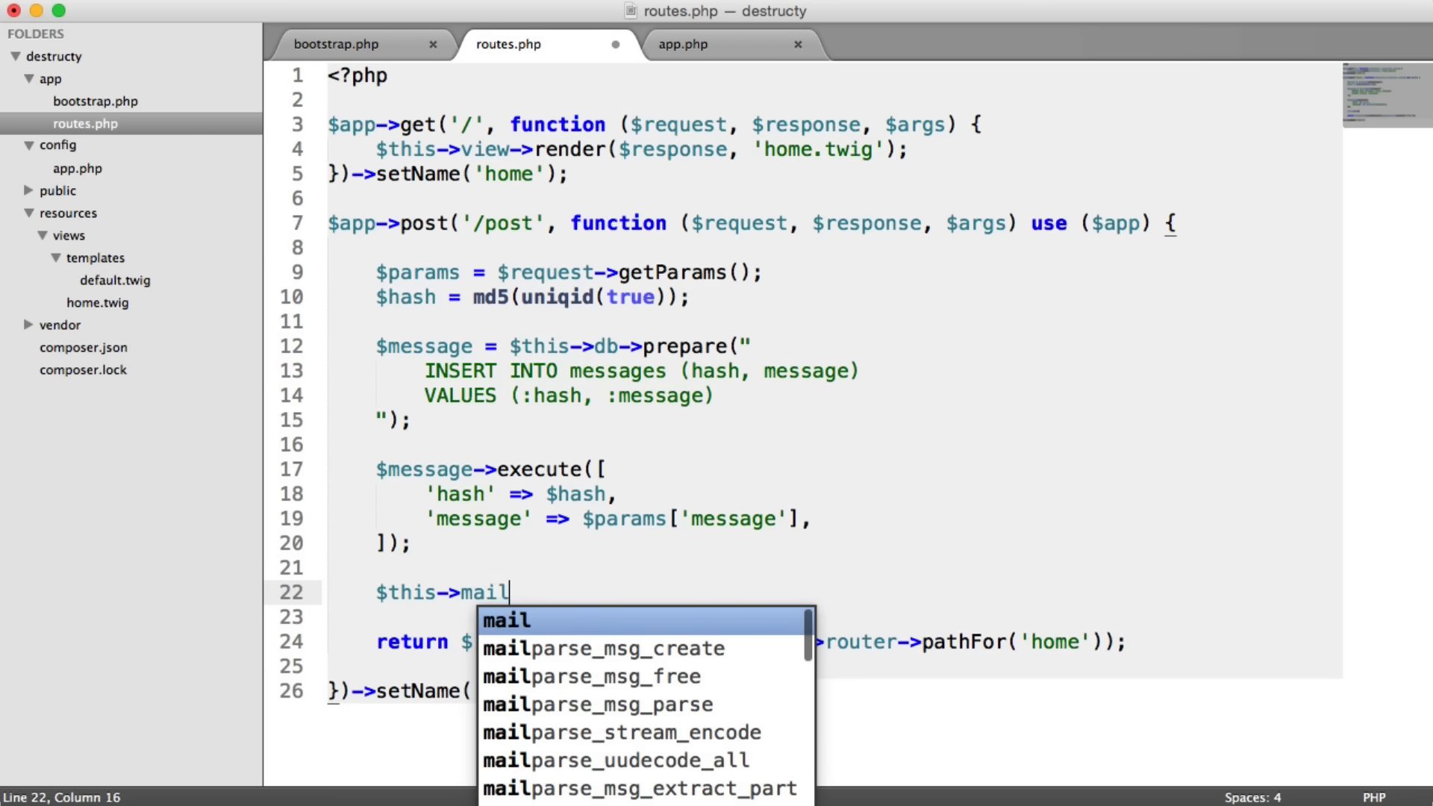
text(->sendMessage();)
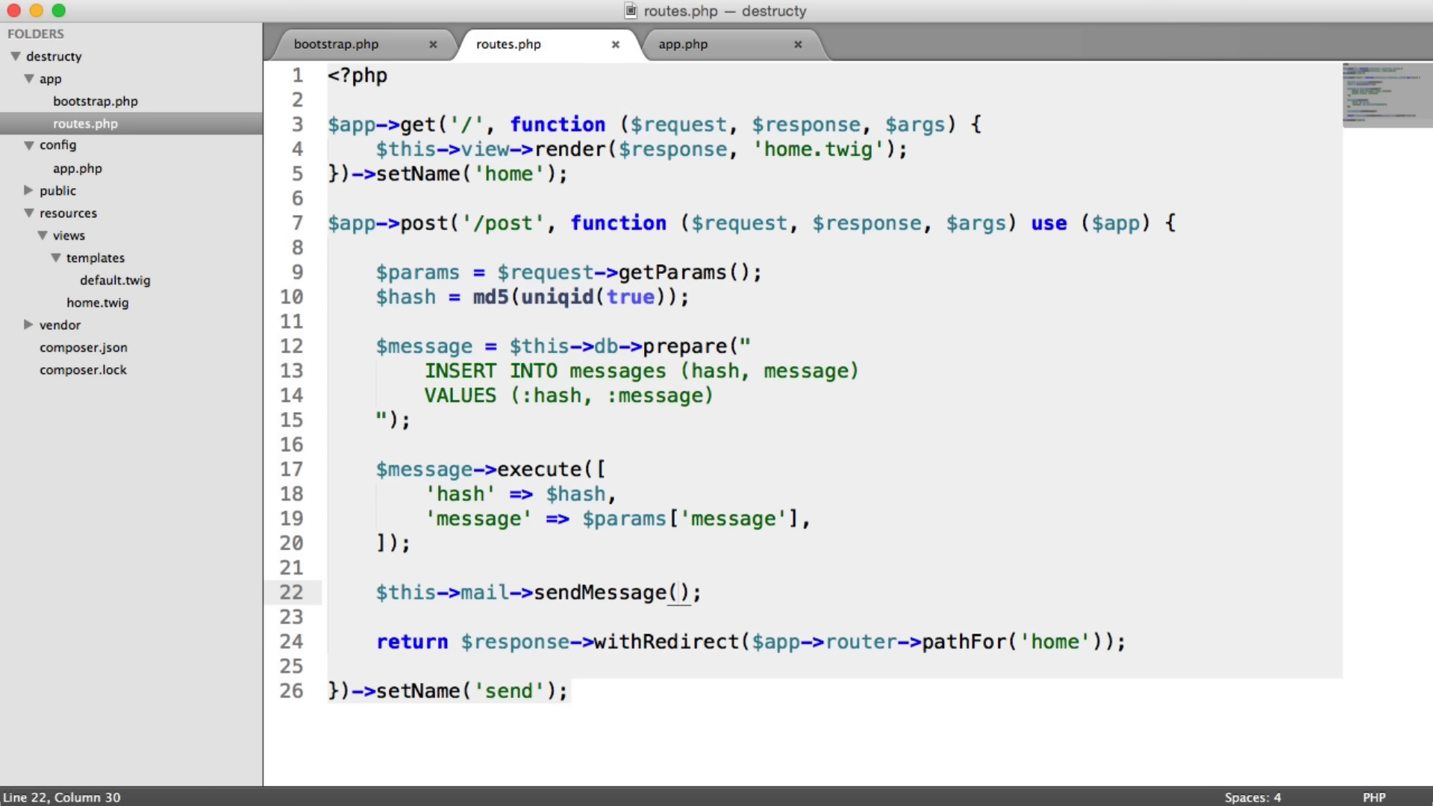
text('')
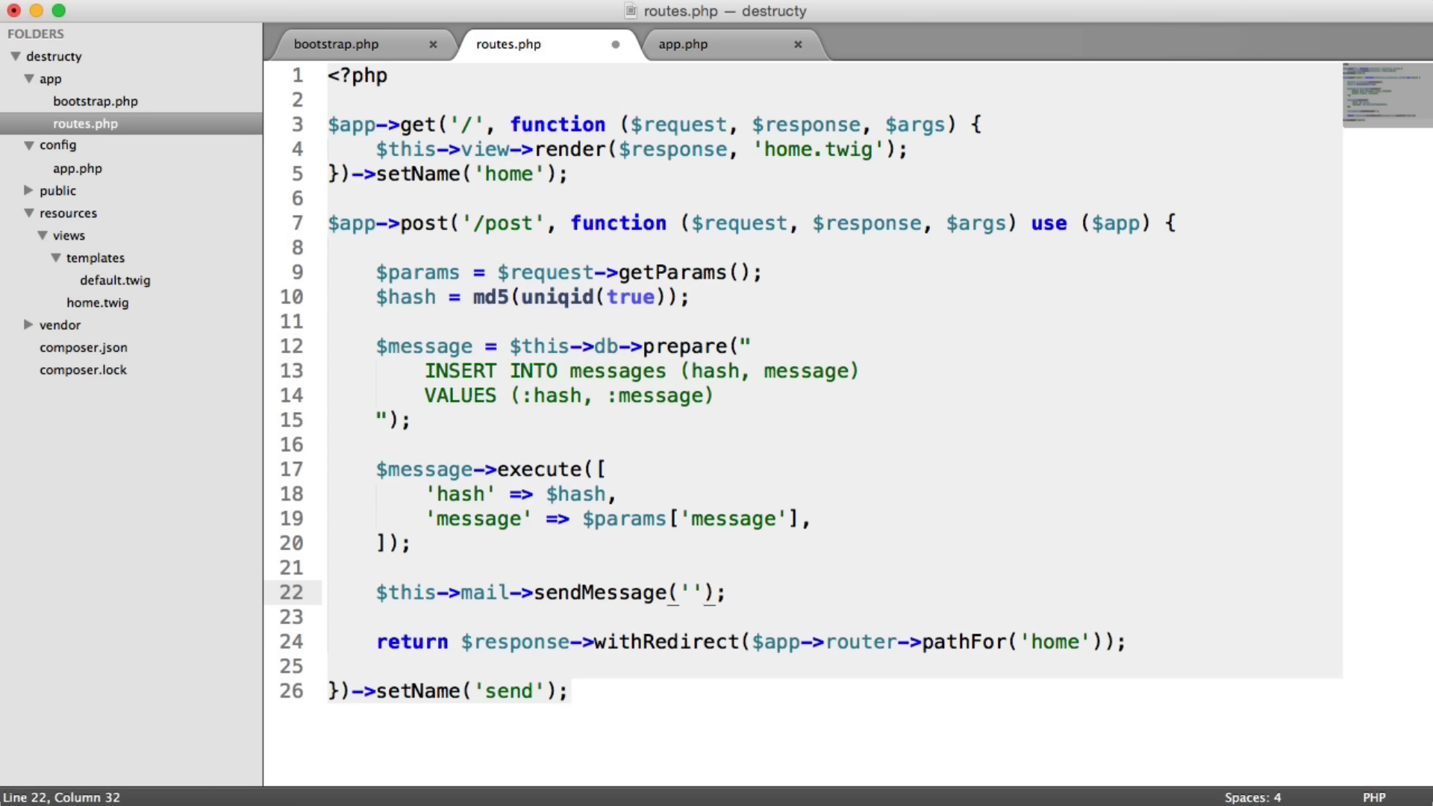
text(, [])
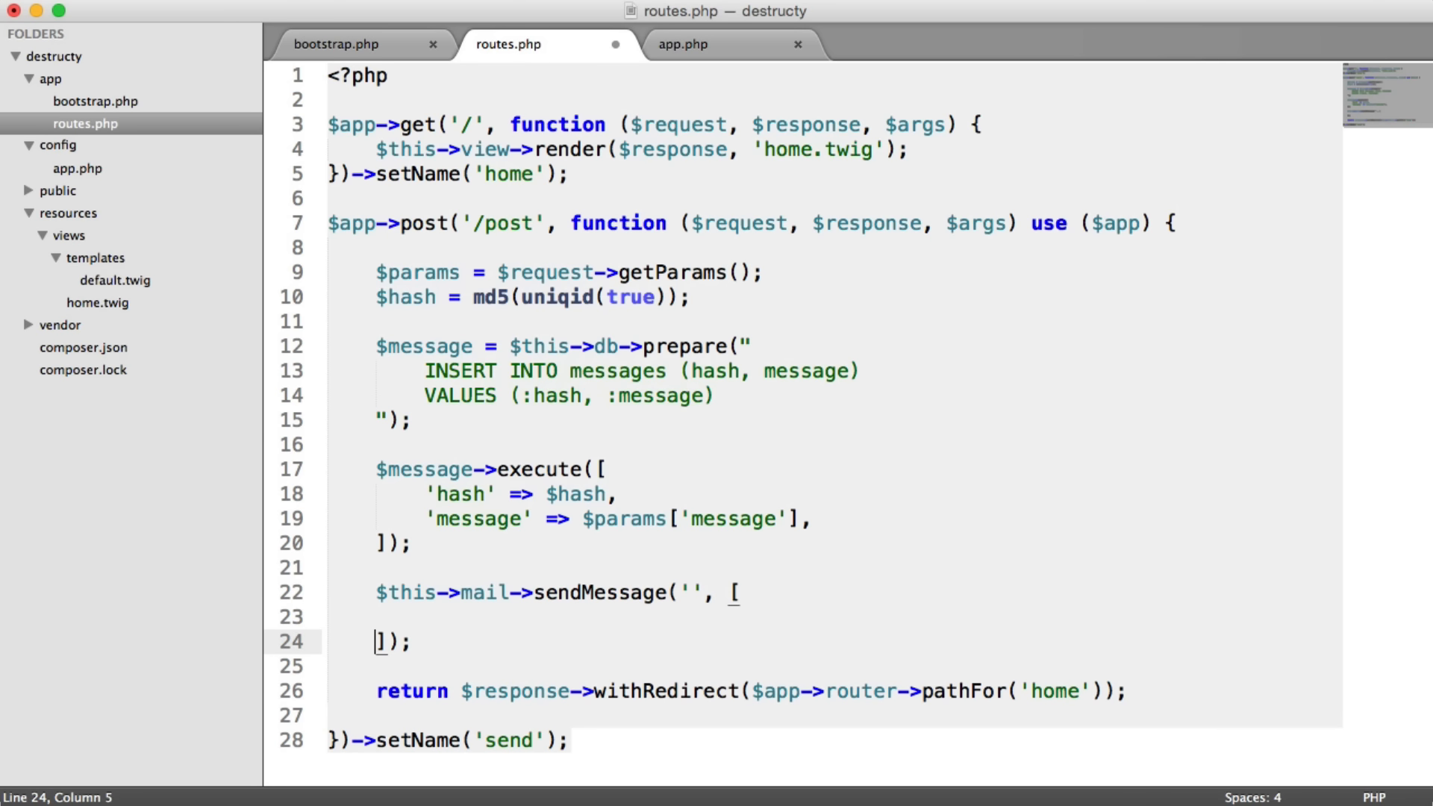
Replace the empty first argument with $this->config->get('services.mailgun.domain')
double_click(691, 594)
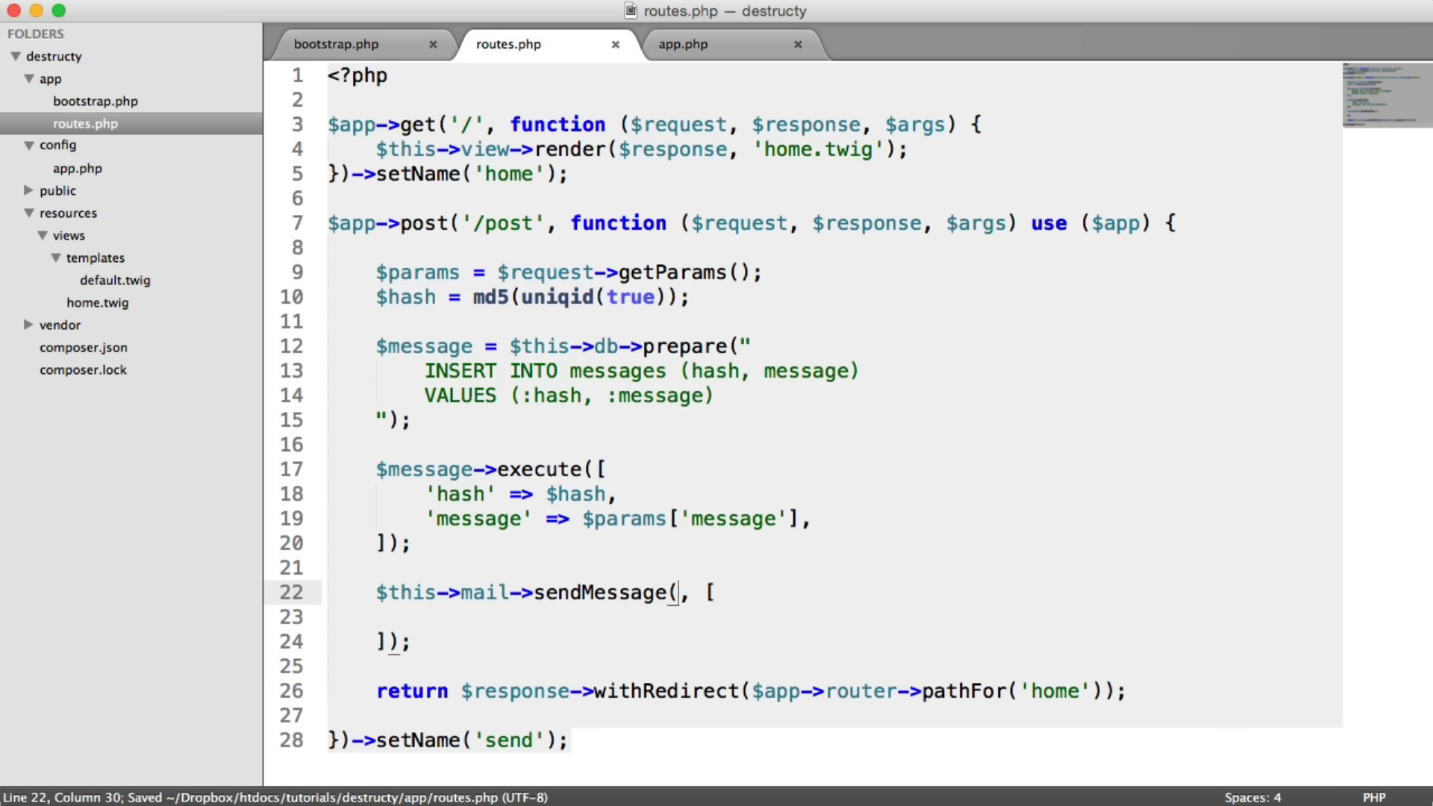
text($this->config->get()
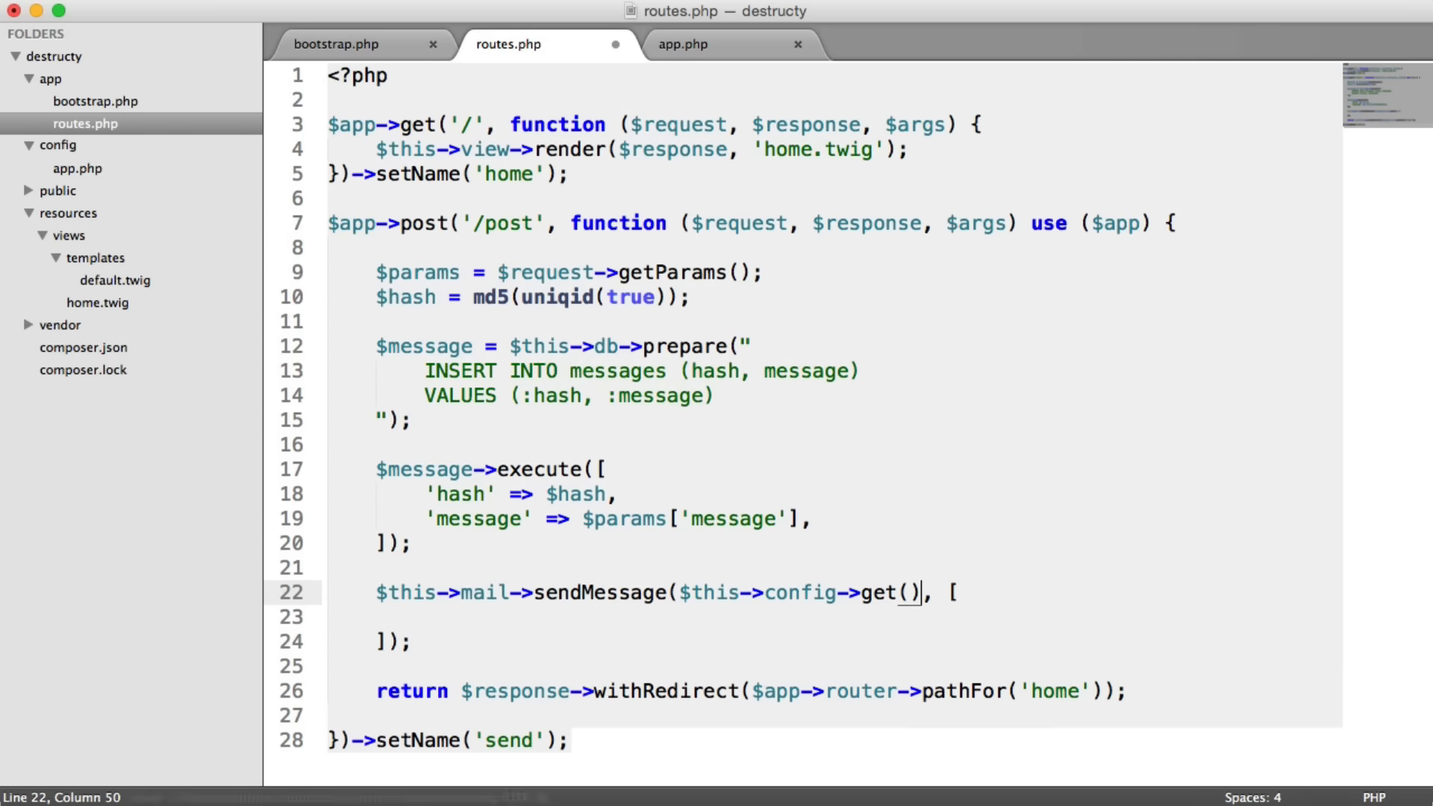
text('services')
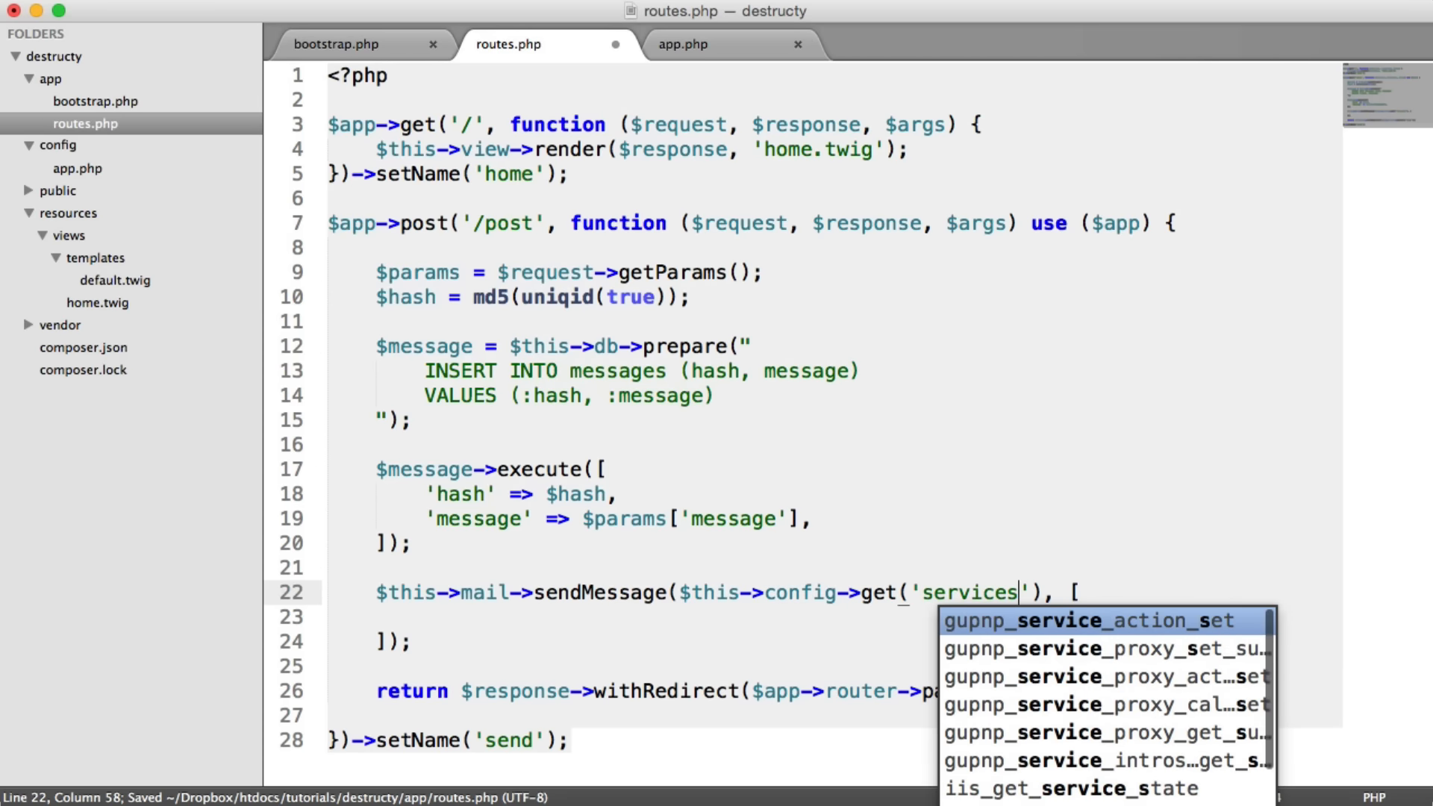
text(.mailgun..)
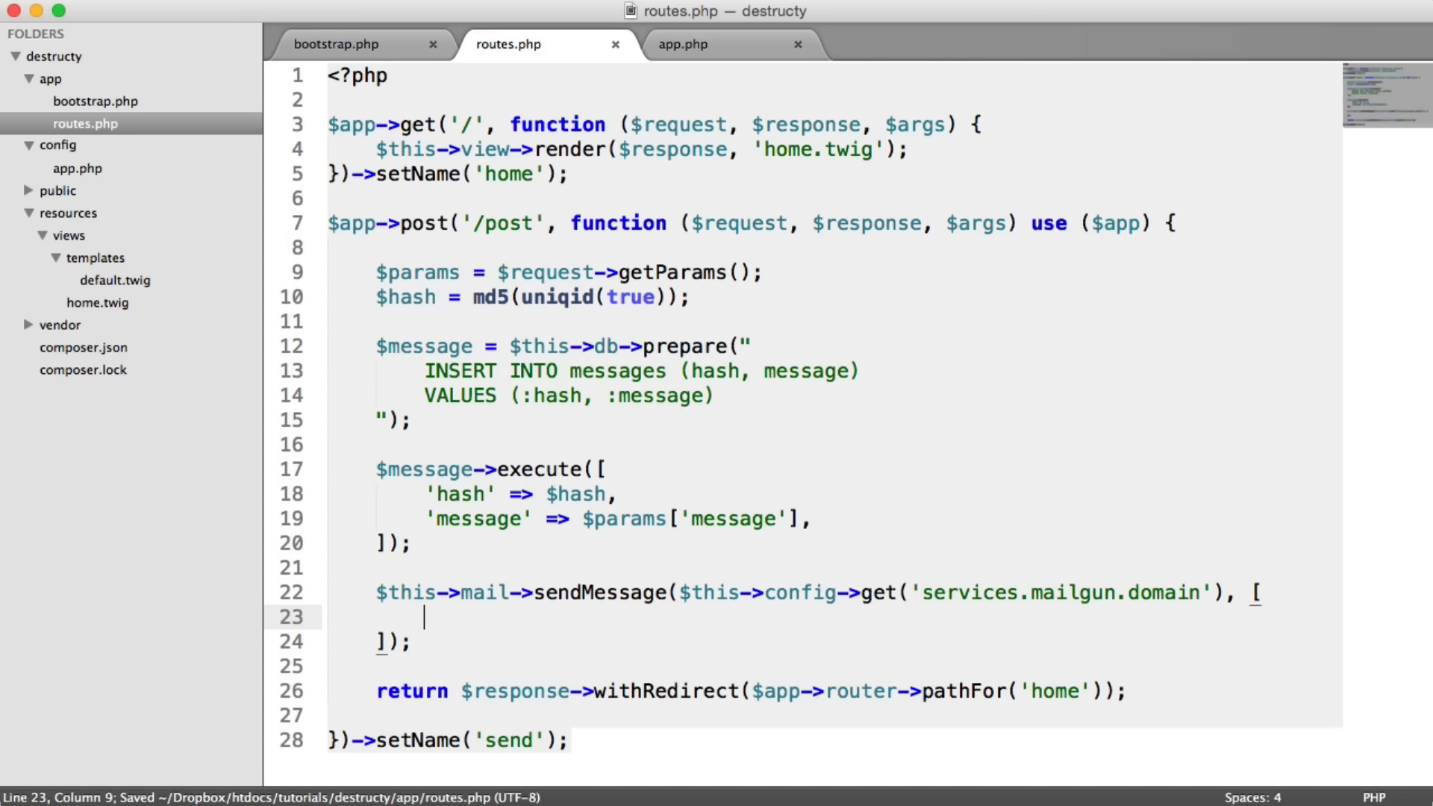
text('')
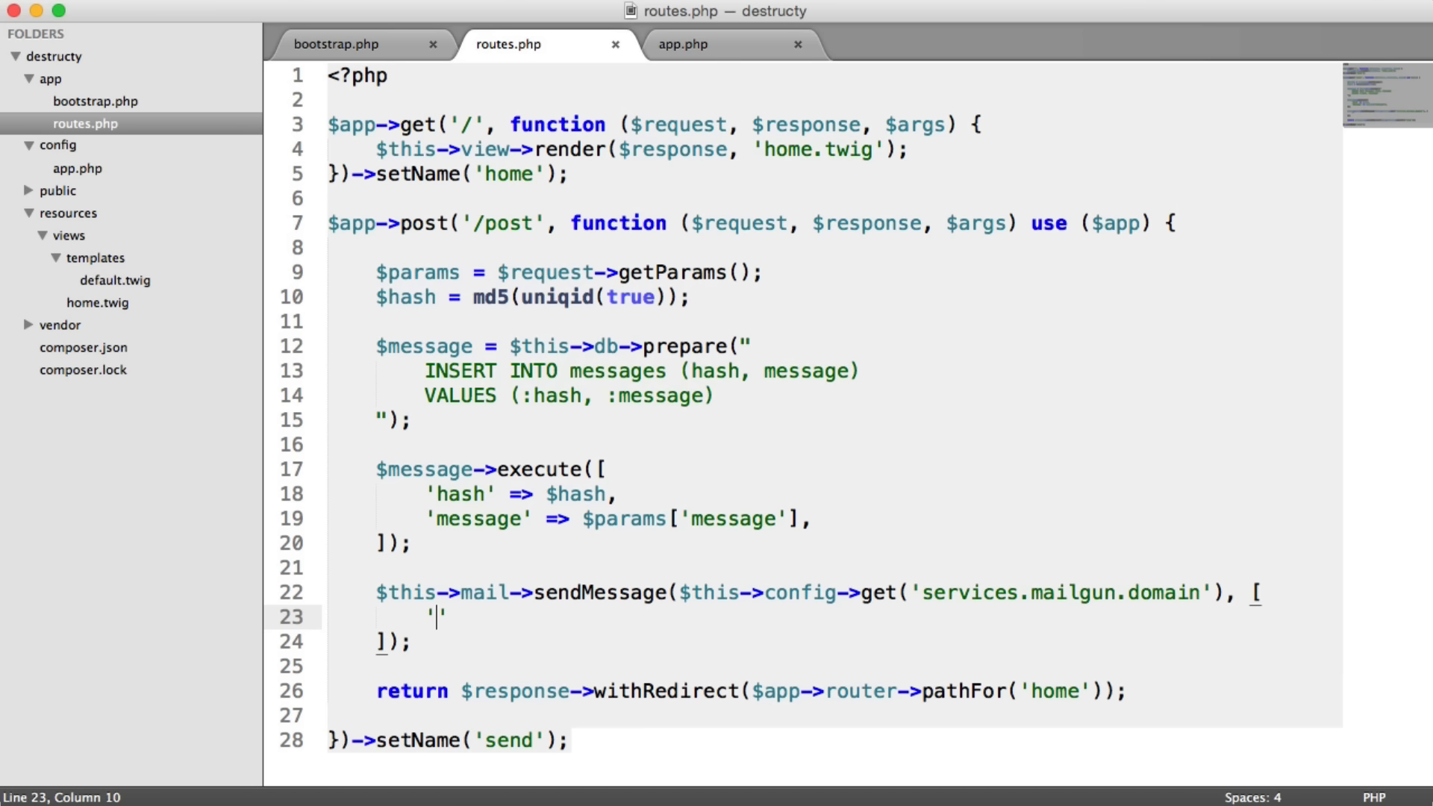
text(from' =>)
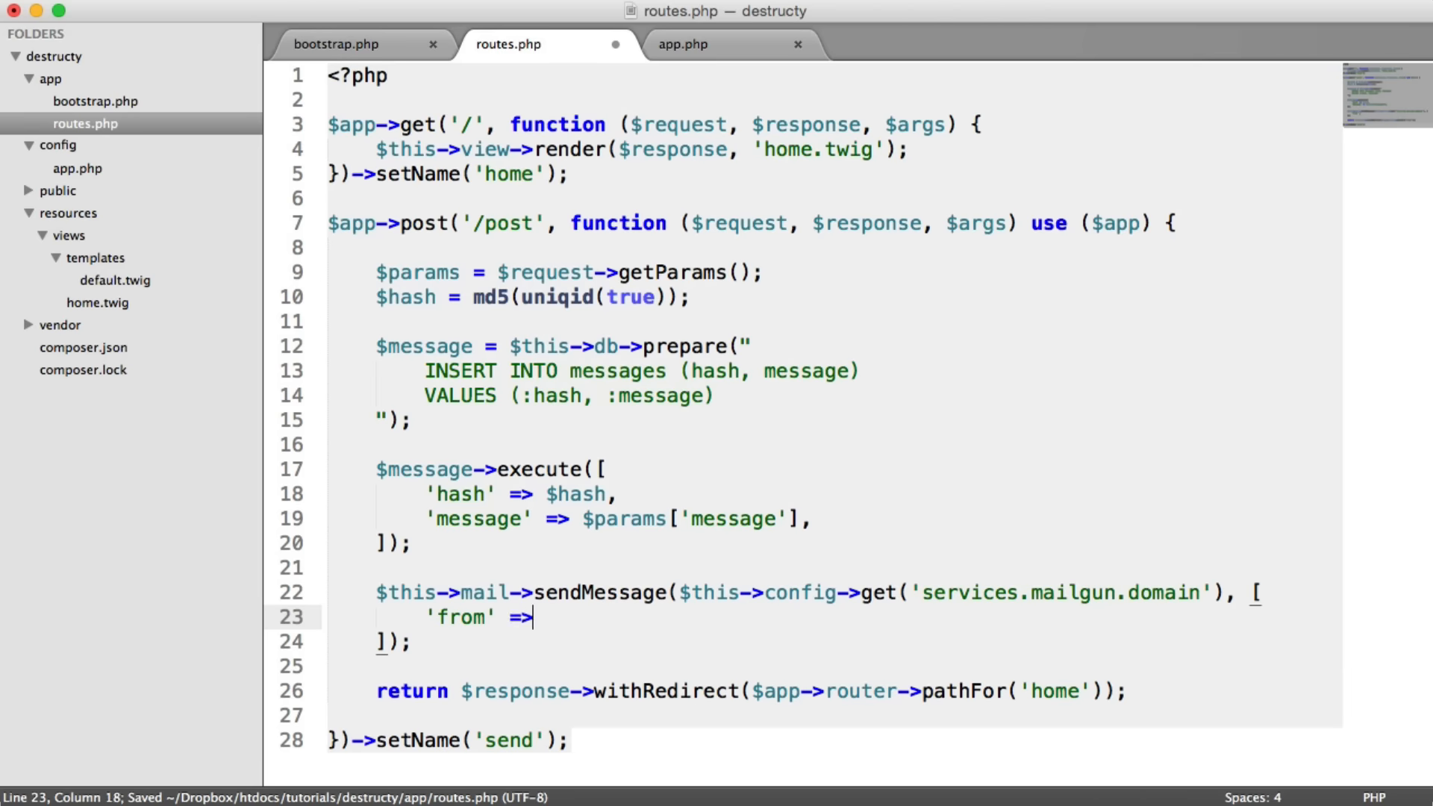
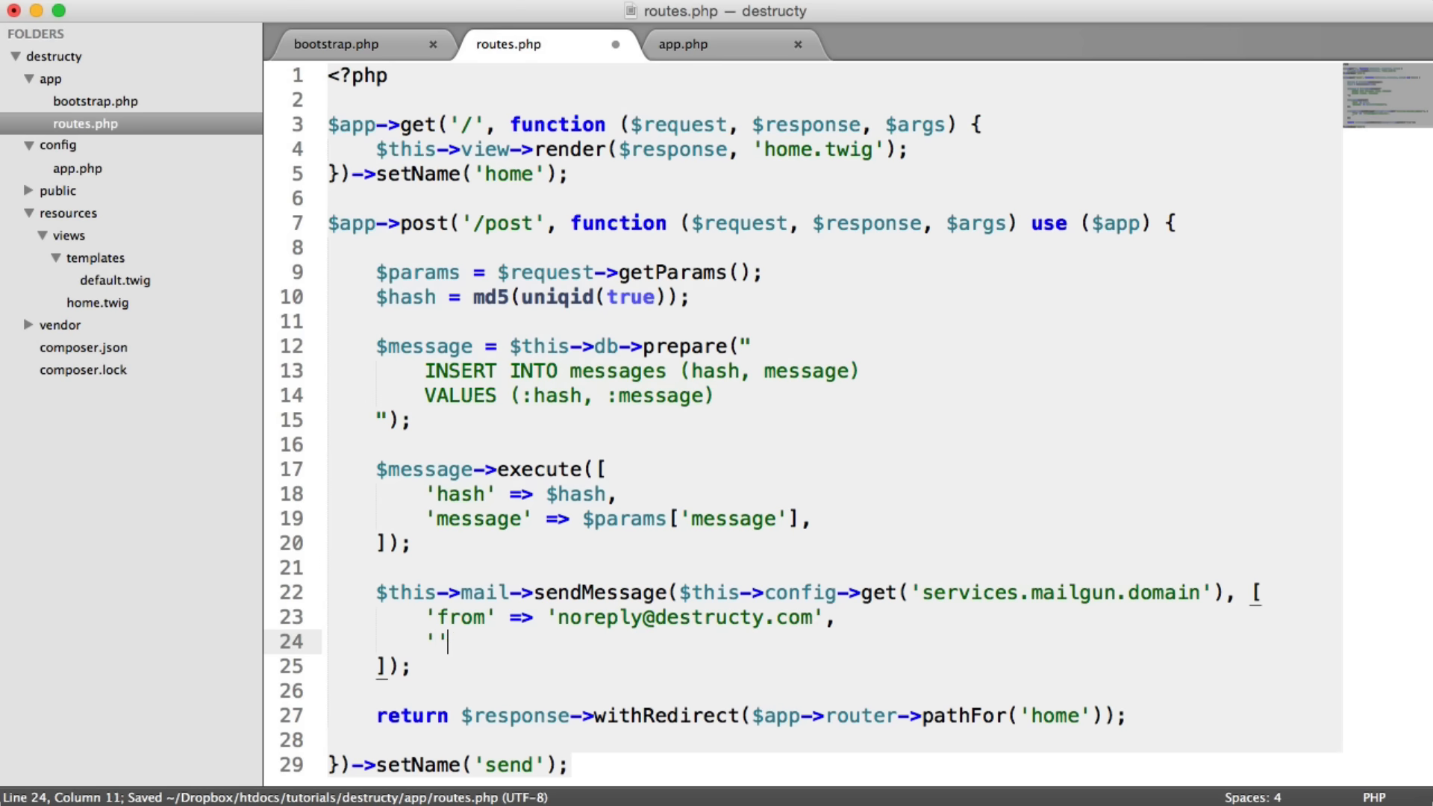
Add 'to' => $params['email'], subject 'New message from Destructy!' and an empty html entry
text(to' =>)
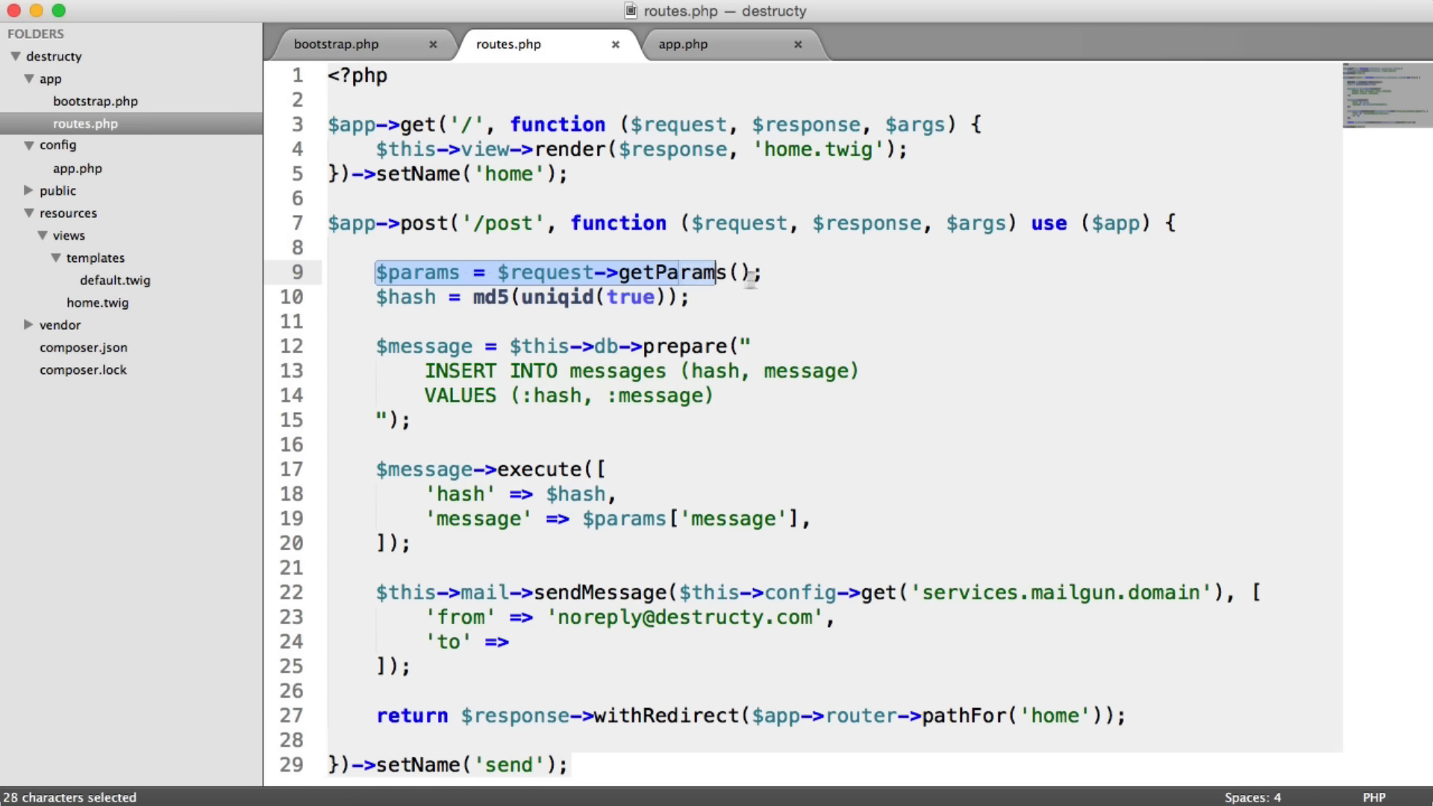
text($params['email'],)
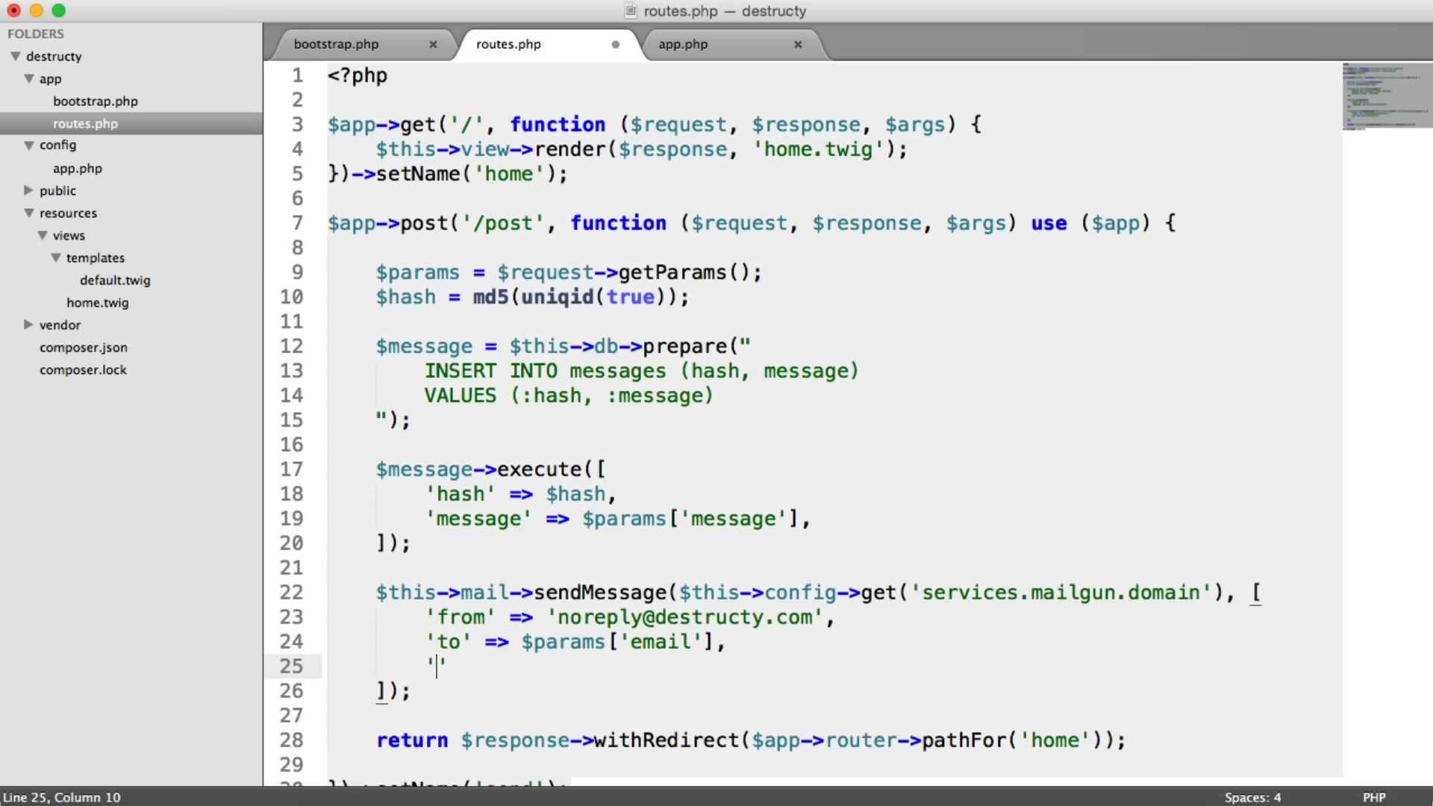
text(subject' => 'New message from Destructy!',)
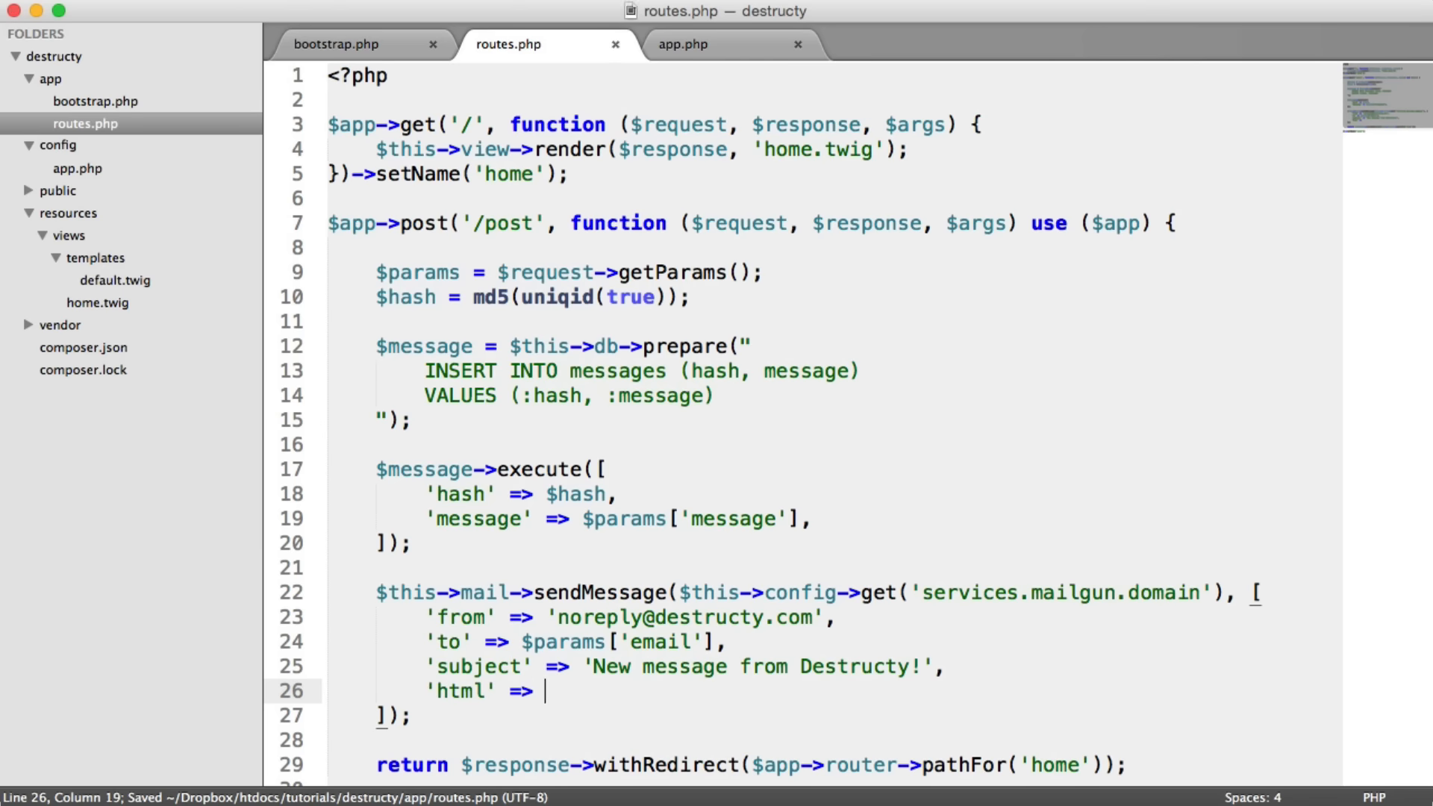
text('',)
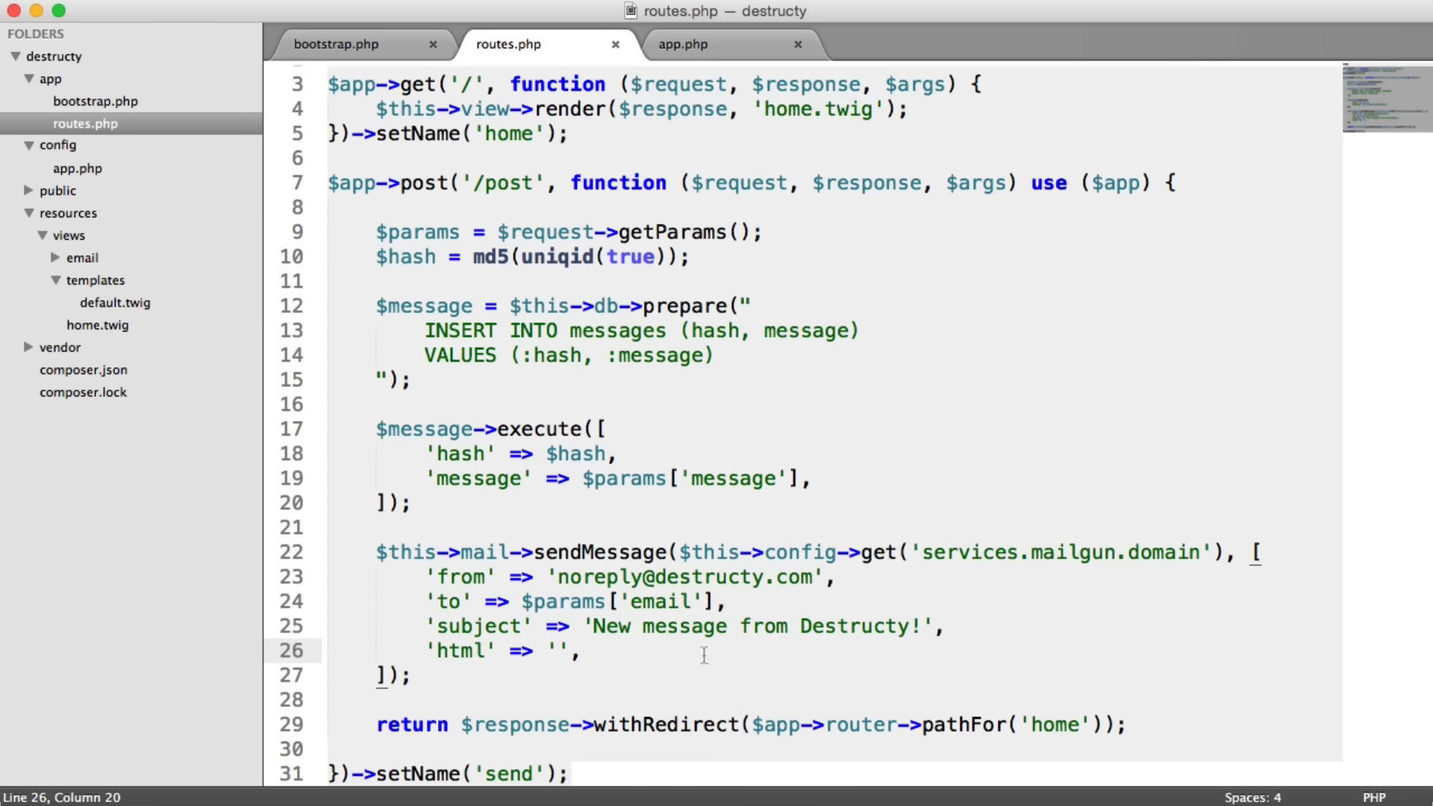
key(Enter)
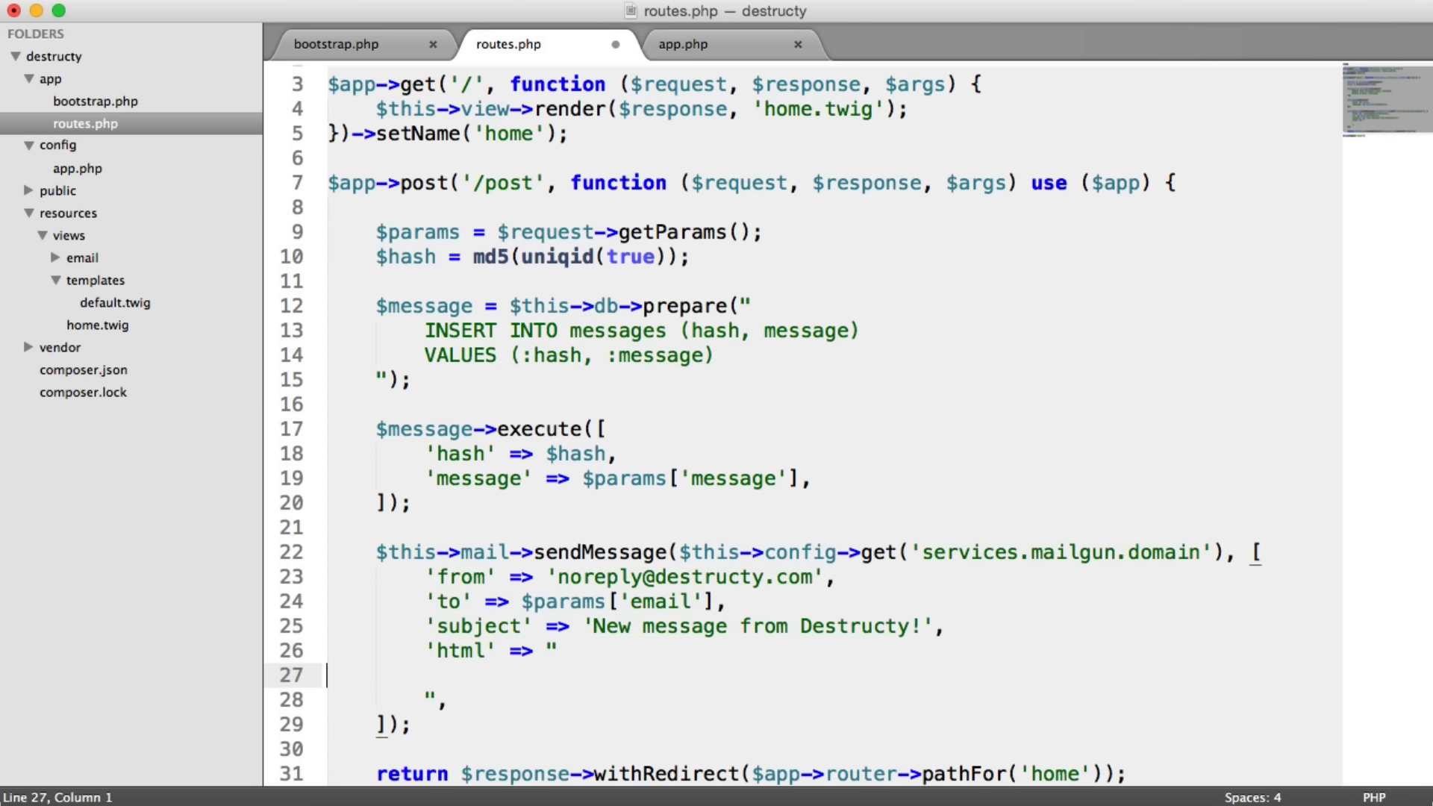
text(Hello)
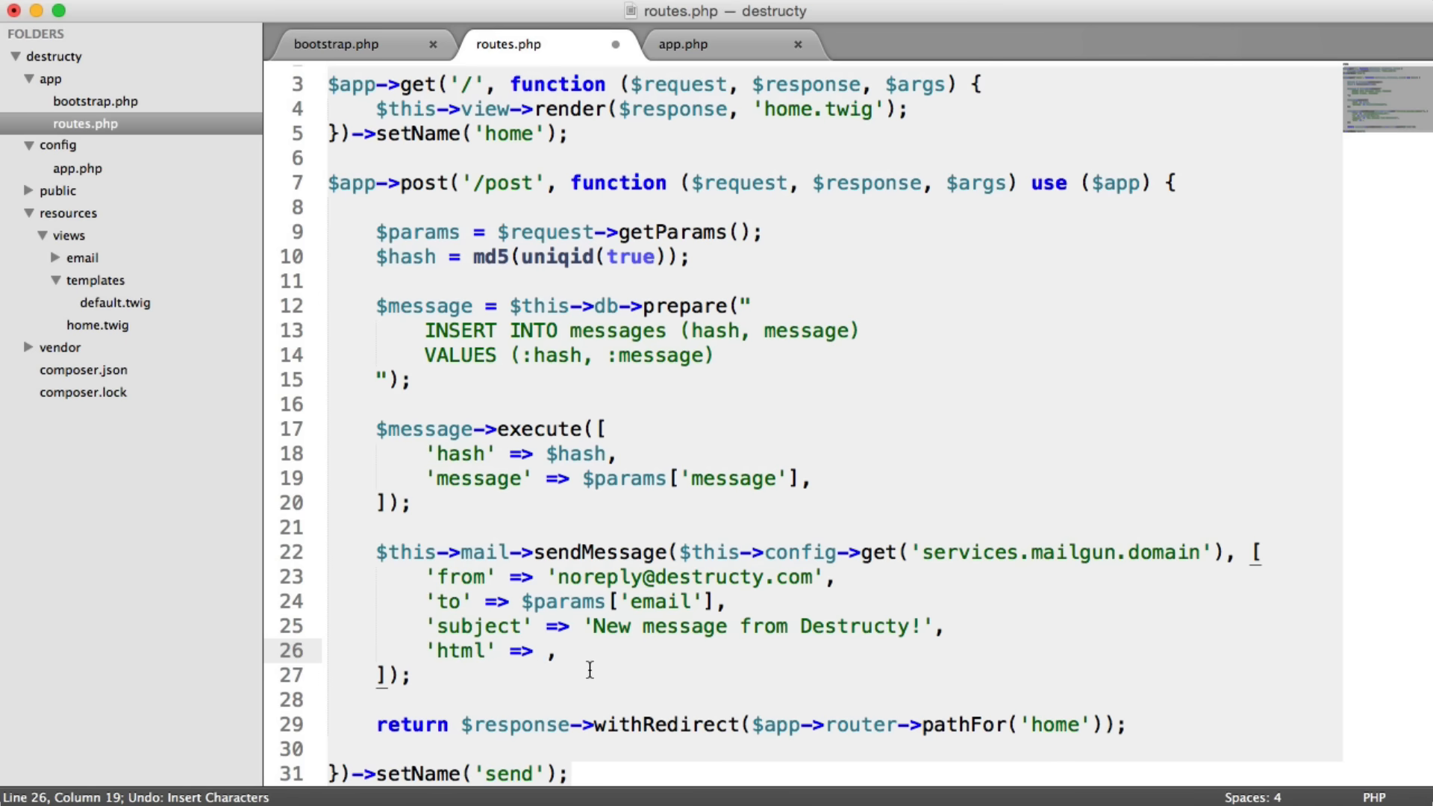
Create a new untitled file alongside routes.php and app.php
text(')
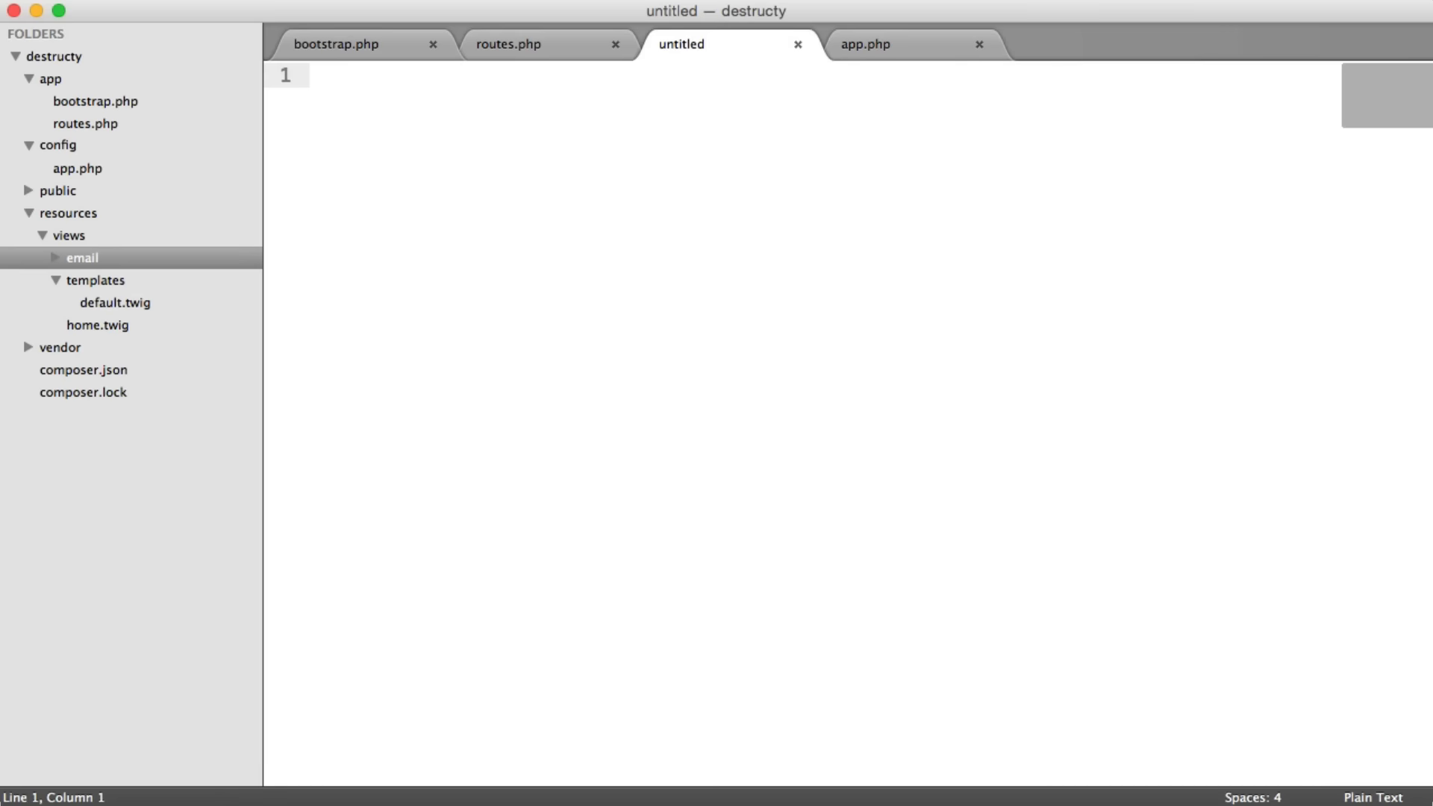
Save the new file as message.twig in the email views folder
key(cmd+s)
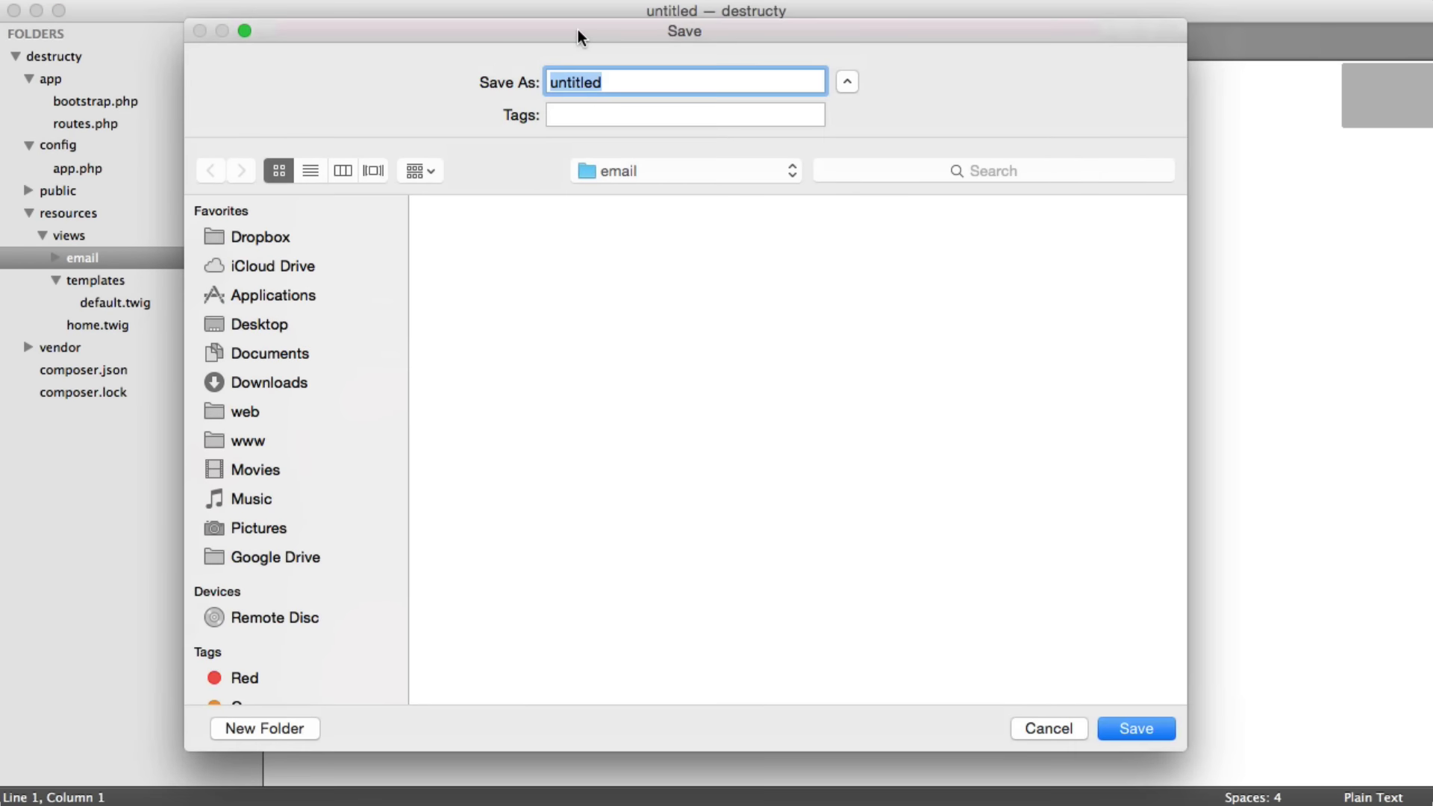
text(message.twi)
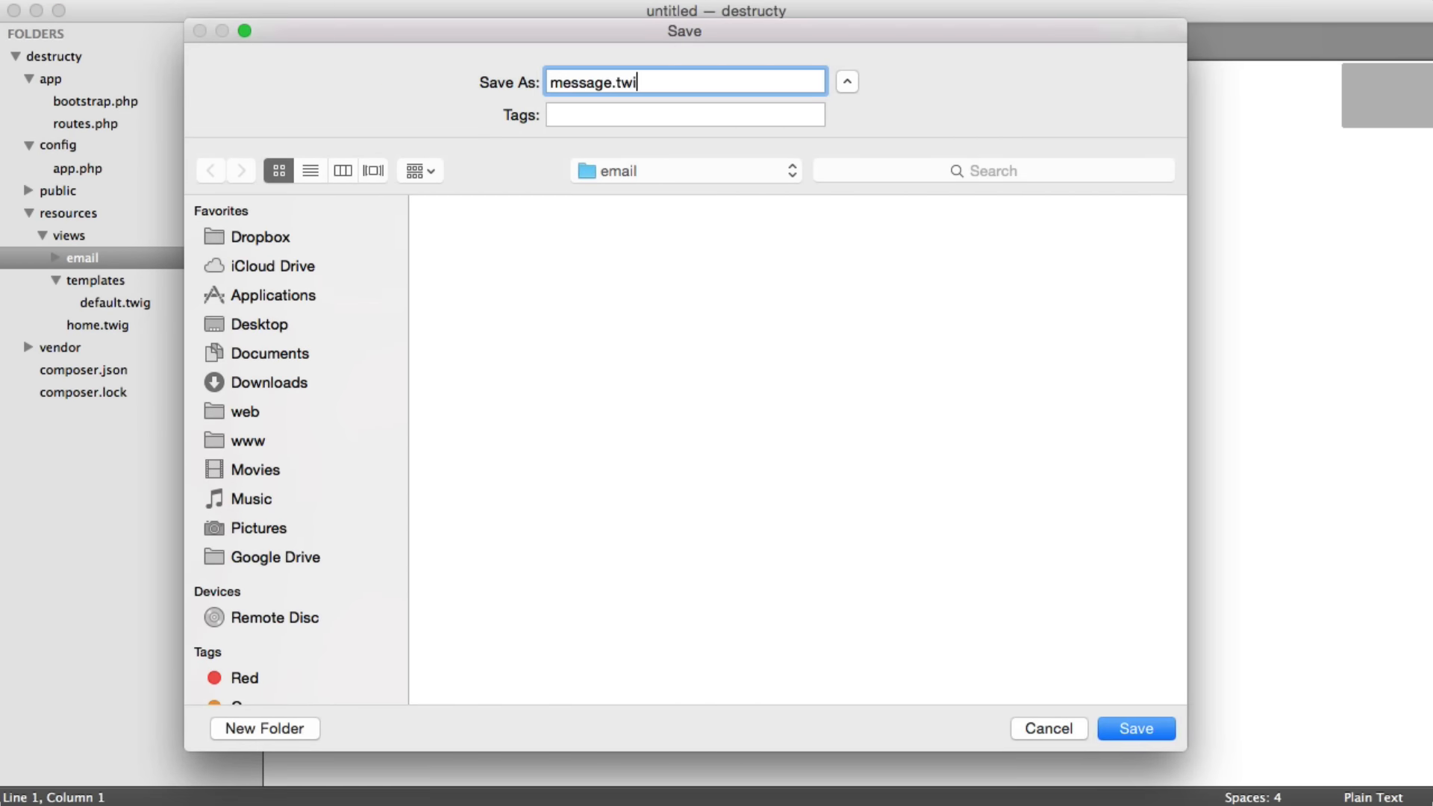
click(1137, 728)
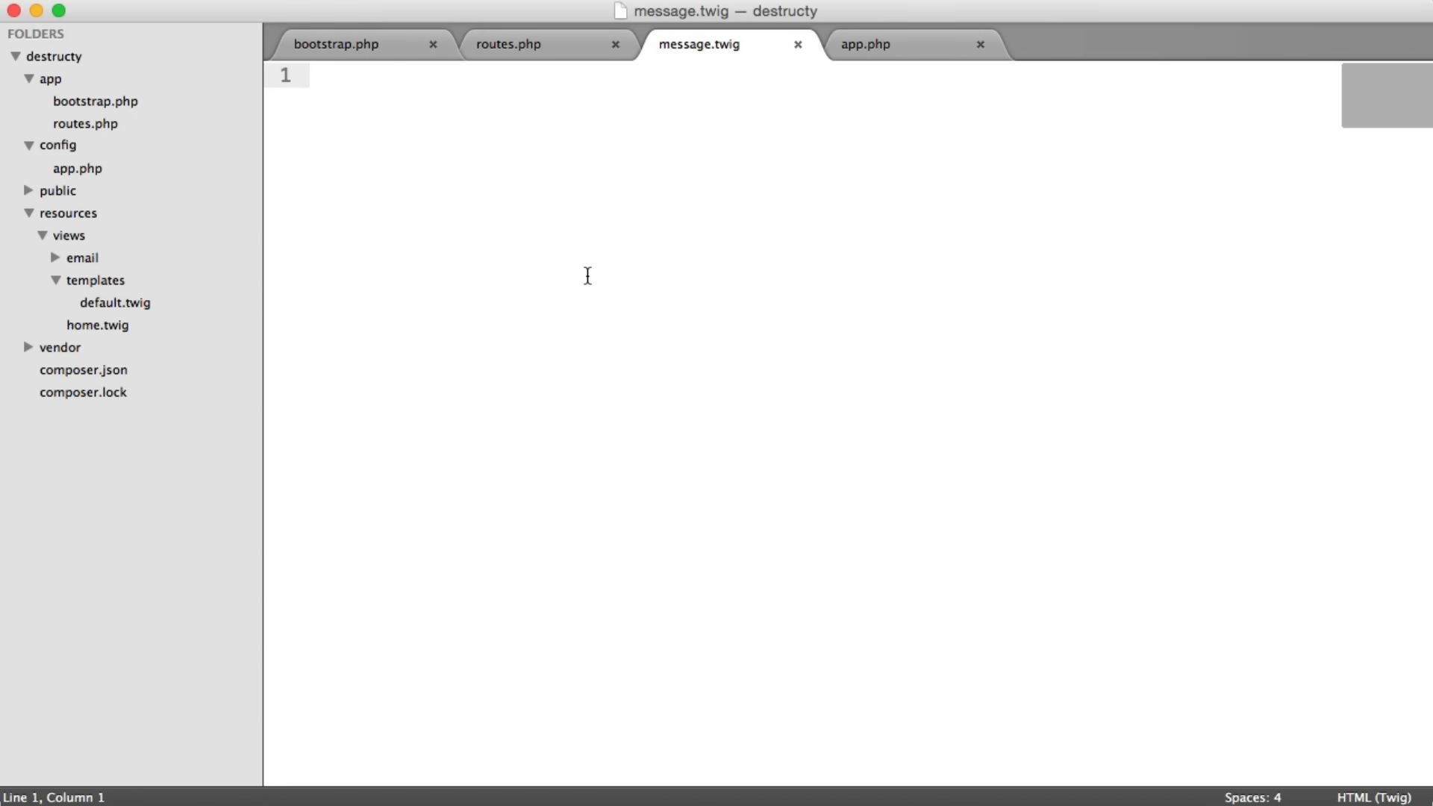
Write the paragraph 'You have a new self destructing message from Destructy!' and save
text(<p></p>)
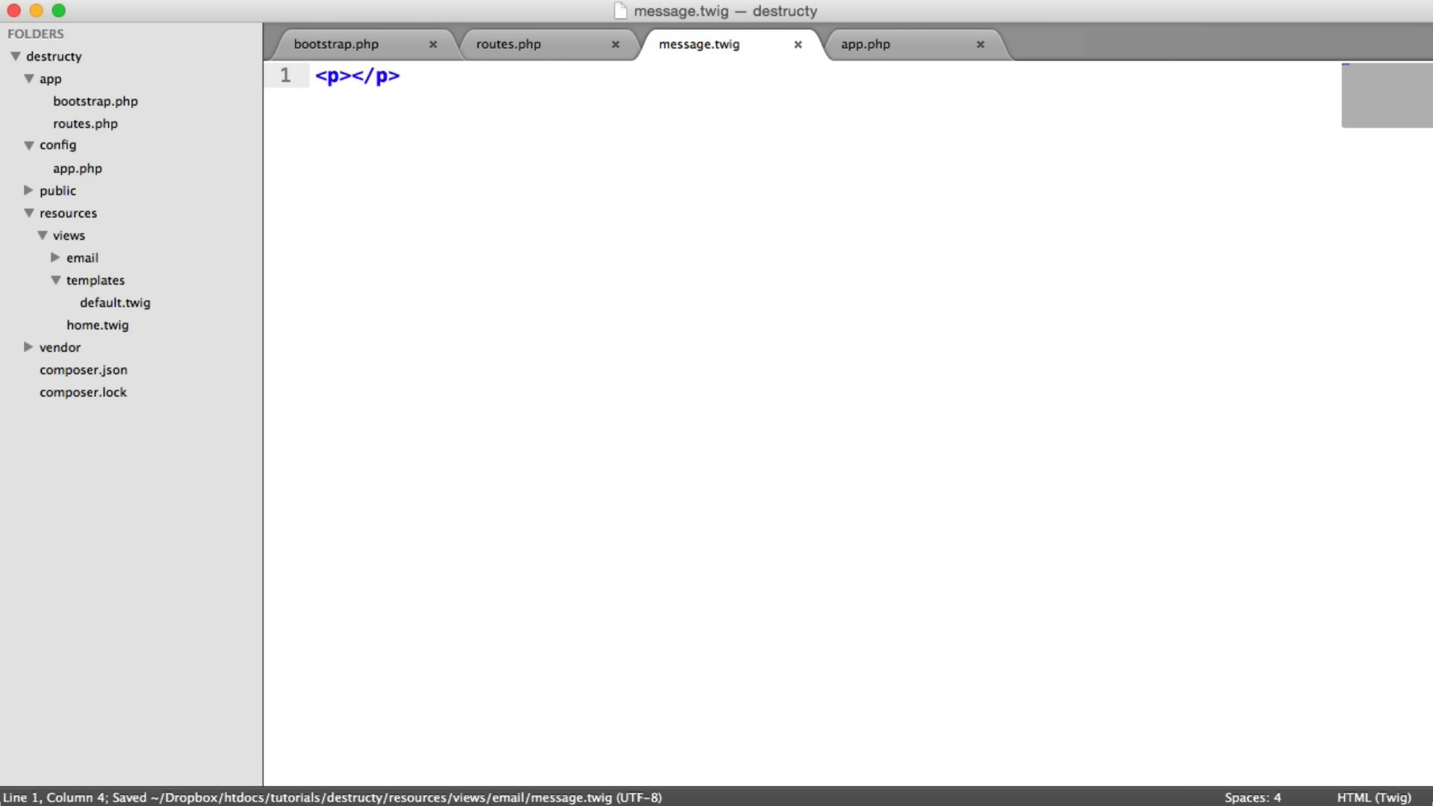
text(You have a new)
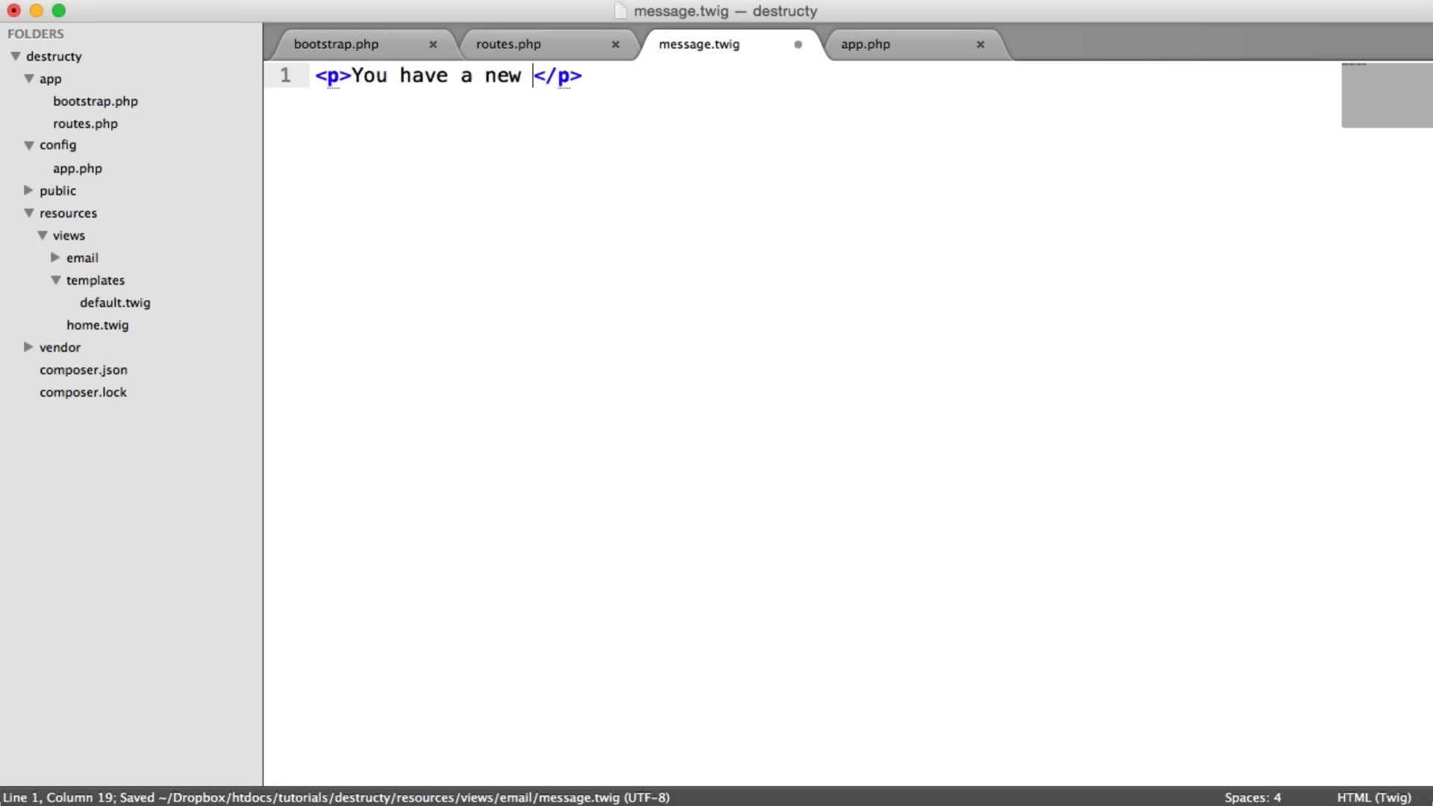
text(self desr)
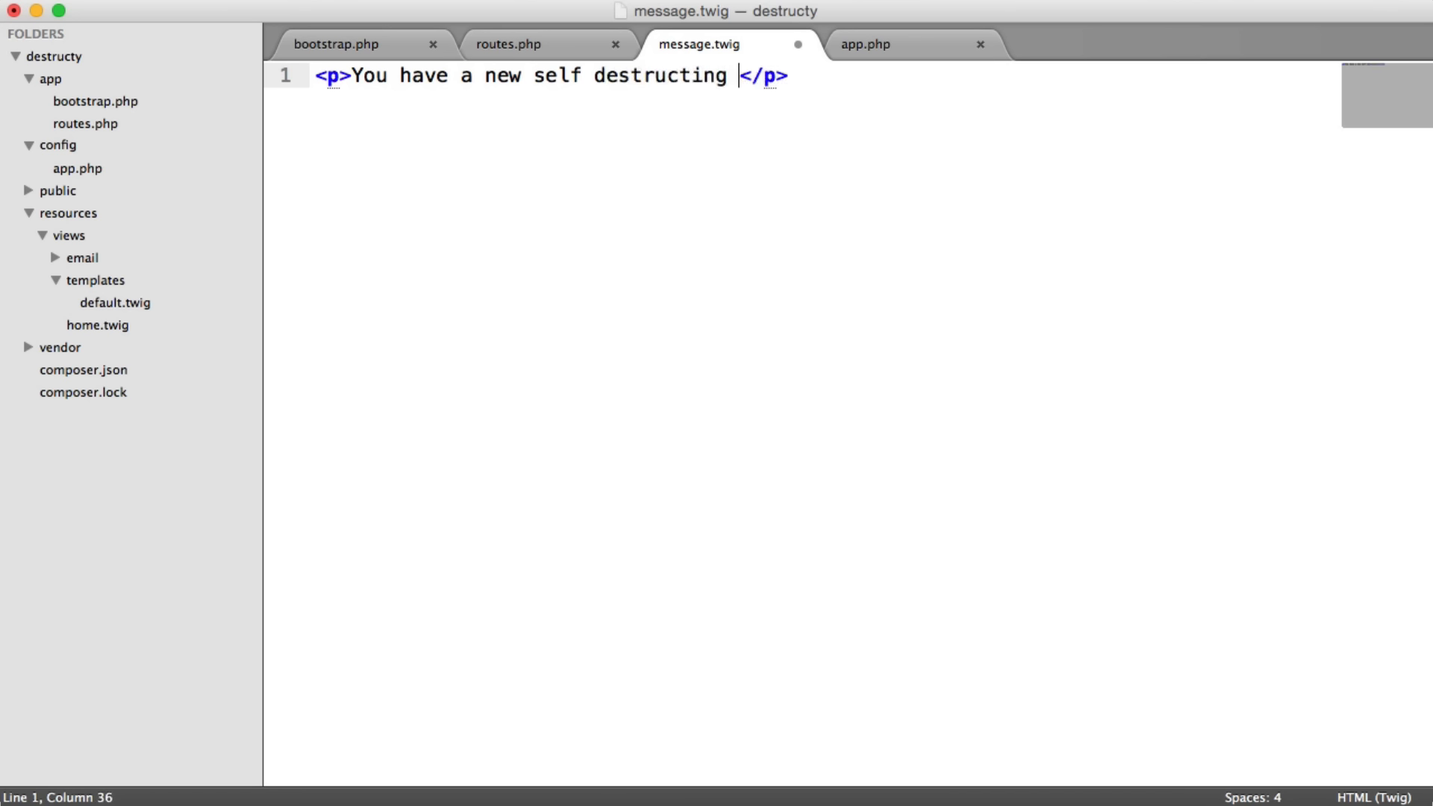
text(message from D)
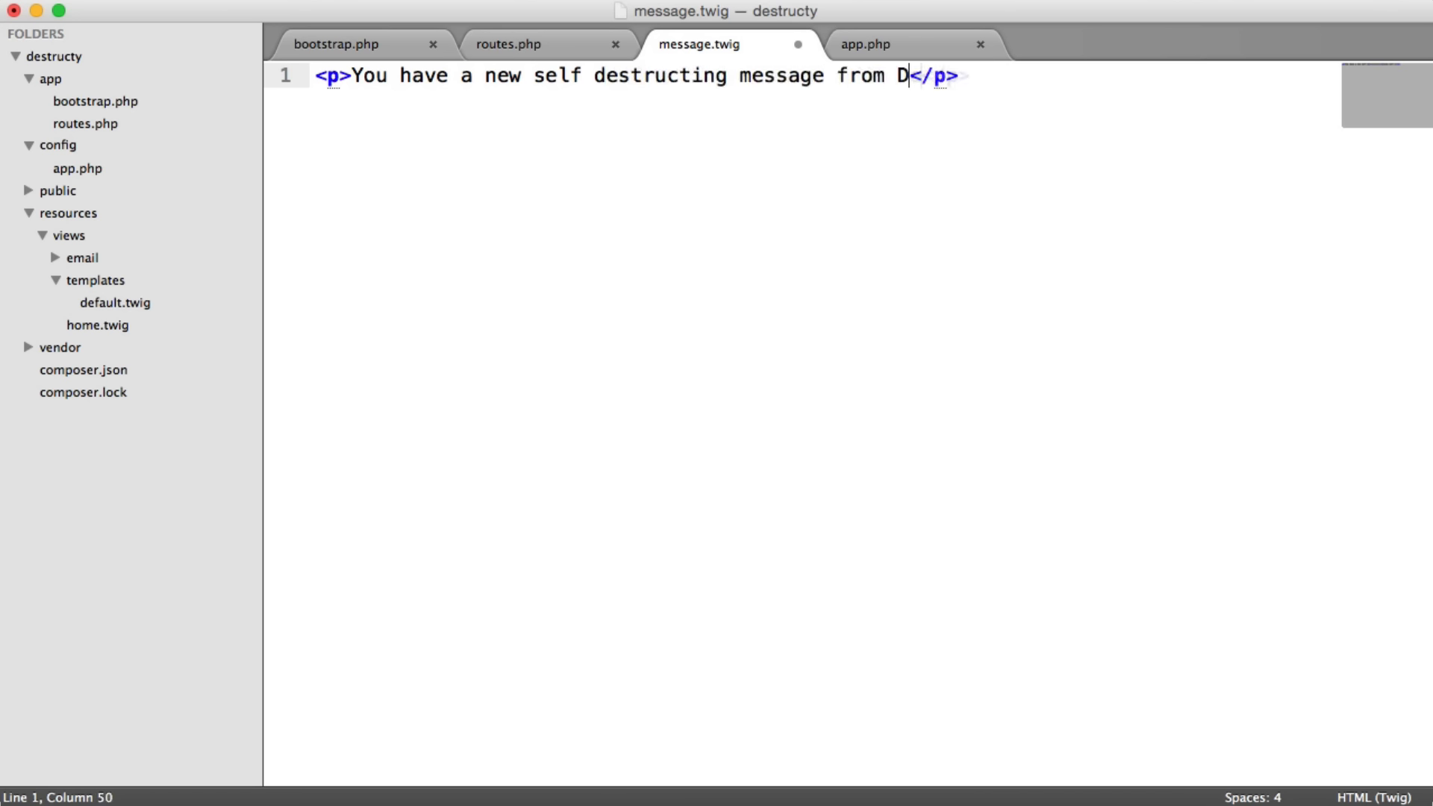
text(estructy!)
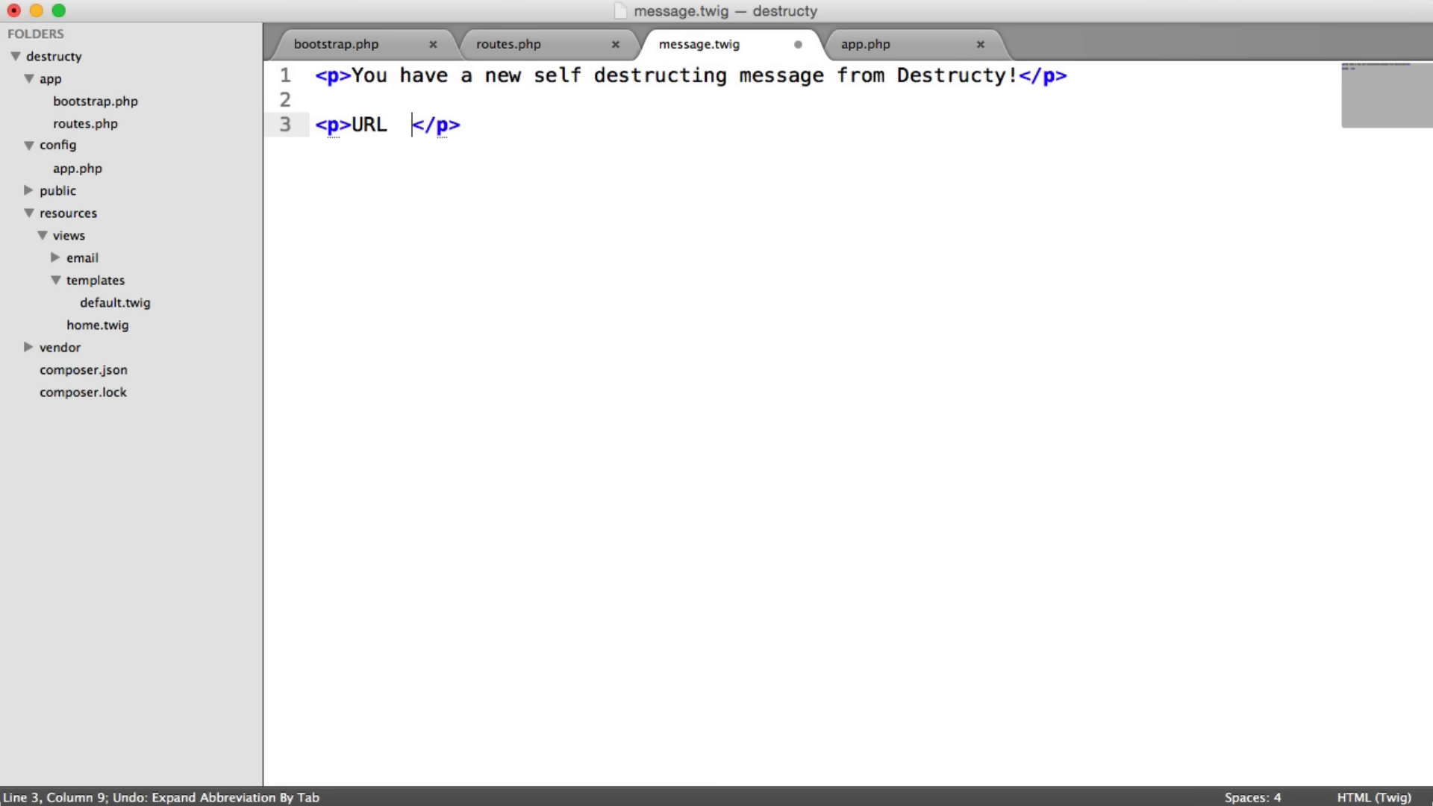
key(cmd+s)
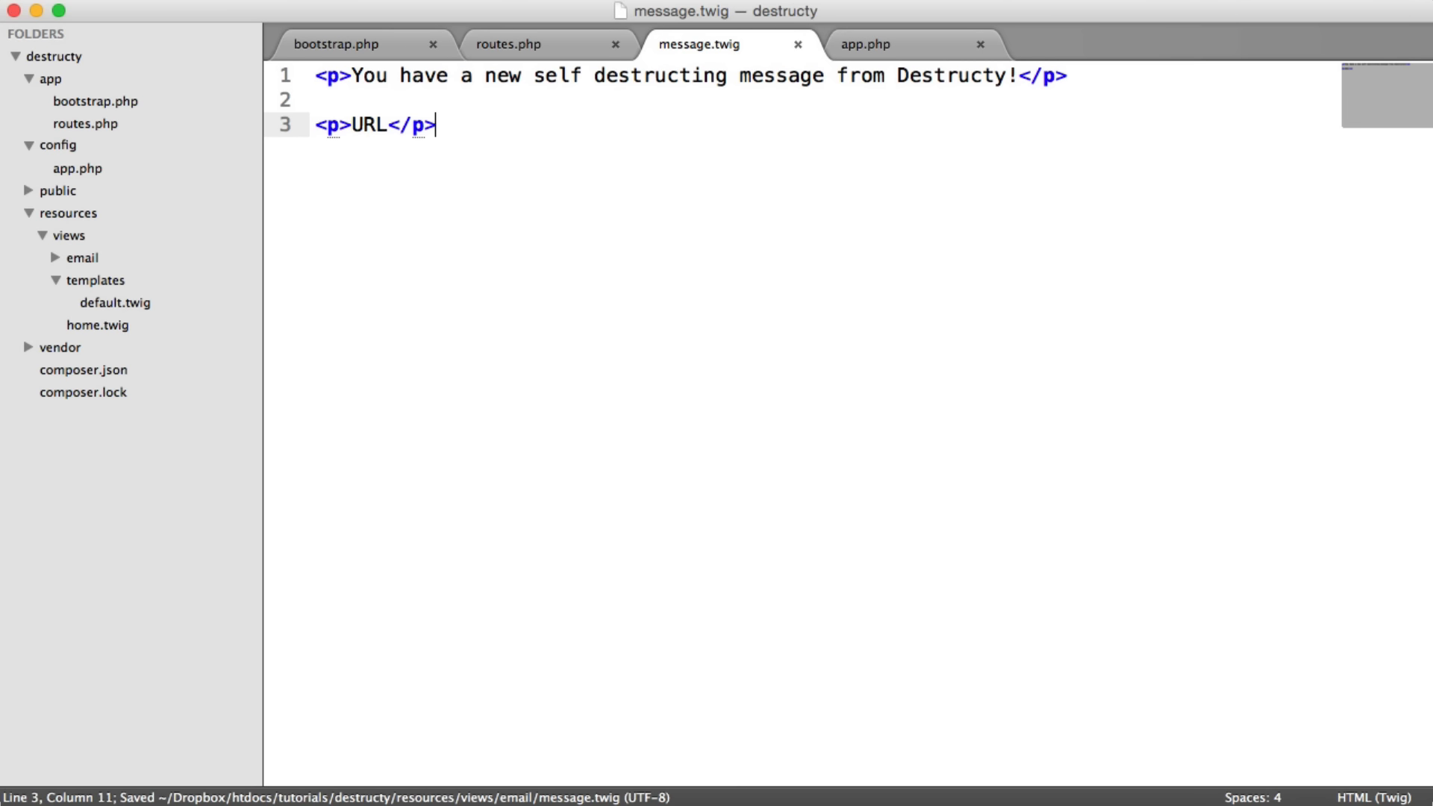
Add the 'Thanks,<br>Destructy.' sign-off, check the URL placeholder paragraph, and save
text(<p>Thanks</p>)
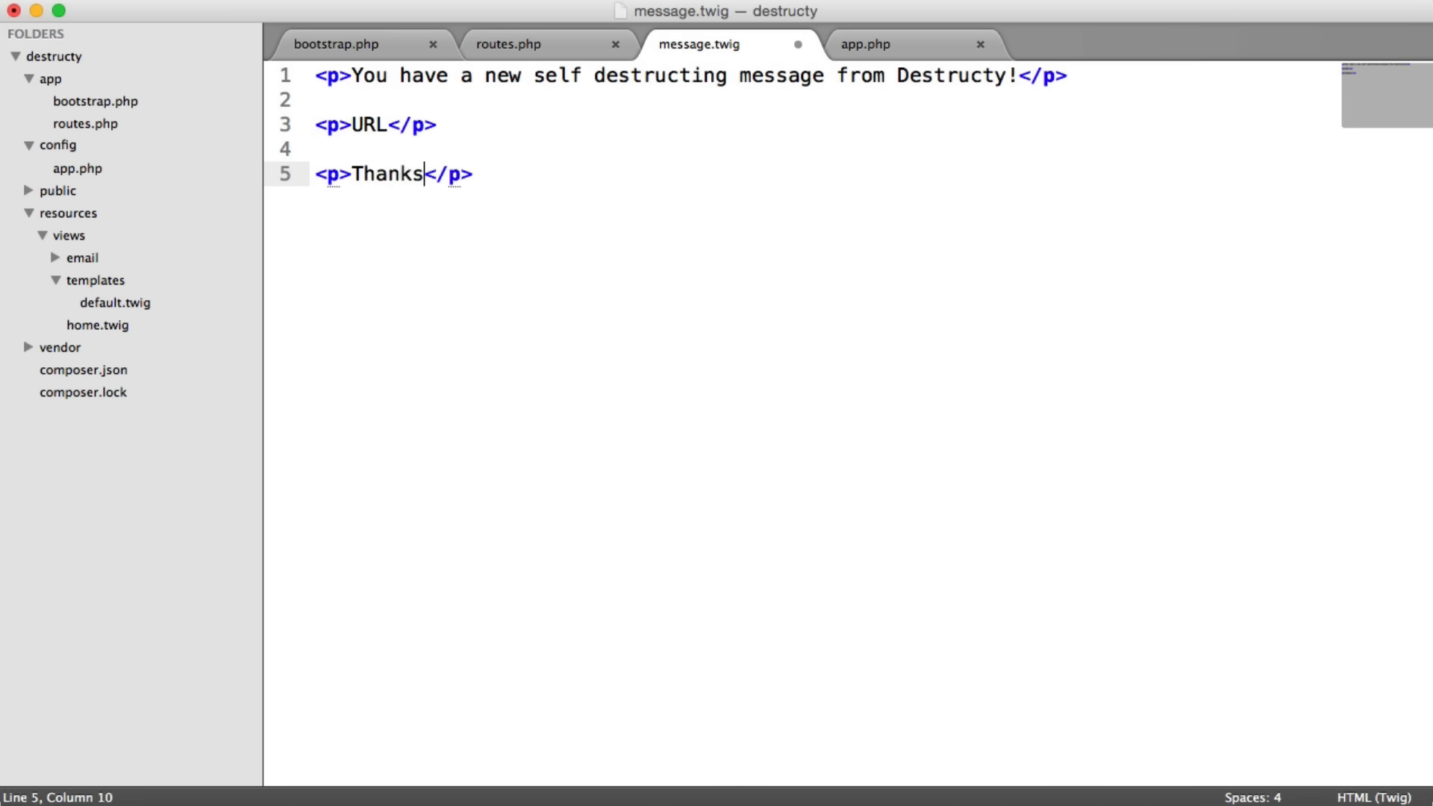
text(,<br>)
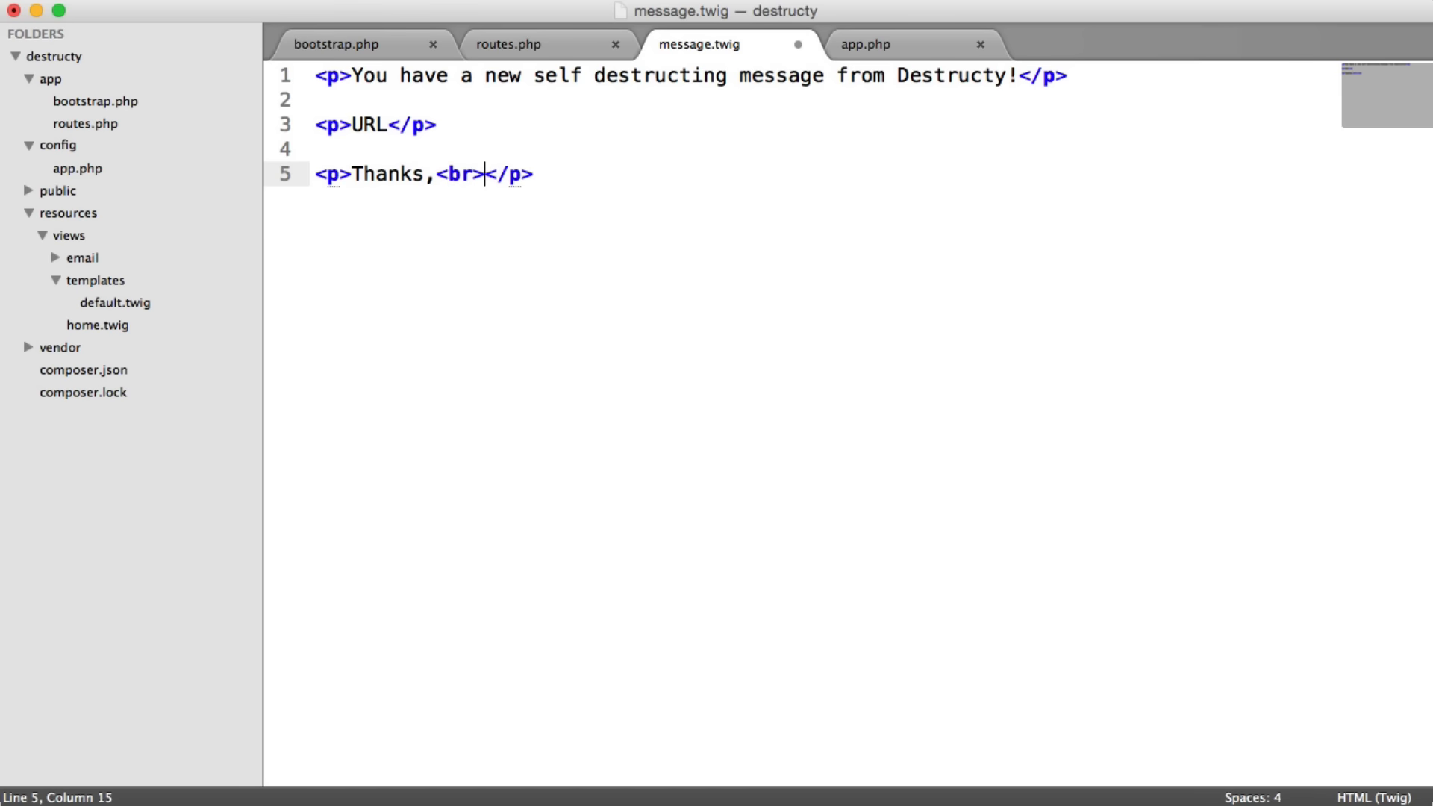
text(Destructy)
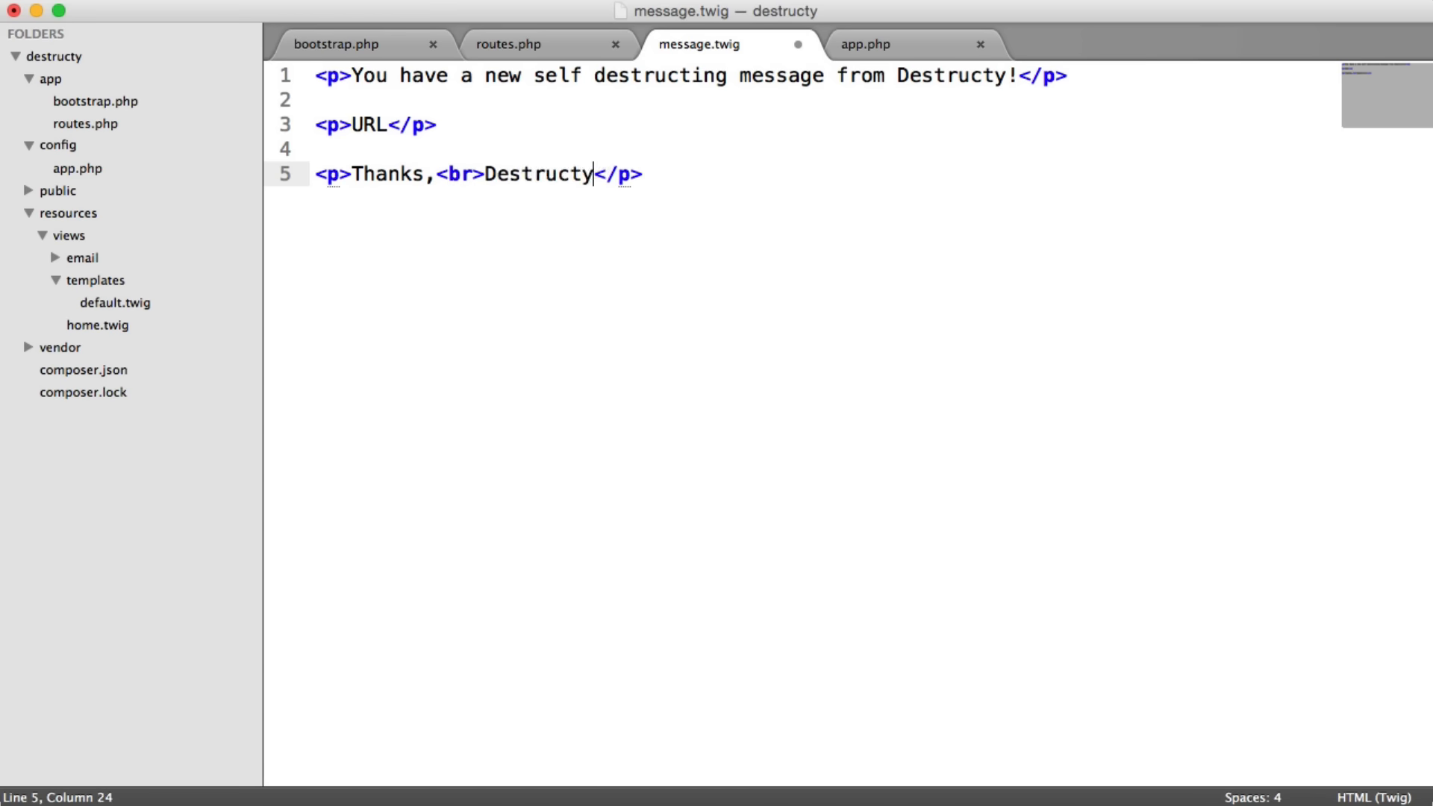
text(.)
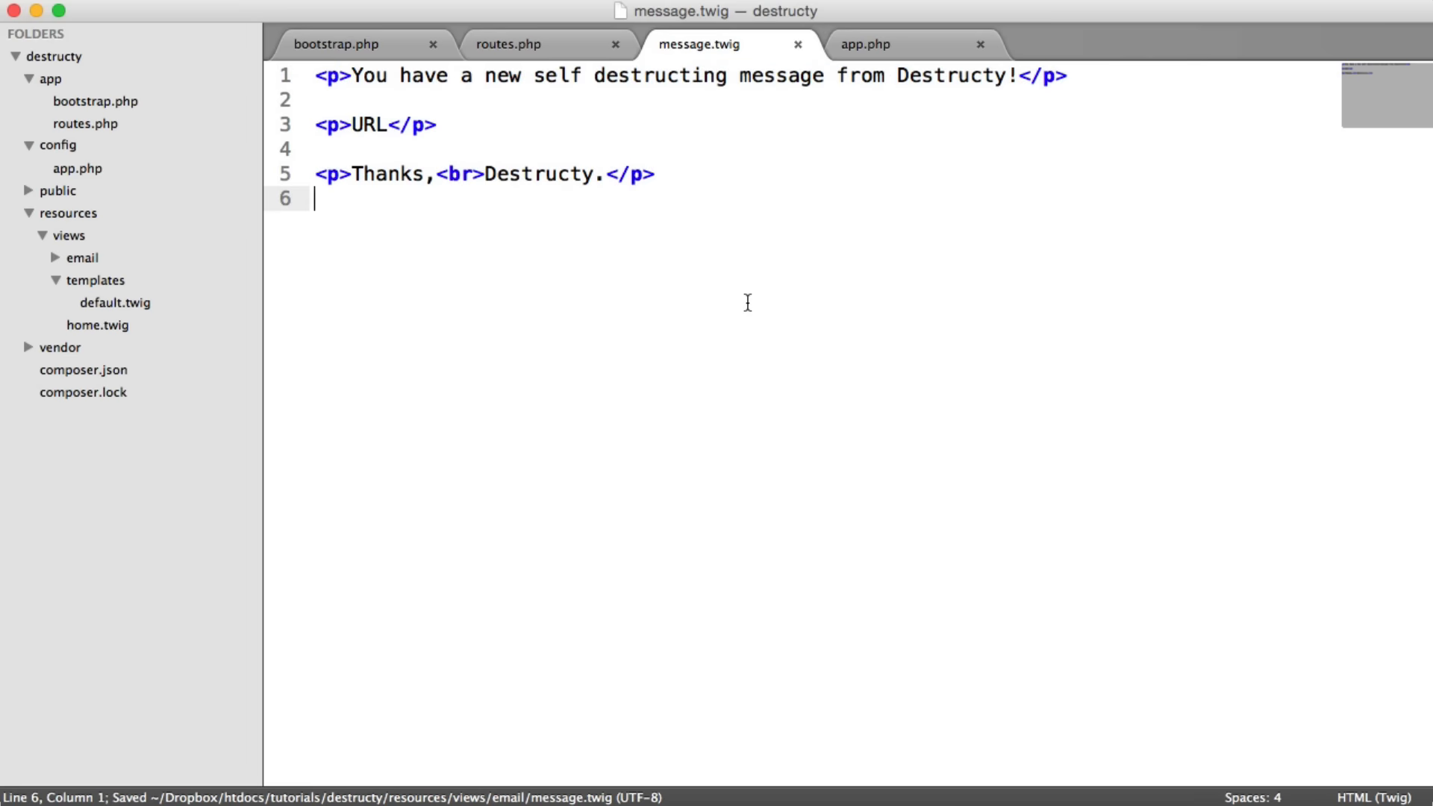
click(431, 124)
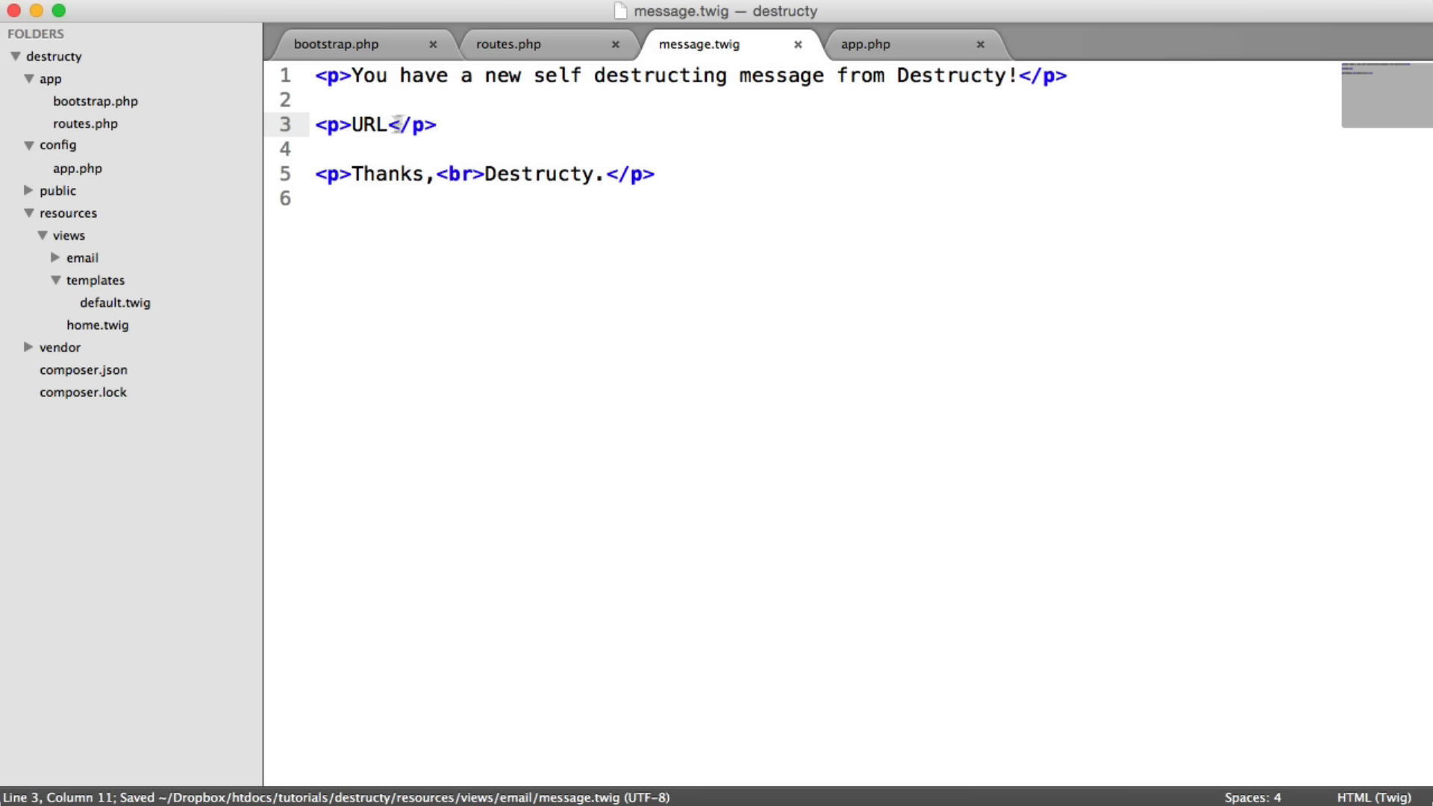
triple_click(367, 125)
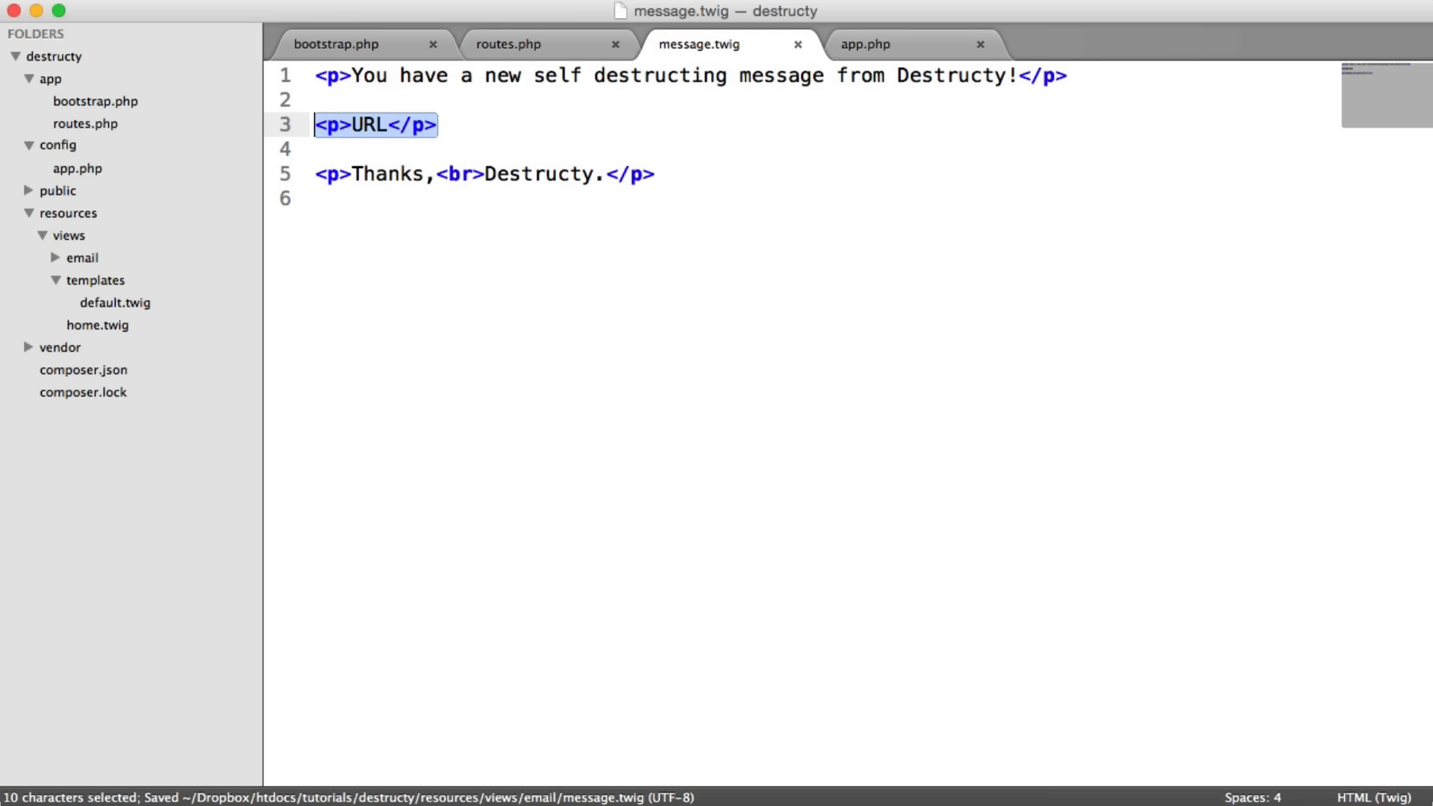
click(365, 126)
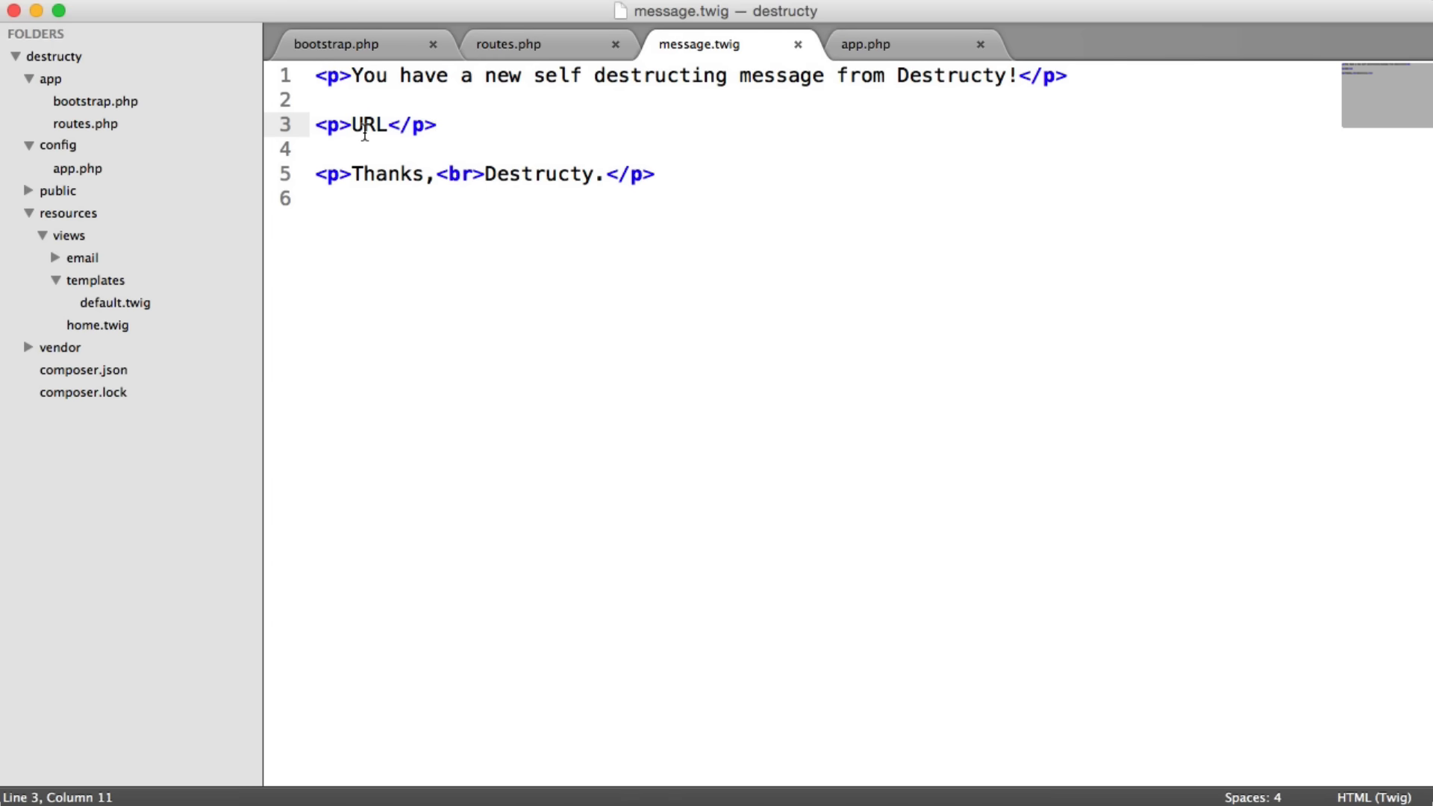
key(cmd+s)
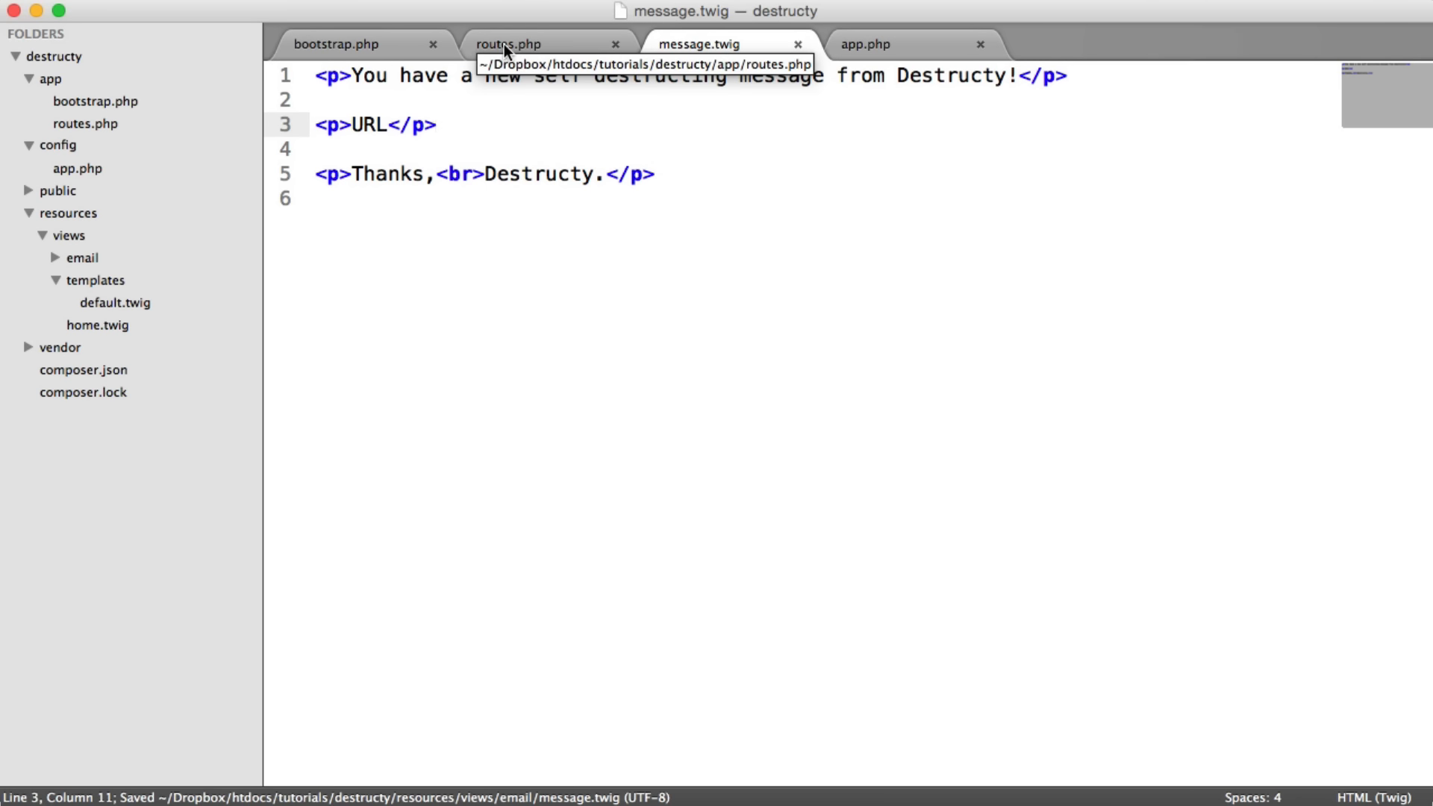
Set the html value to $this->view->fetch('email/message.twig', ['hash' => $hash])
click(513, 45)
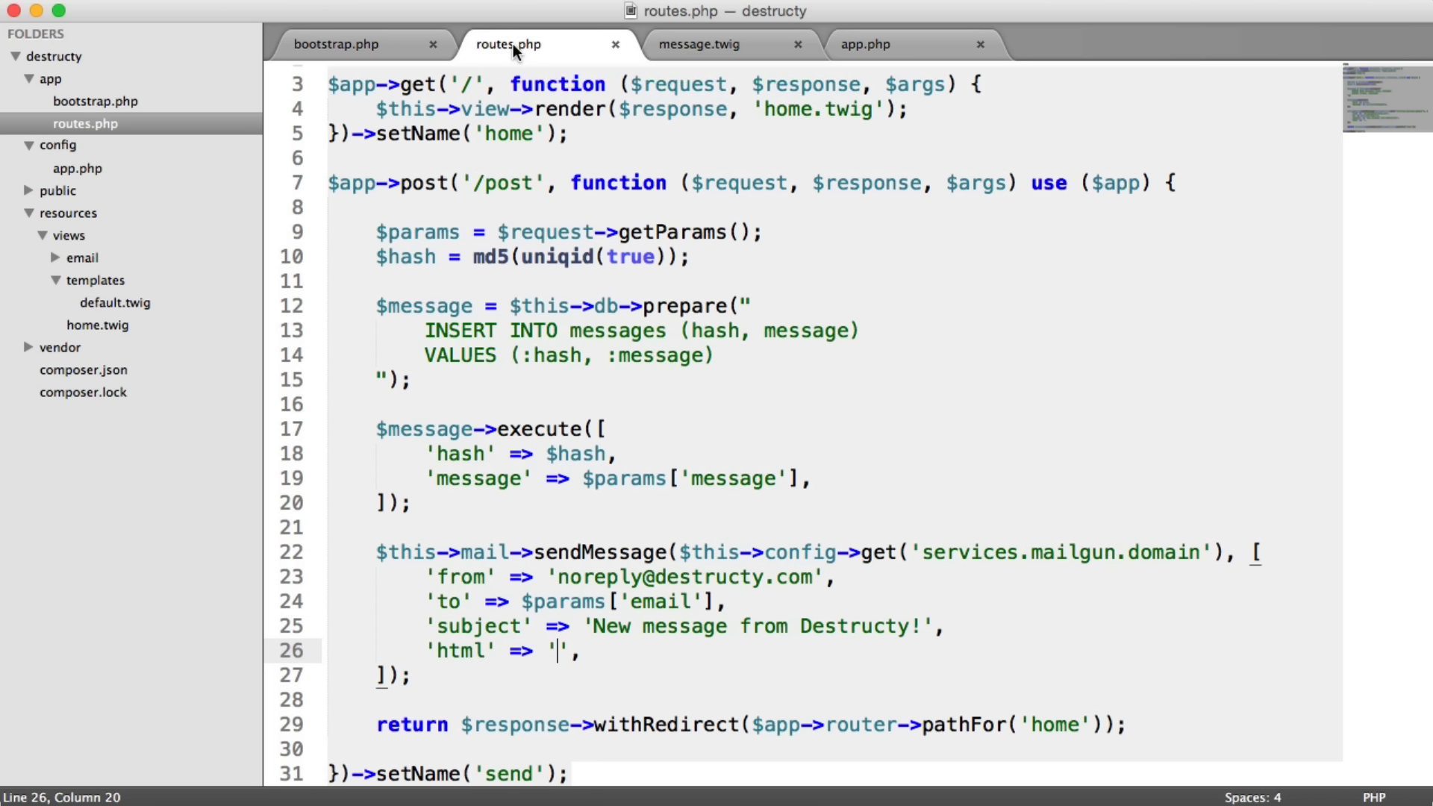
double_click(554, 650)
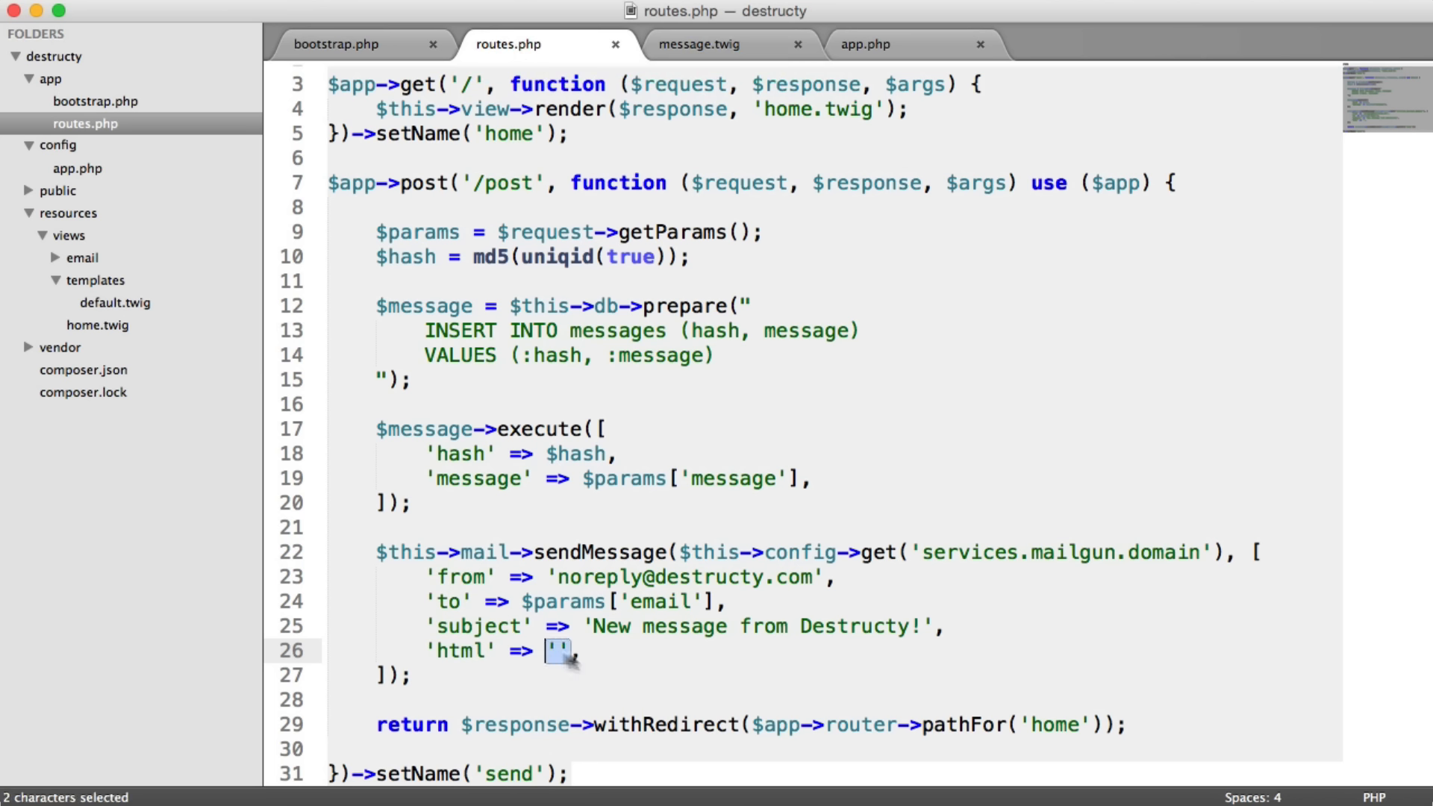
key(Delete)
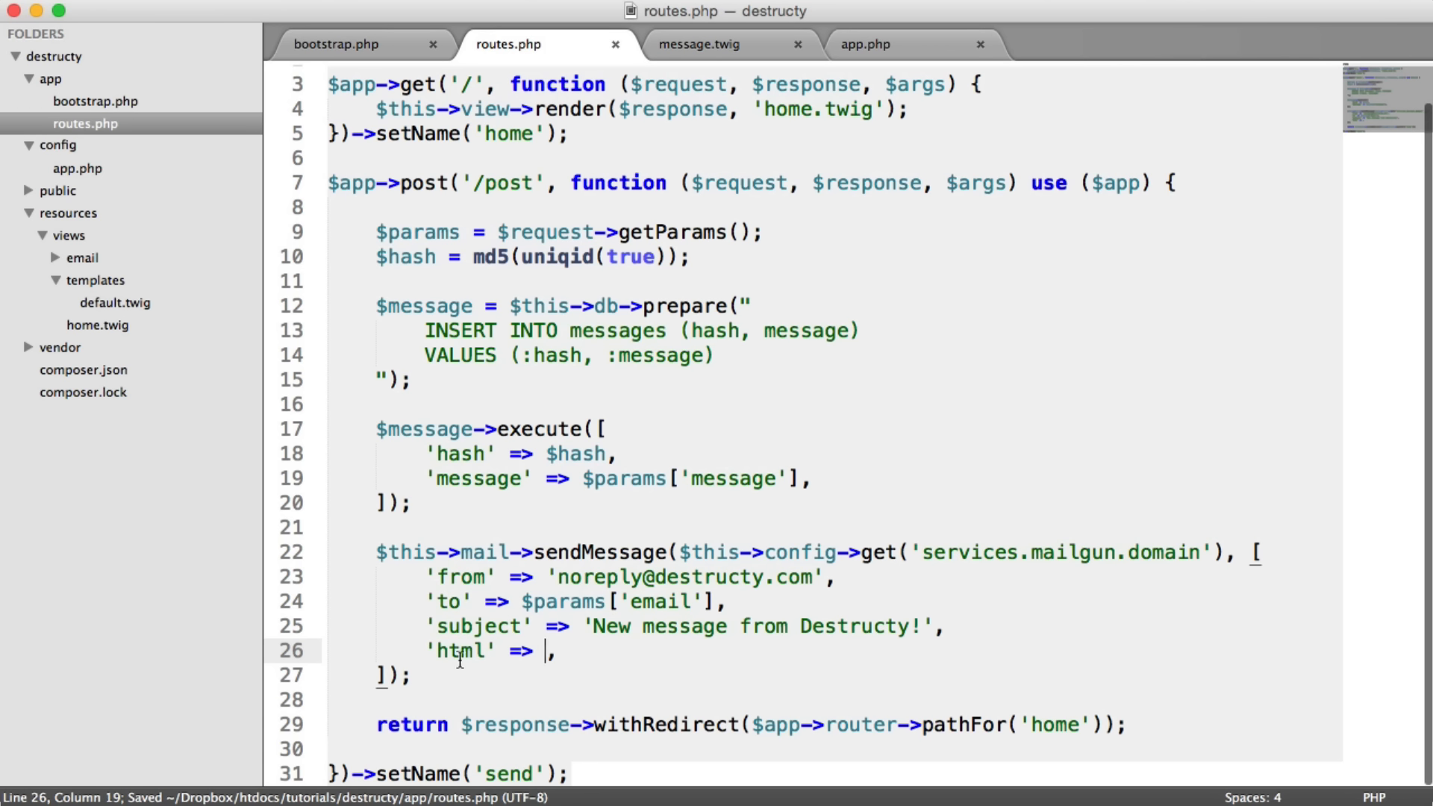
mouse_move(595, 578)
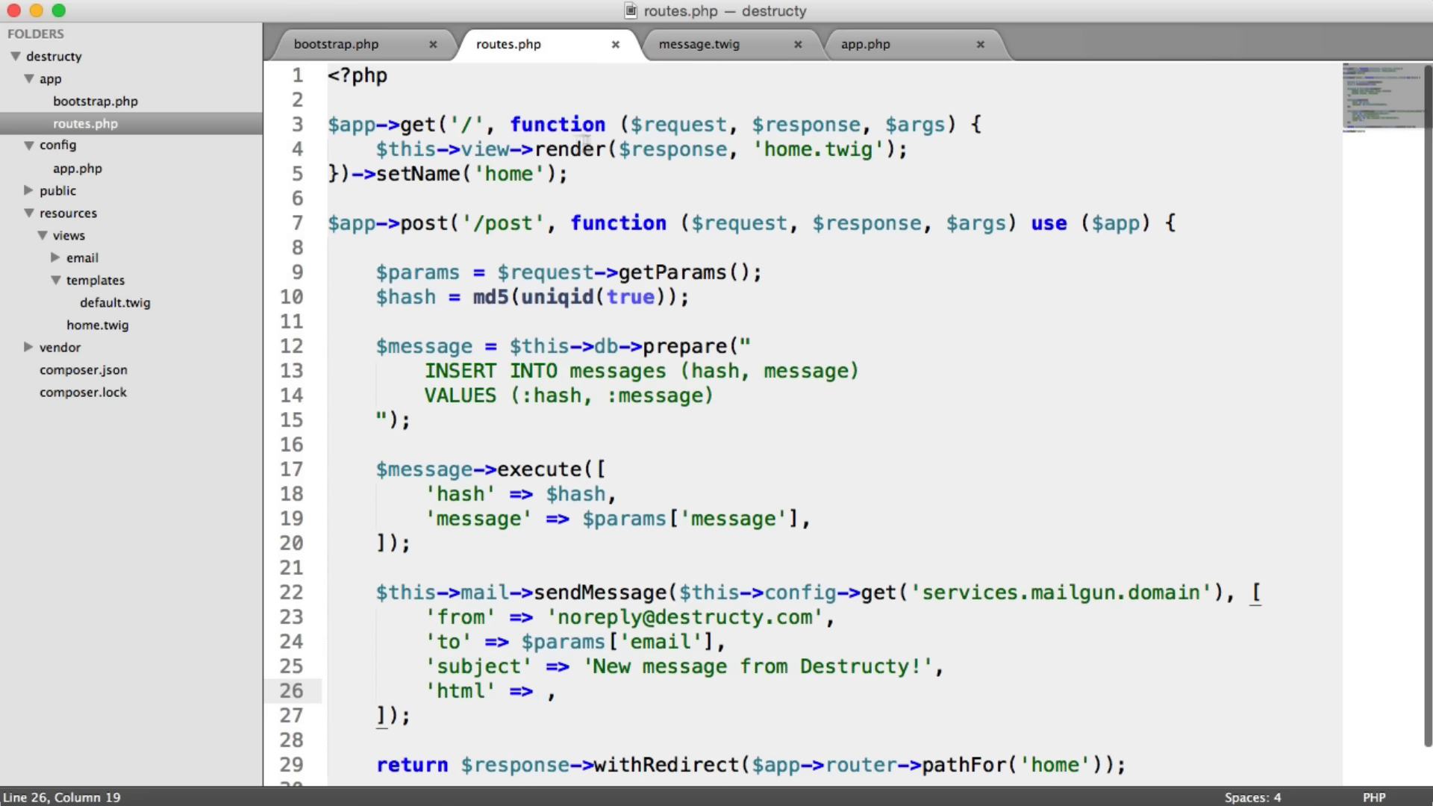
text($this->)
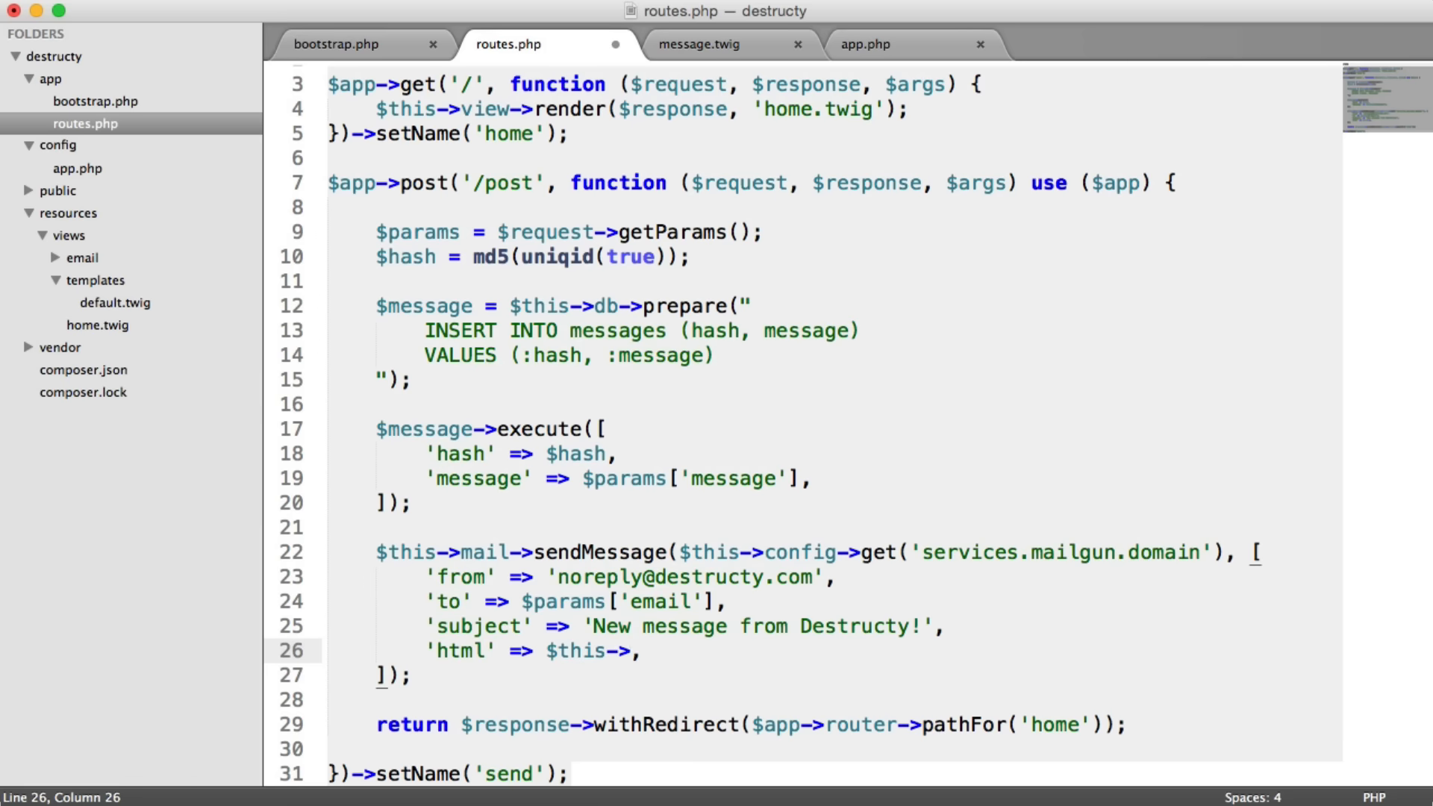
text(v)
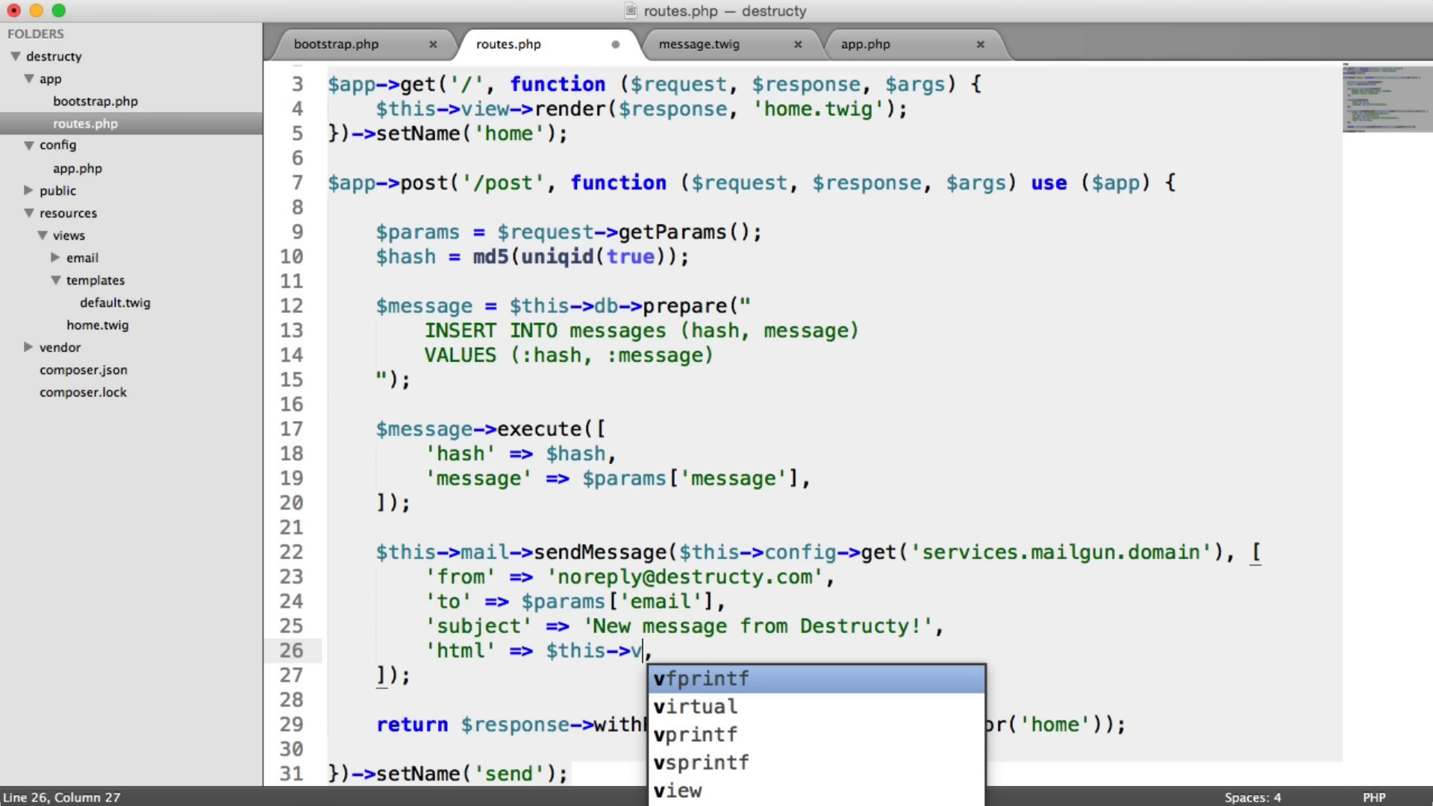
text(iew->fetch(')
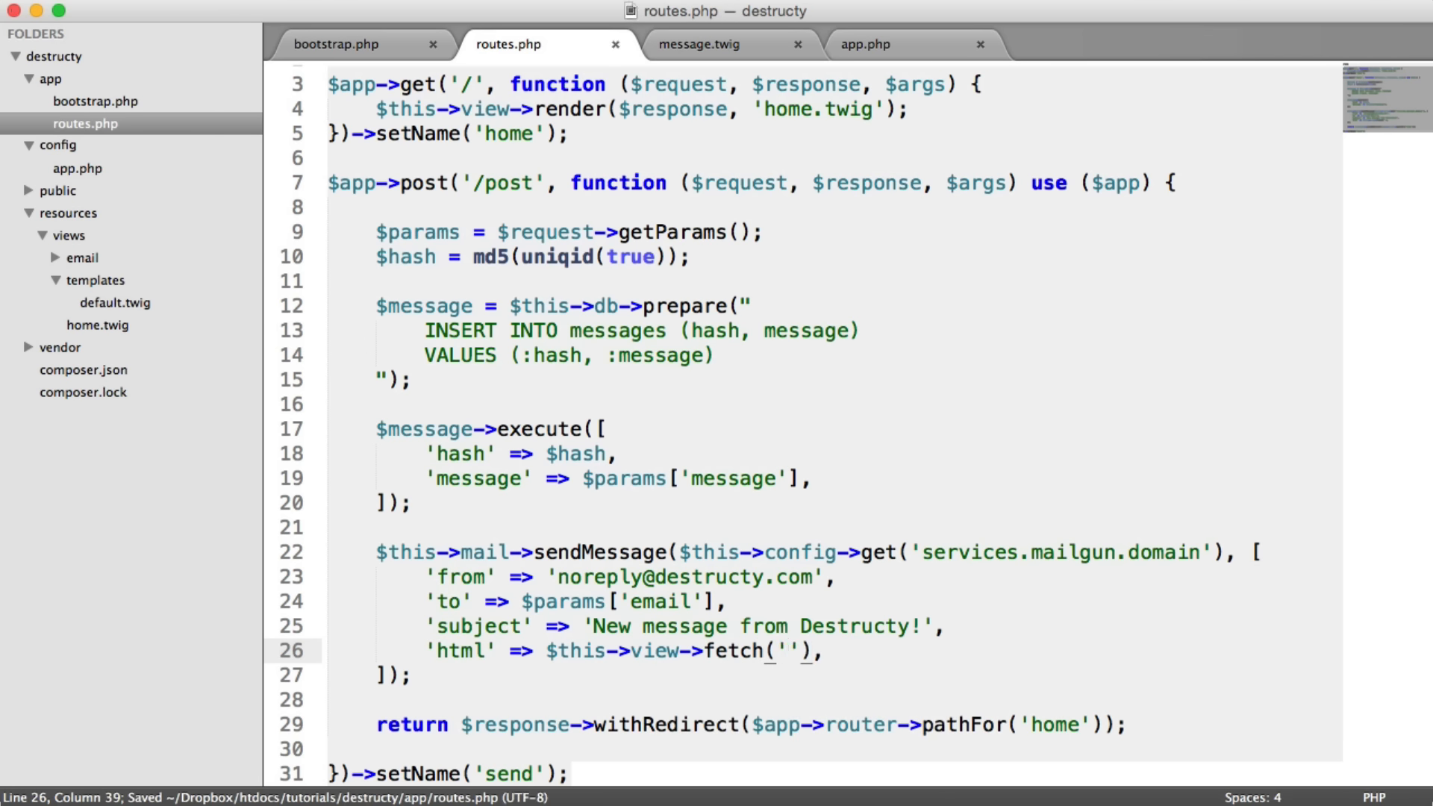
text(email/m)
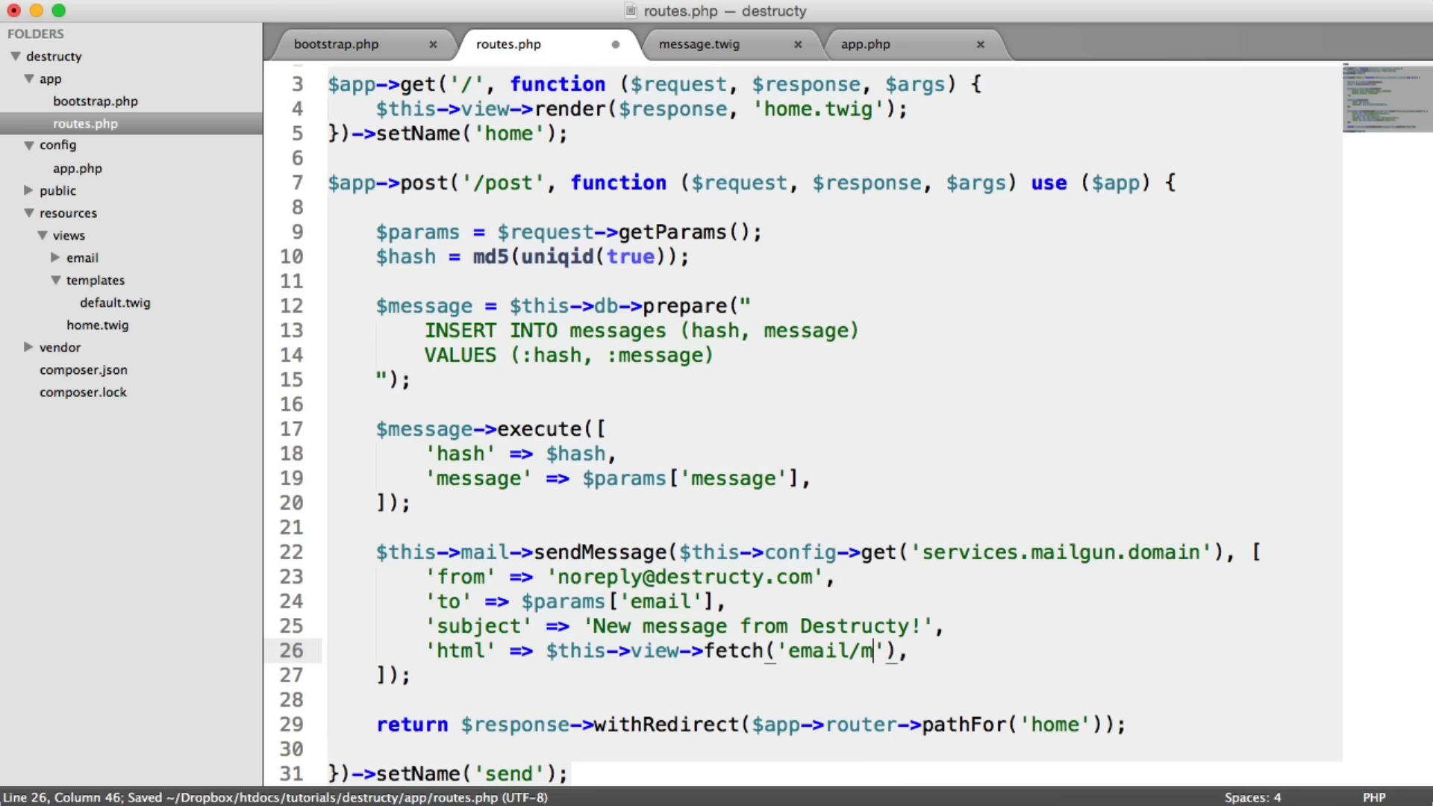
text(essage.twug)
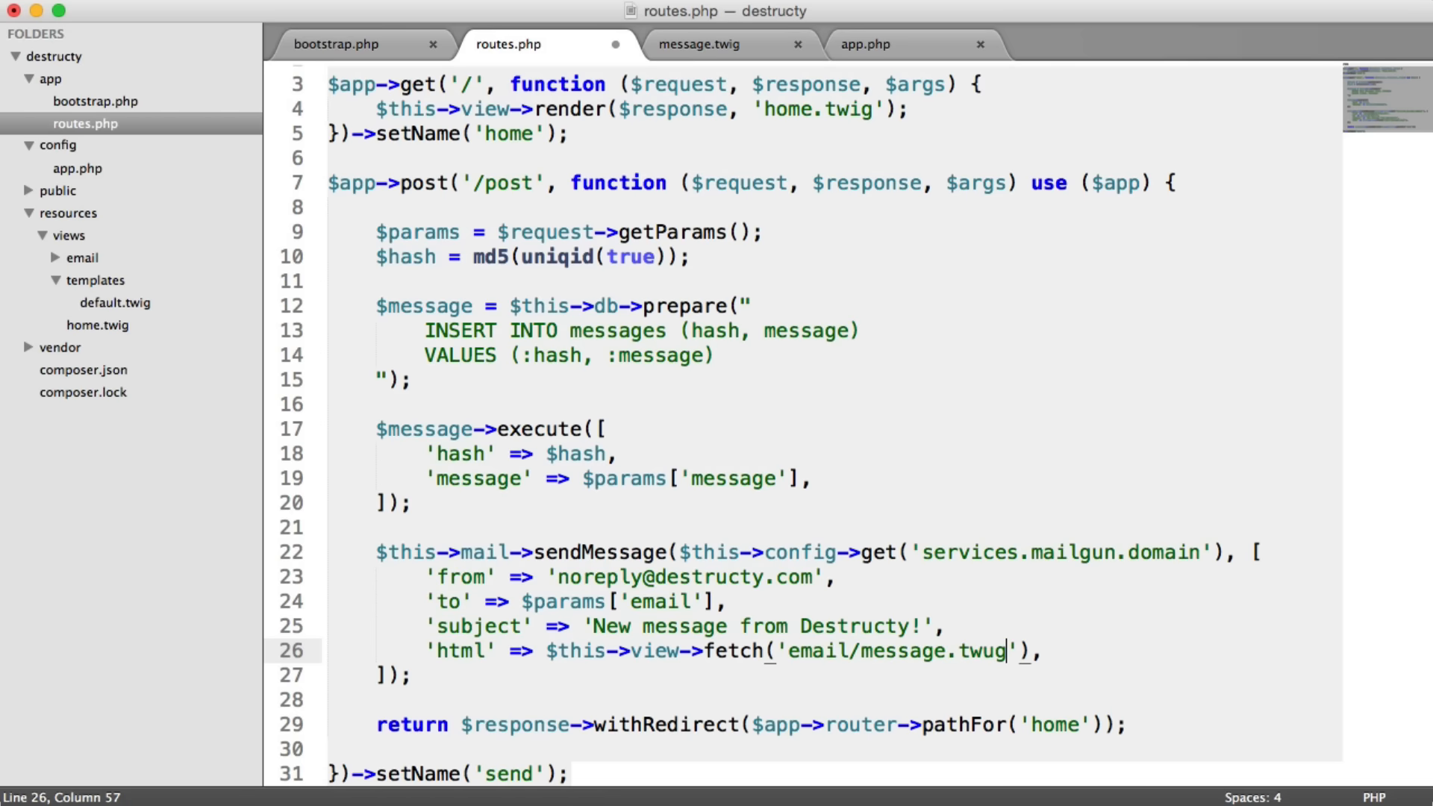
key(cmd+s)
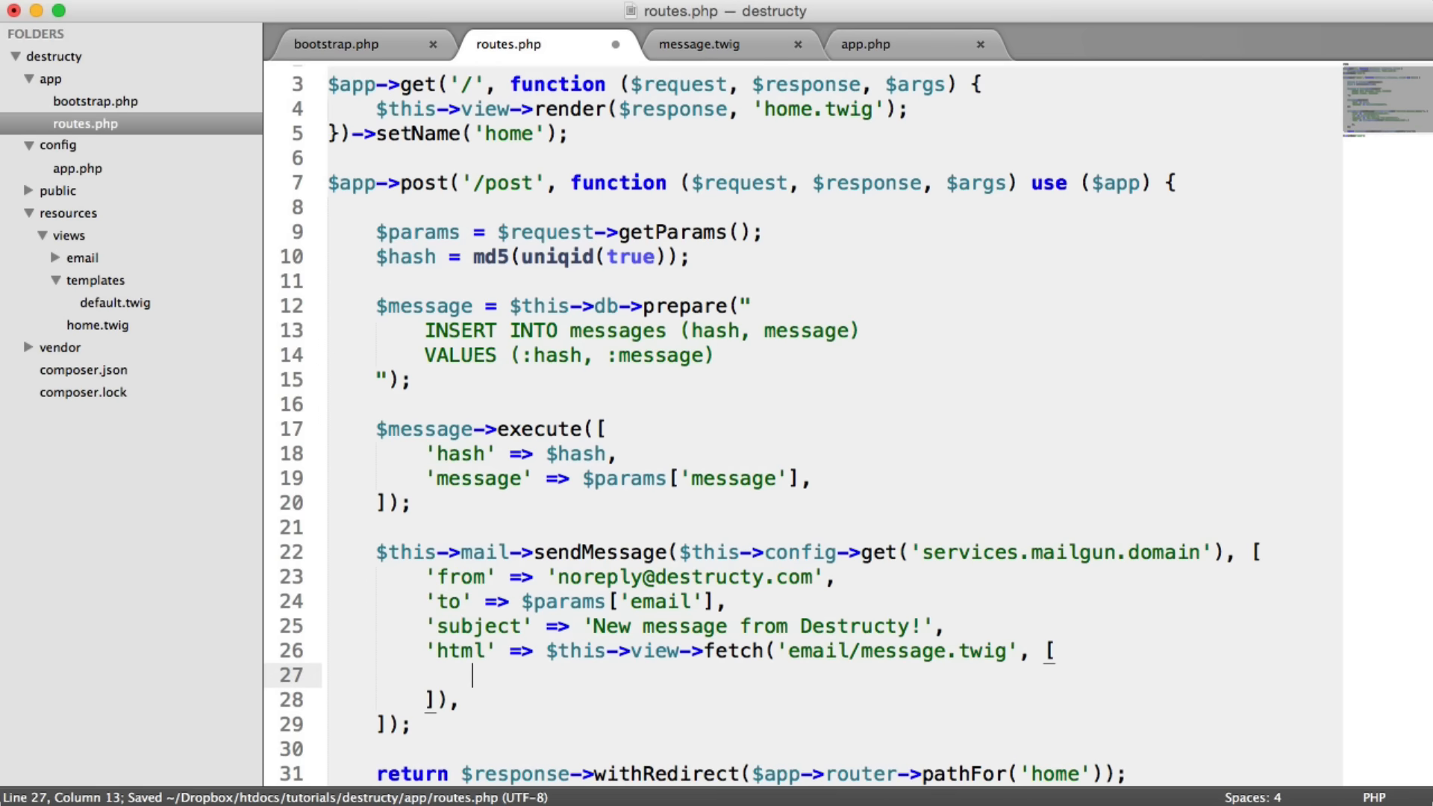
text('hash' =>)
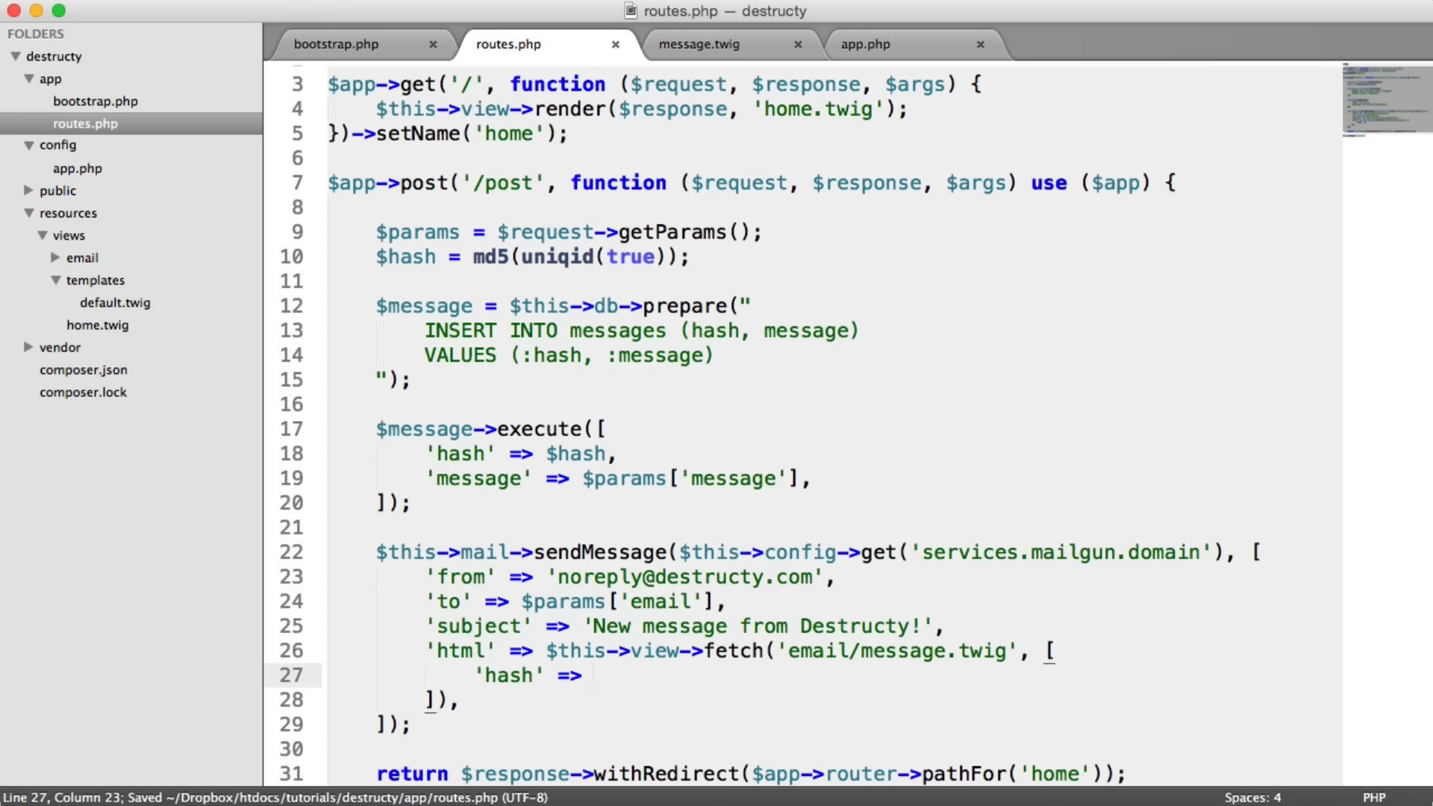
text($hash,)
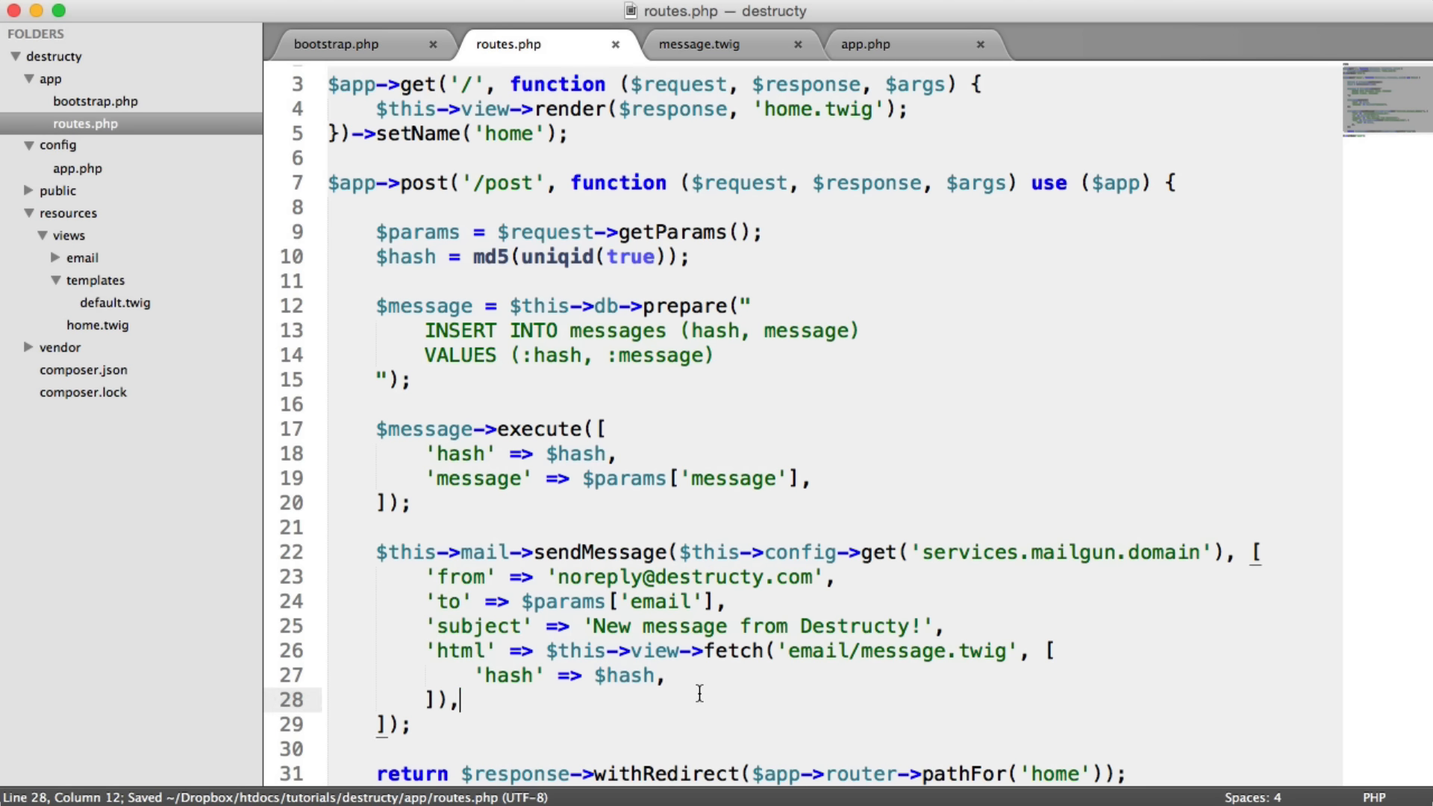
Add {{ hash }} after URL in message.twig's URL paragraph
click(696, 45)
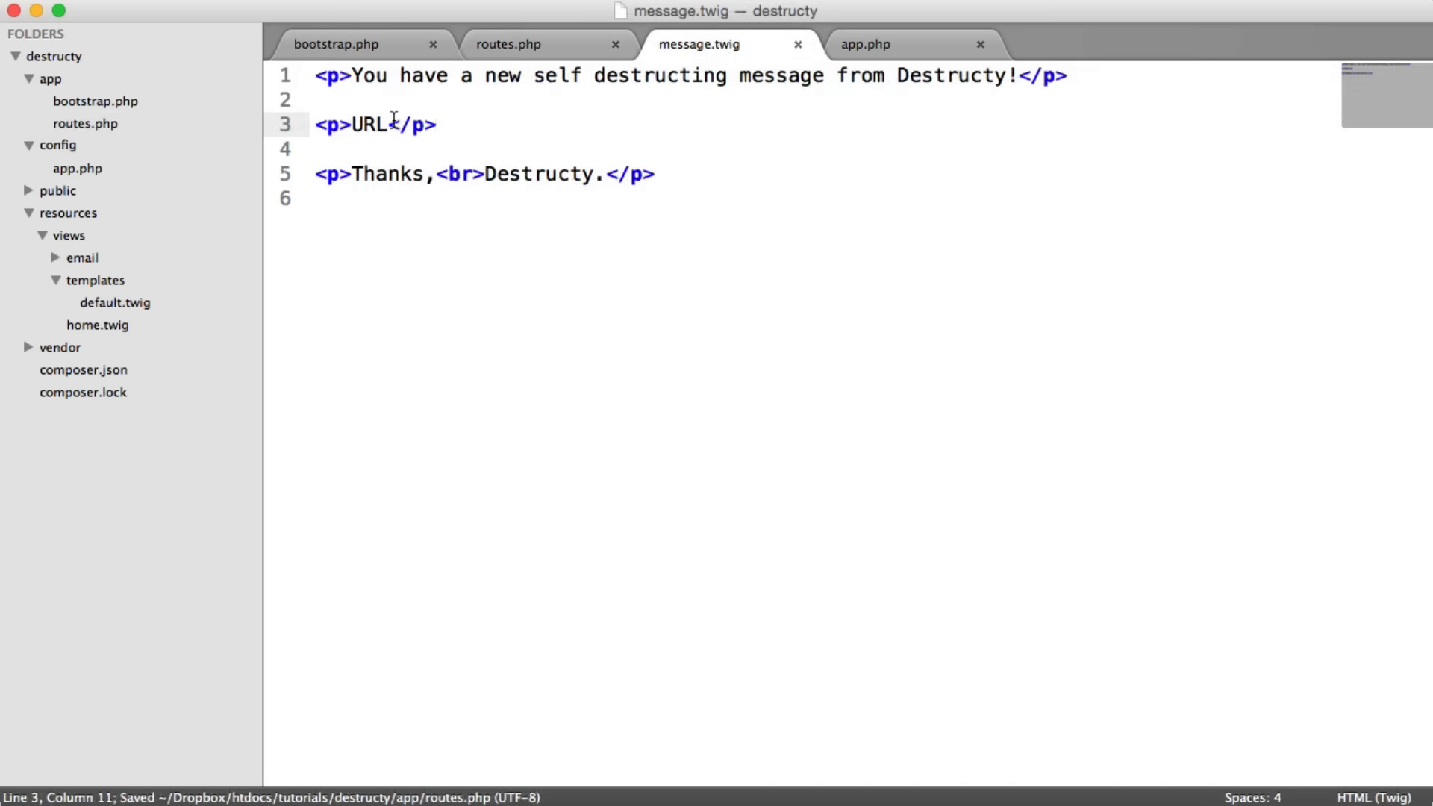
text({})
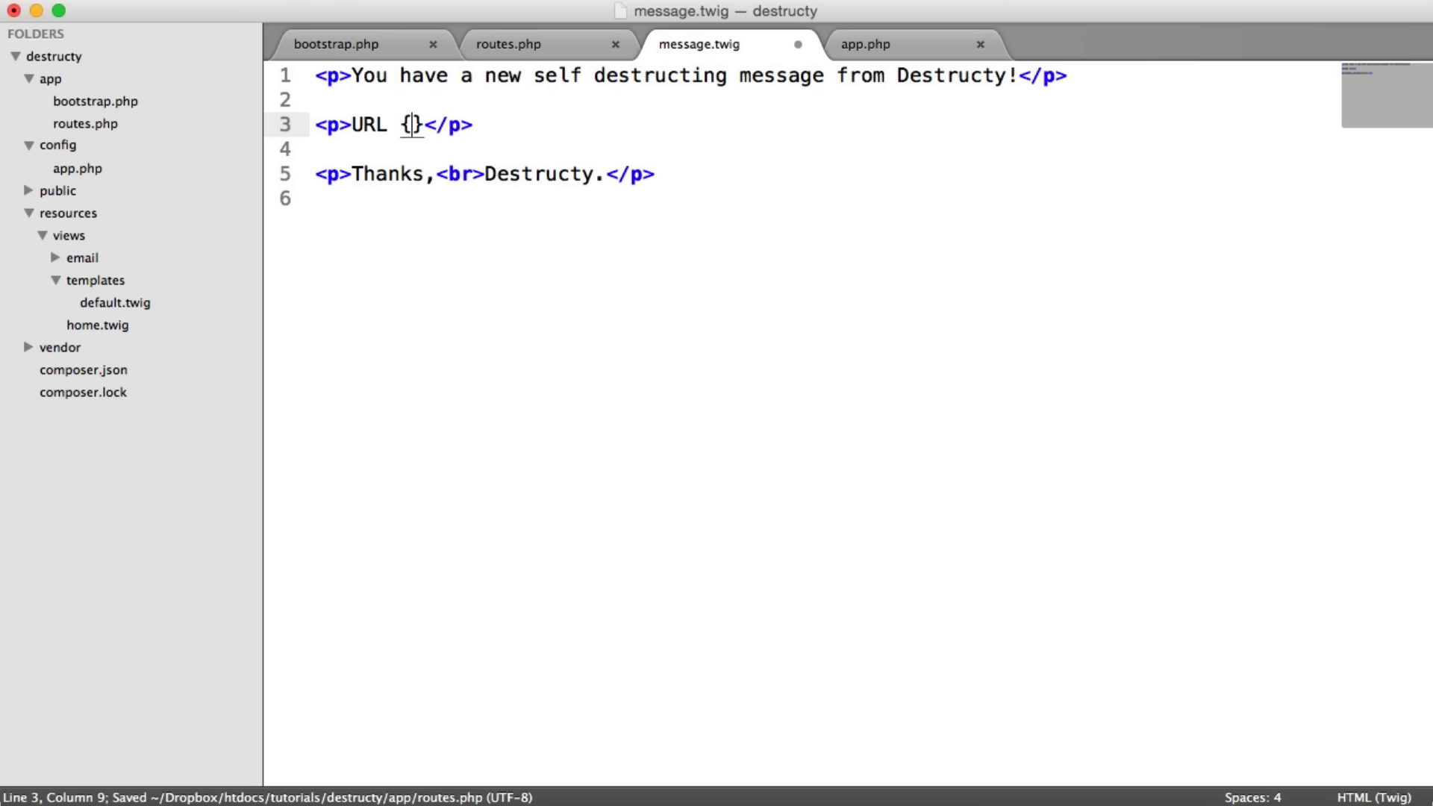
text({ ha)
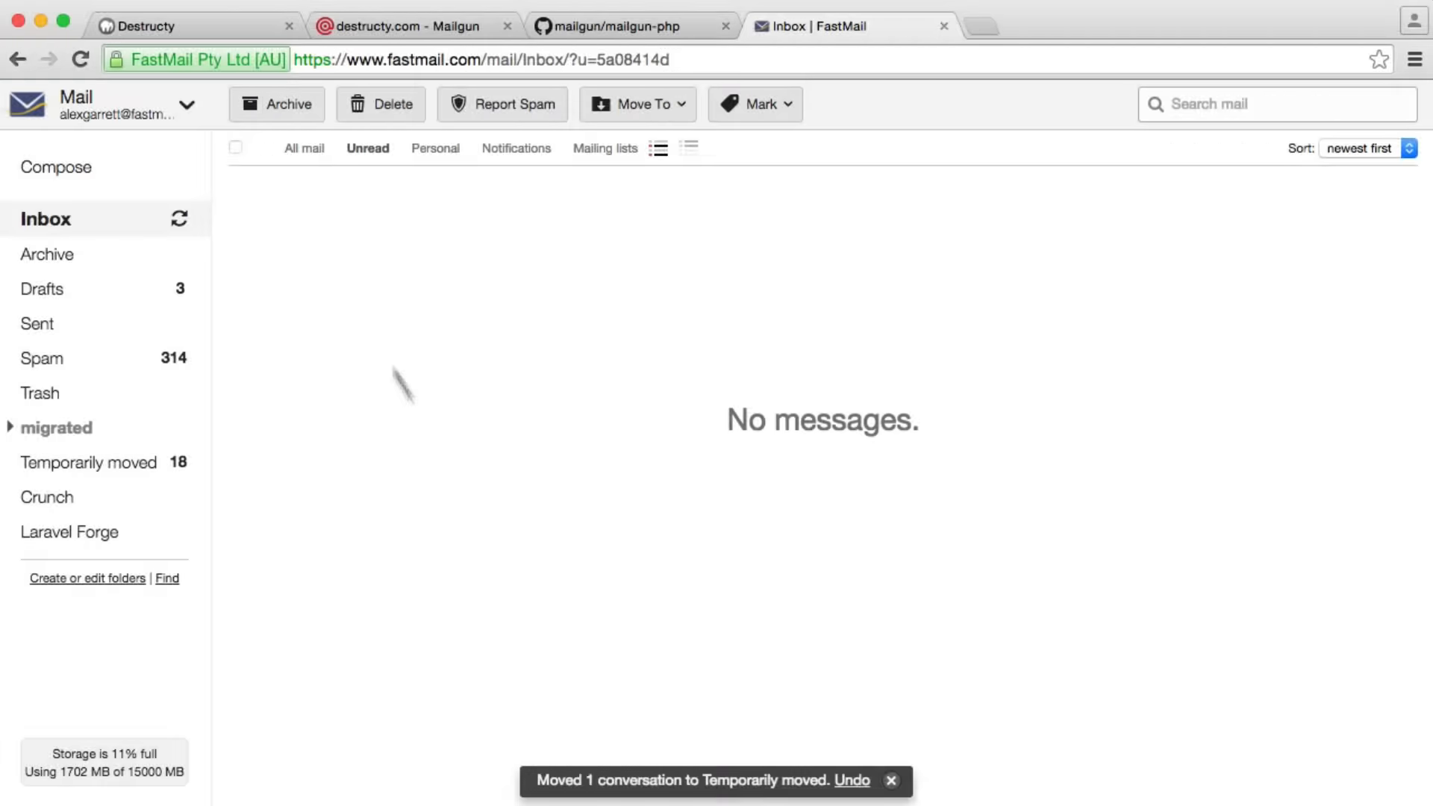
mouse_move(202, 31)
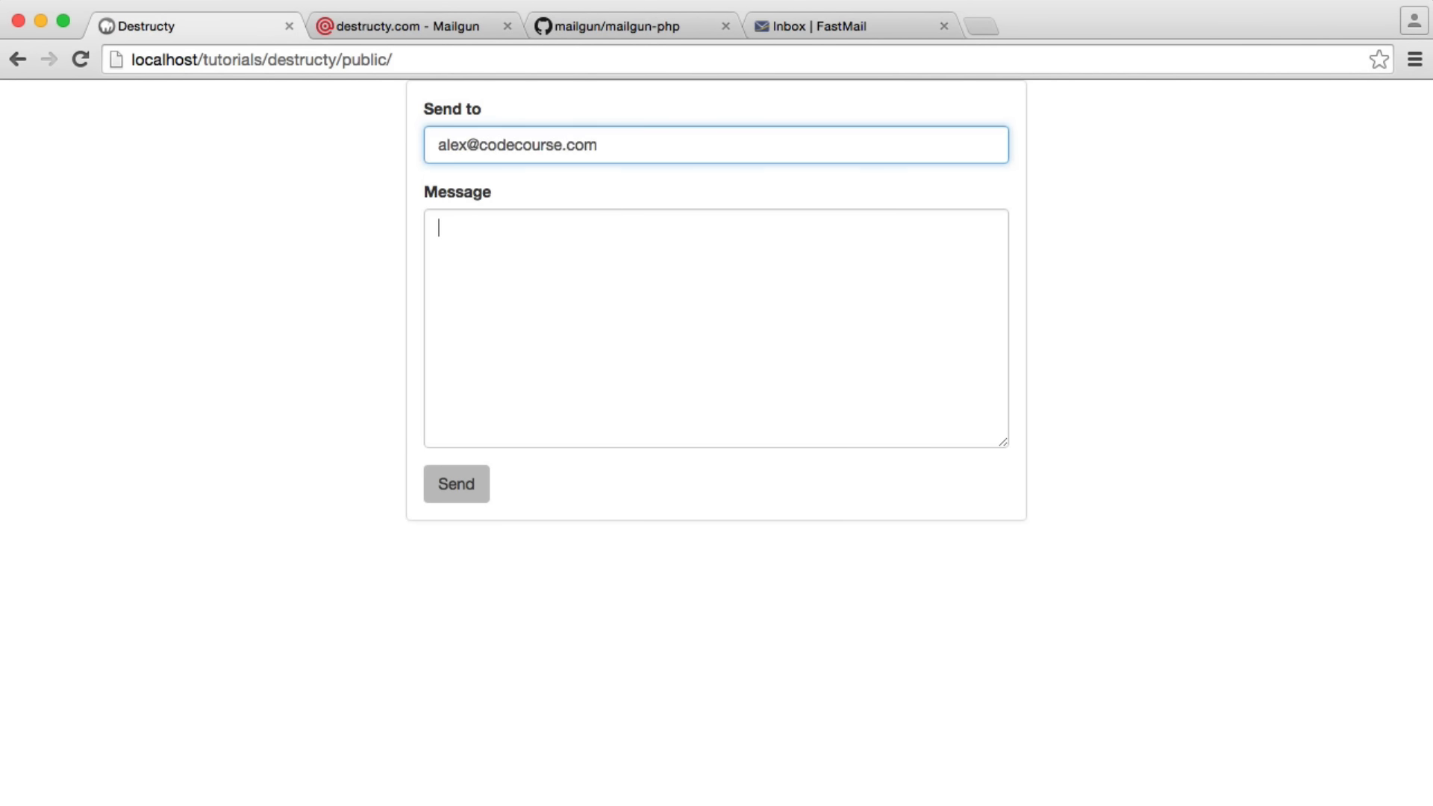
Submit the message 'Hi there' through the Destructy send form
text(Hi there)
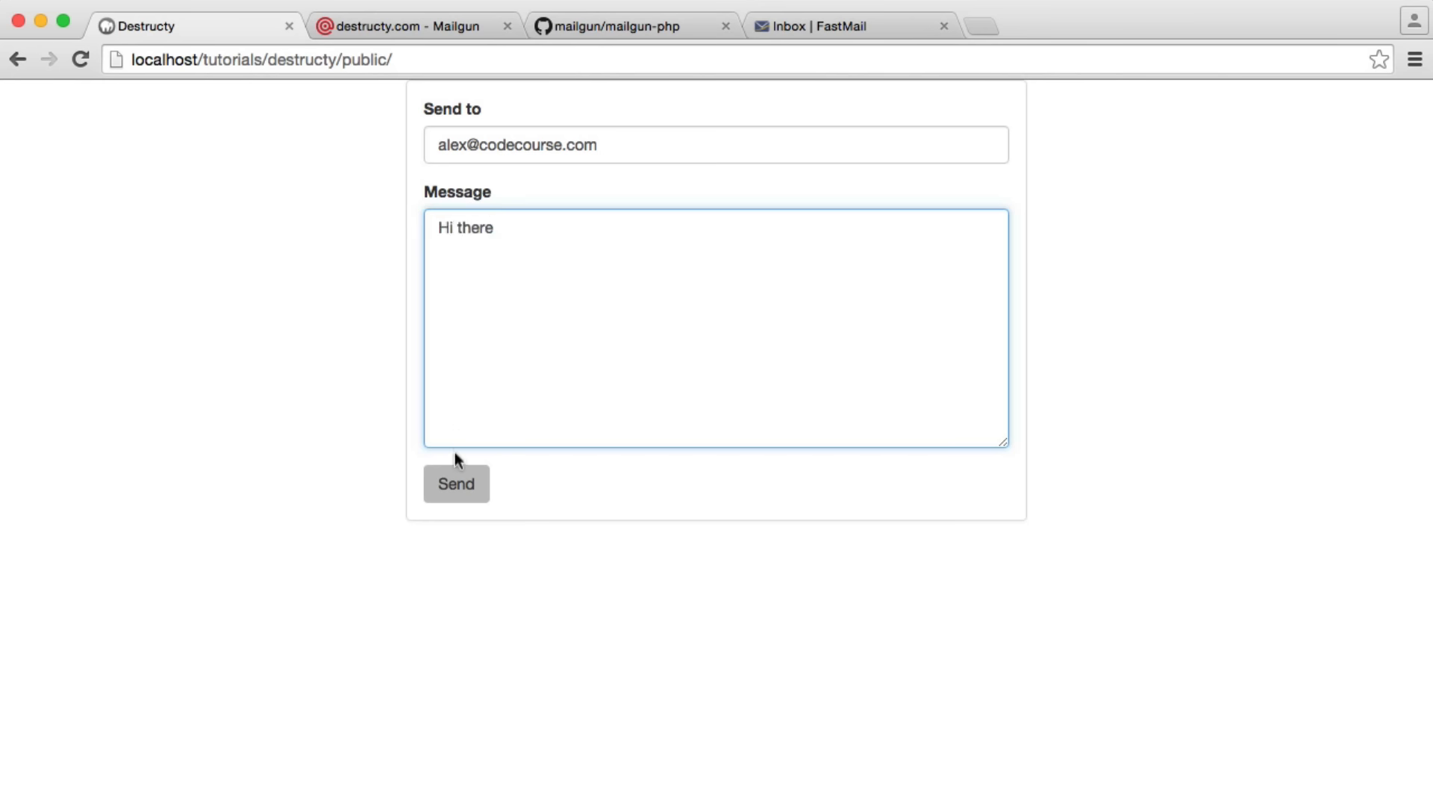
click(456, 484)
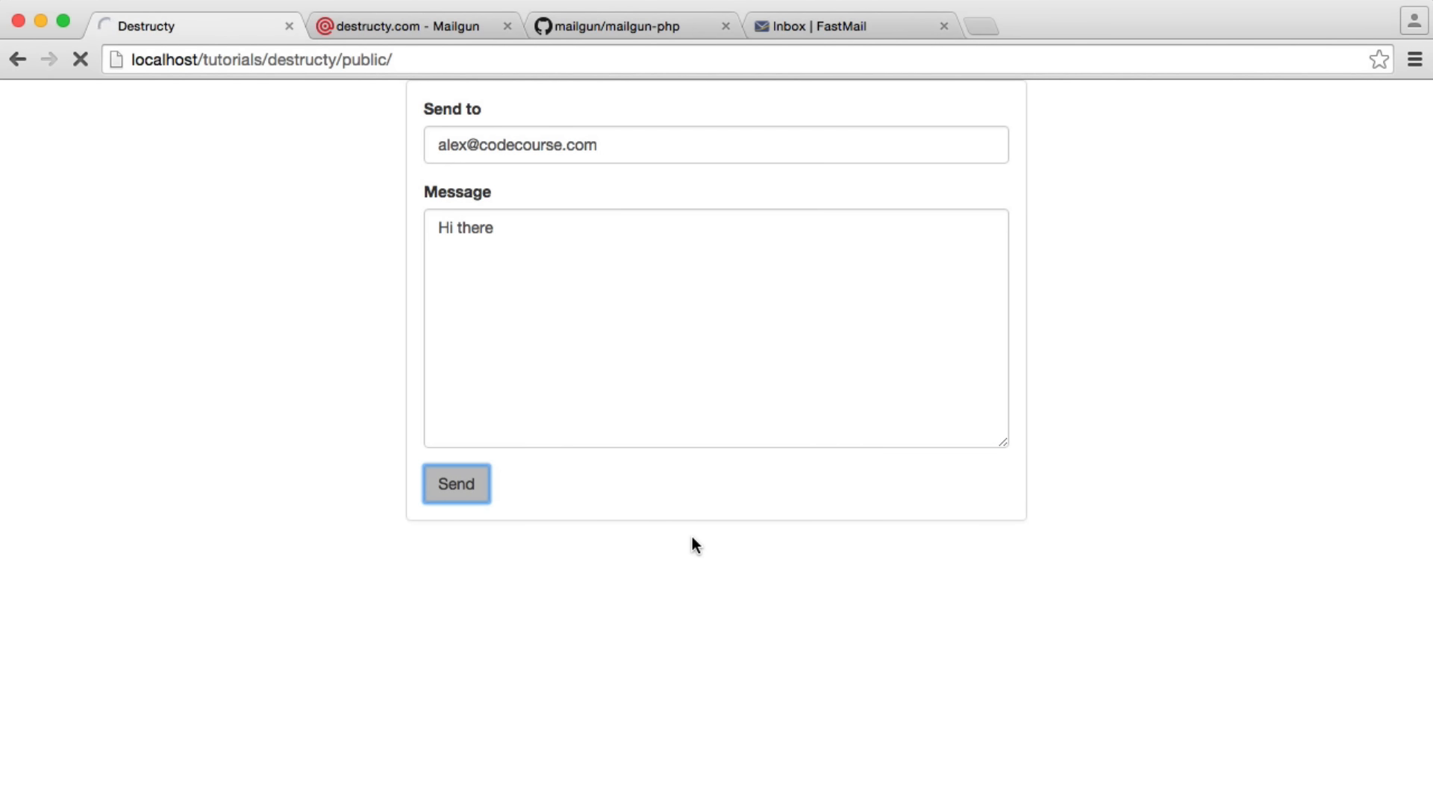
click(841, 28)
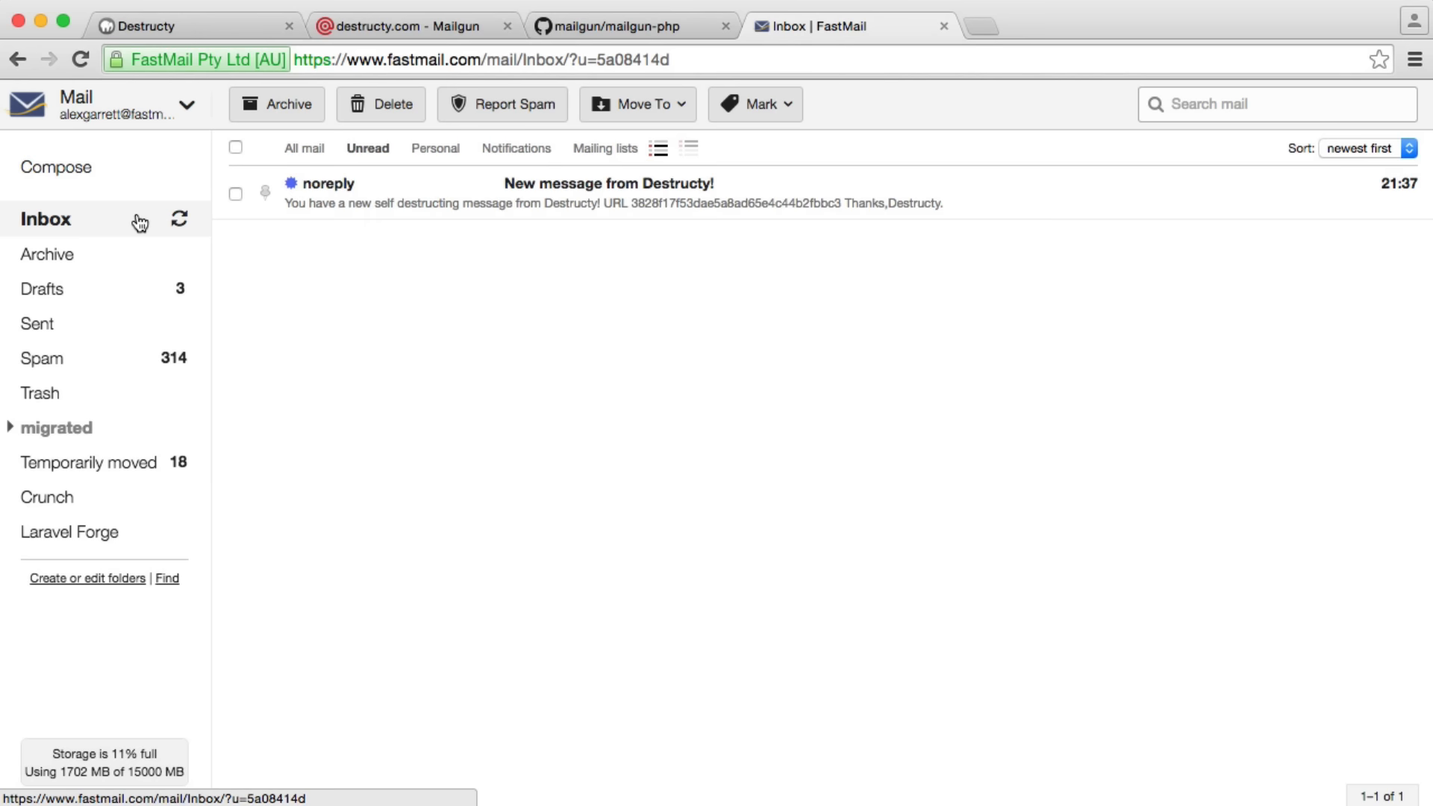
Refresh FastMail and open the 'New message from Destructy!' email showing the URL hash
click(612, 183)
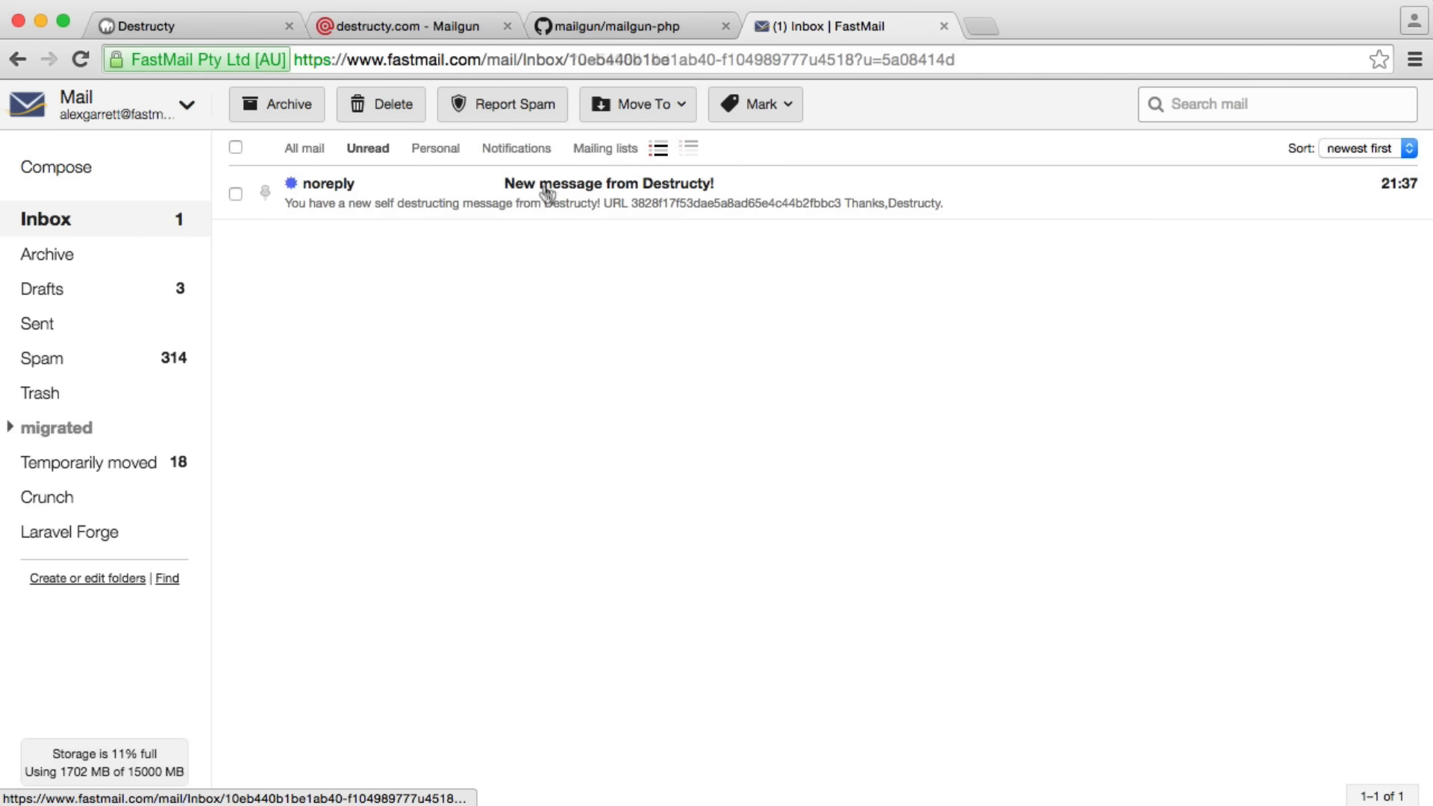
click(611, 184)
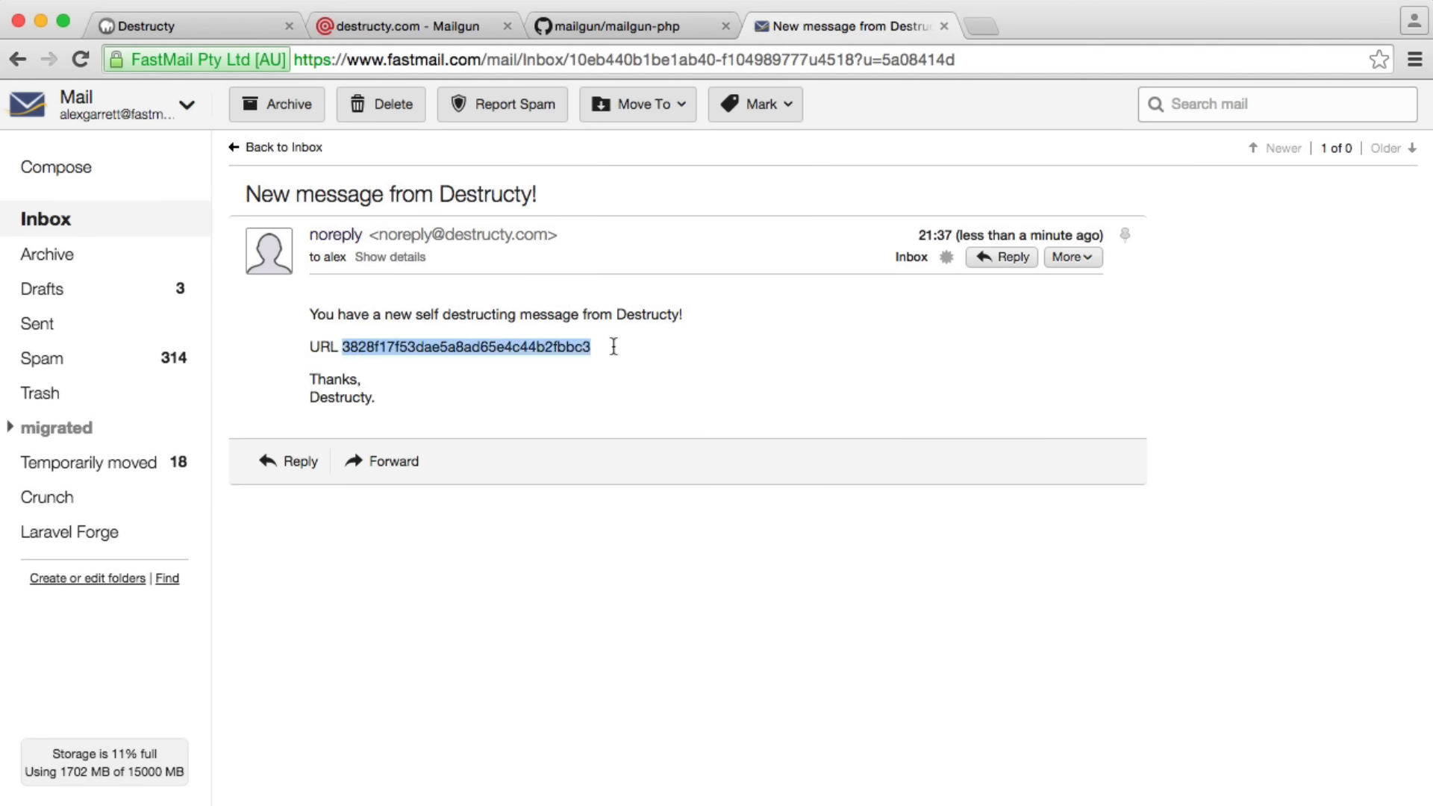
click(637, 352)
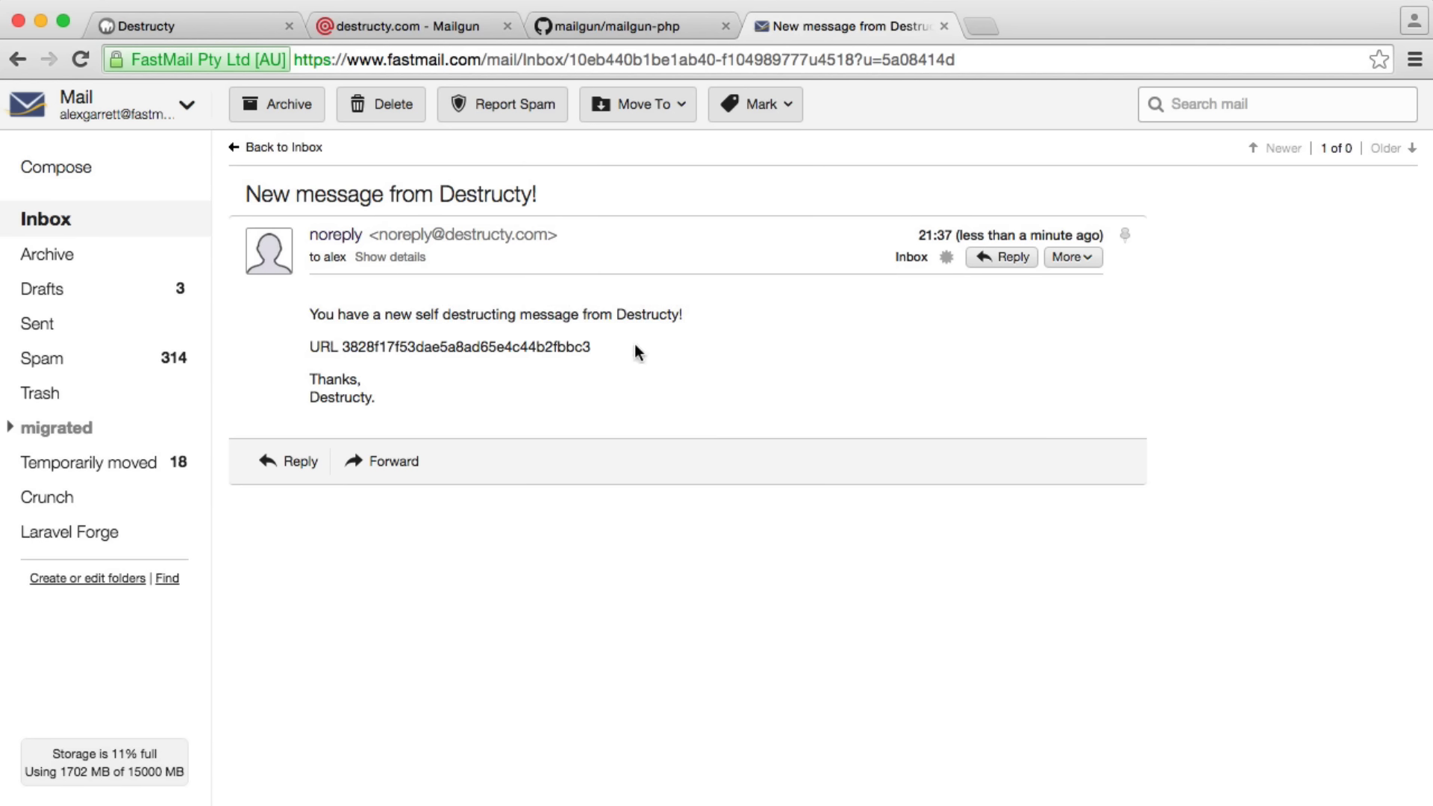
mouse_move(648, 351)
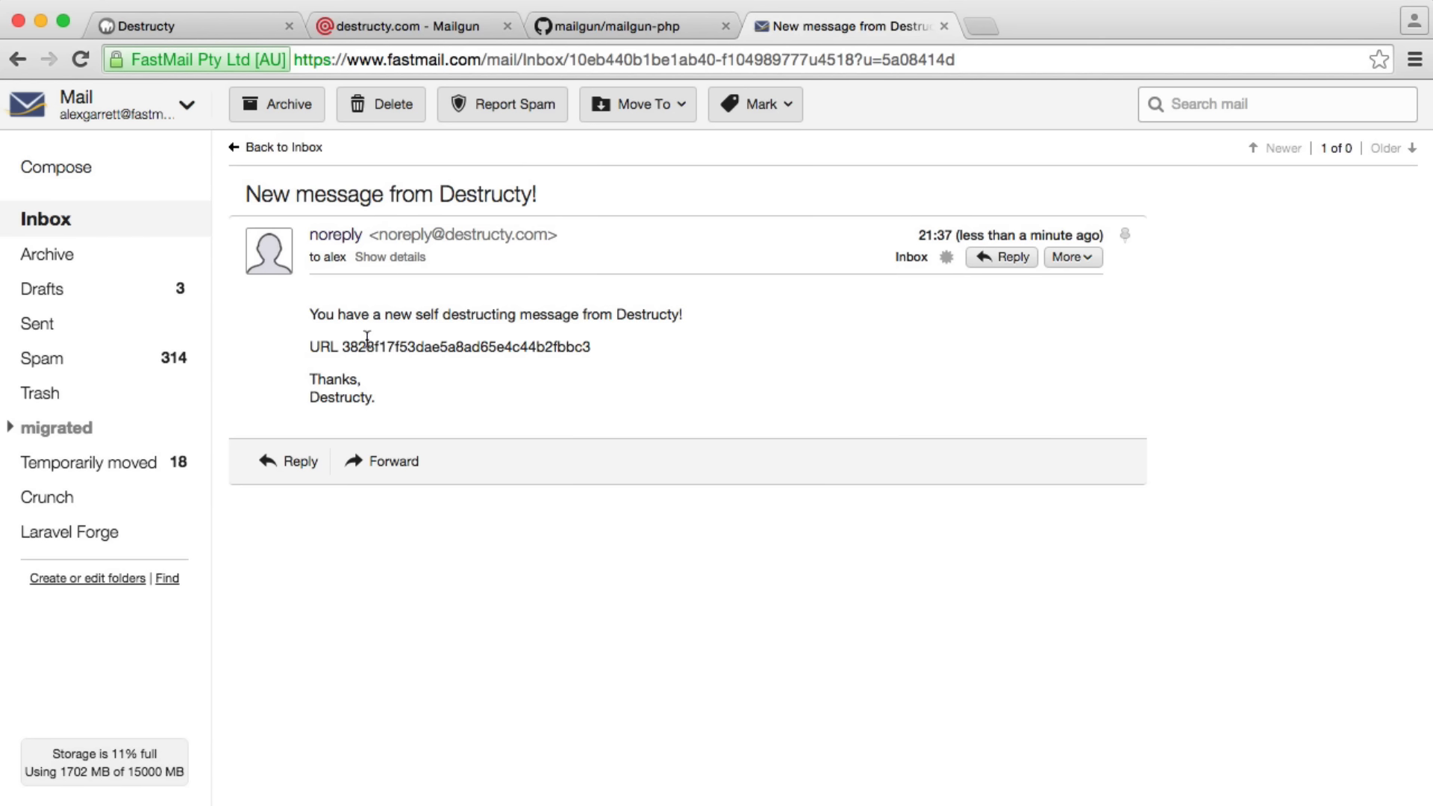
mouse_move(494, 353)
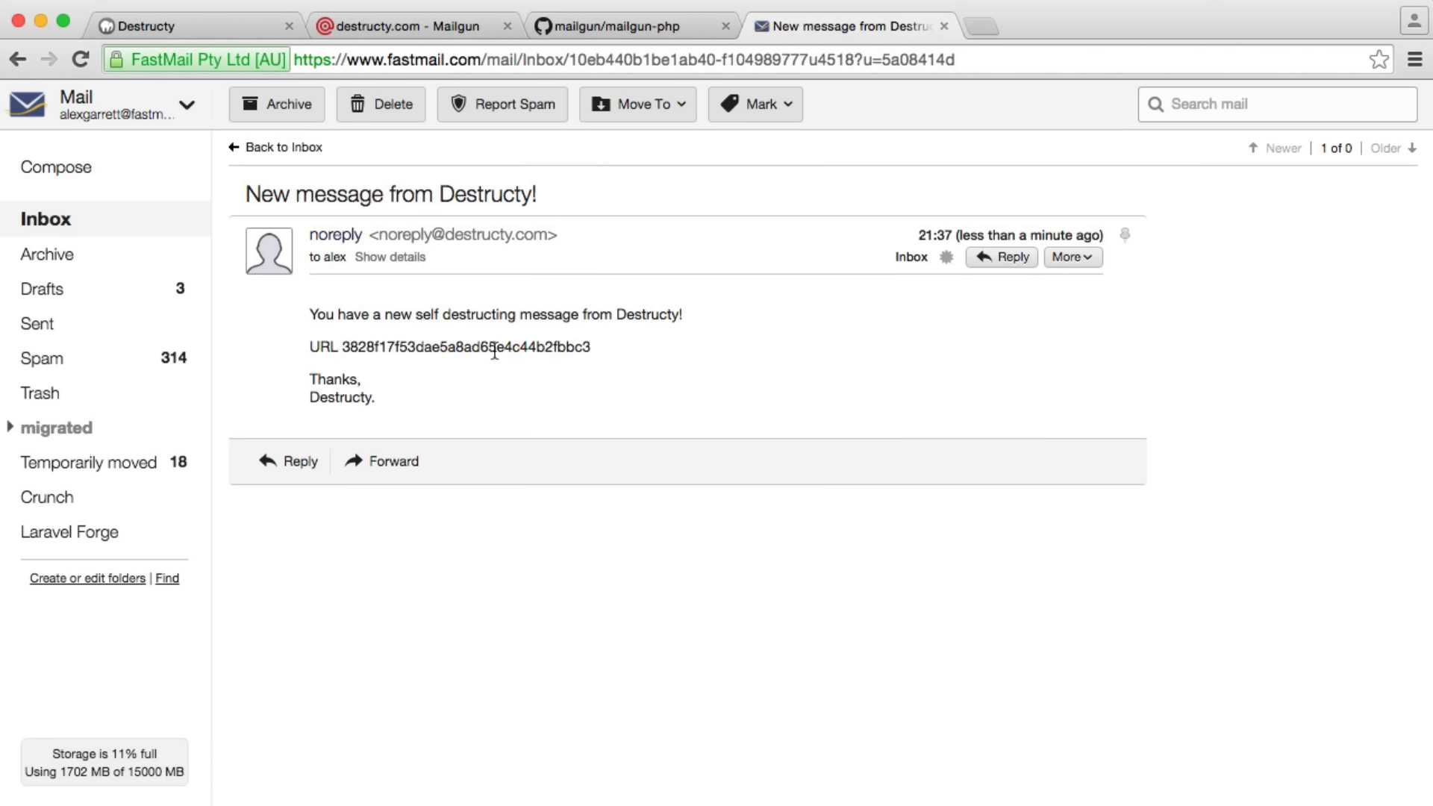
mouse_move(310, 376)
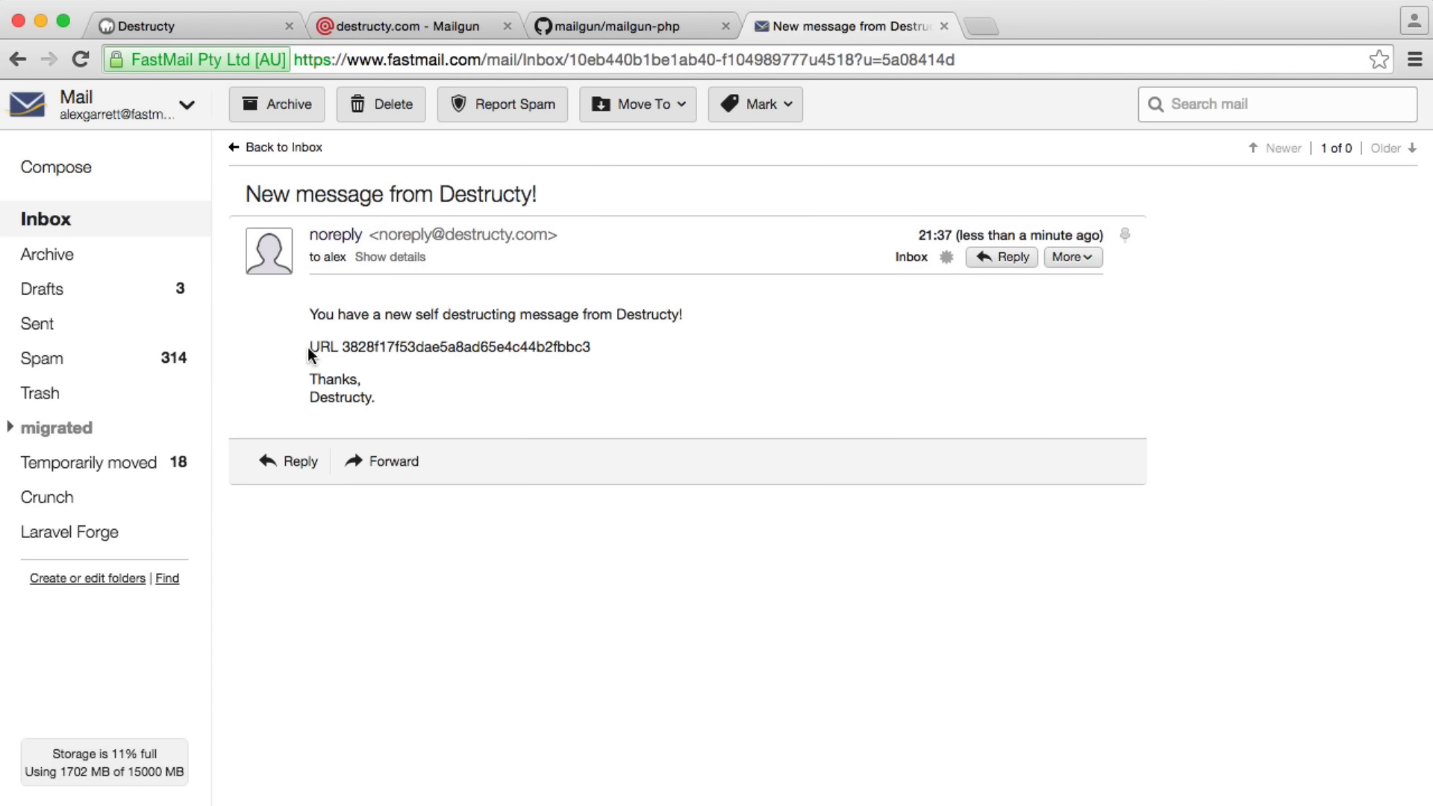
mouse_move(635, 384)
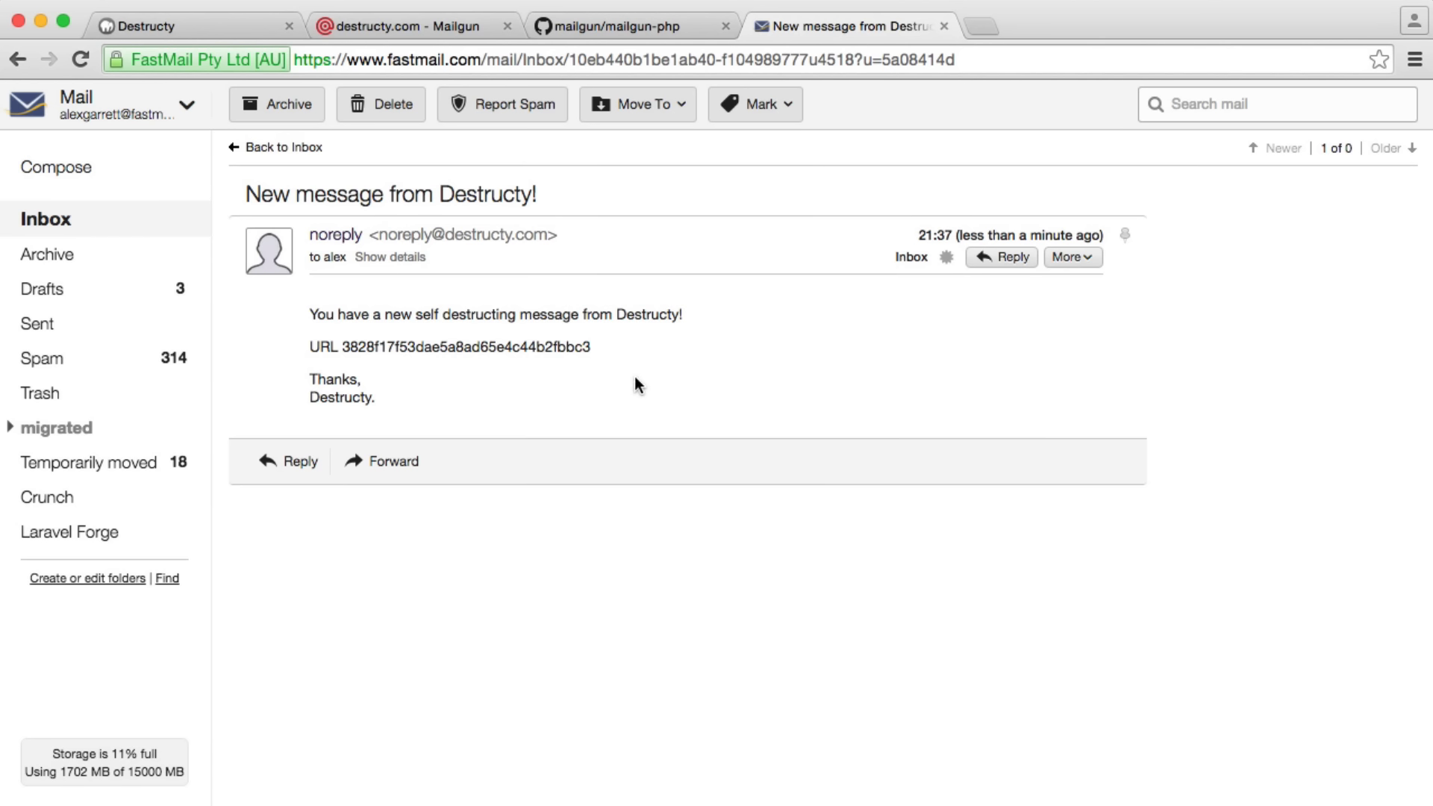
mouse_move(629, 389)
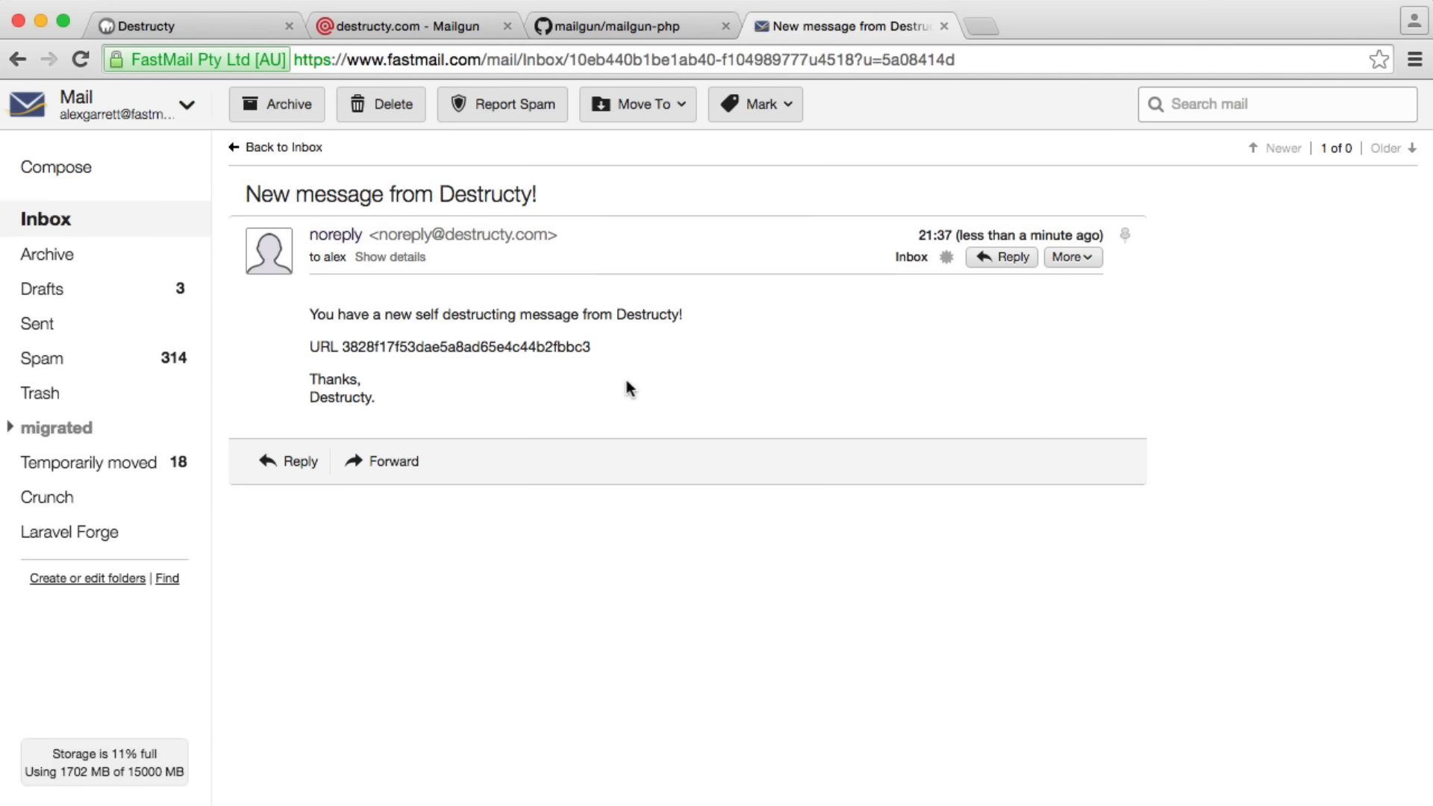